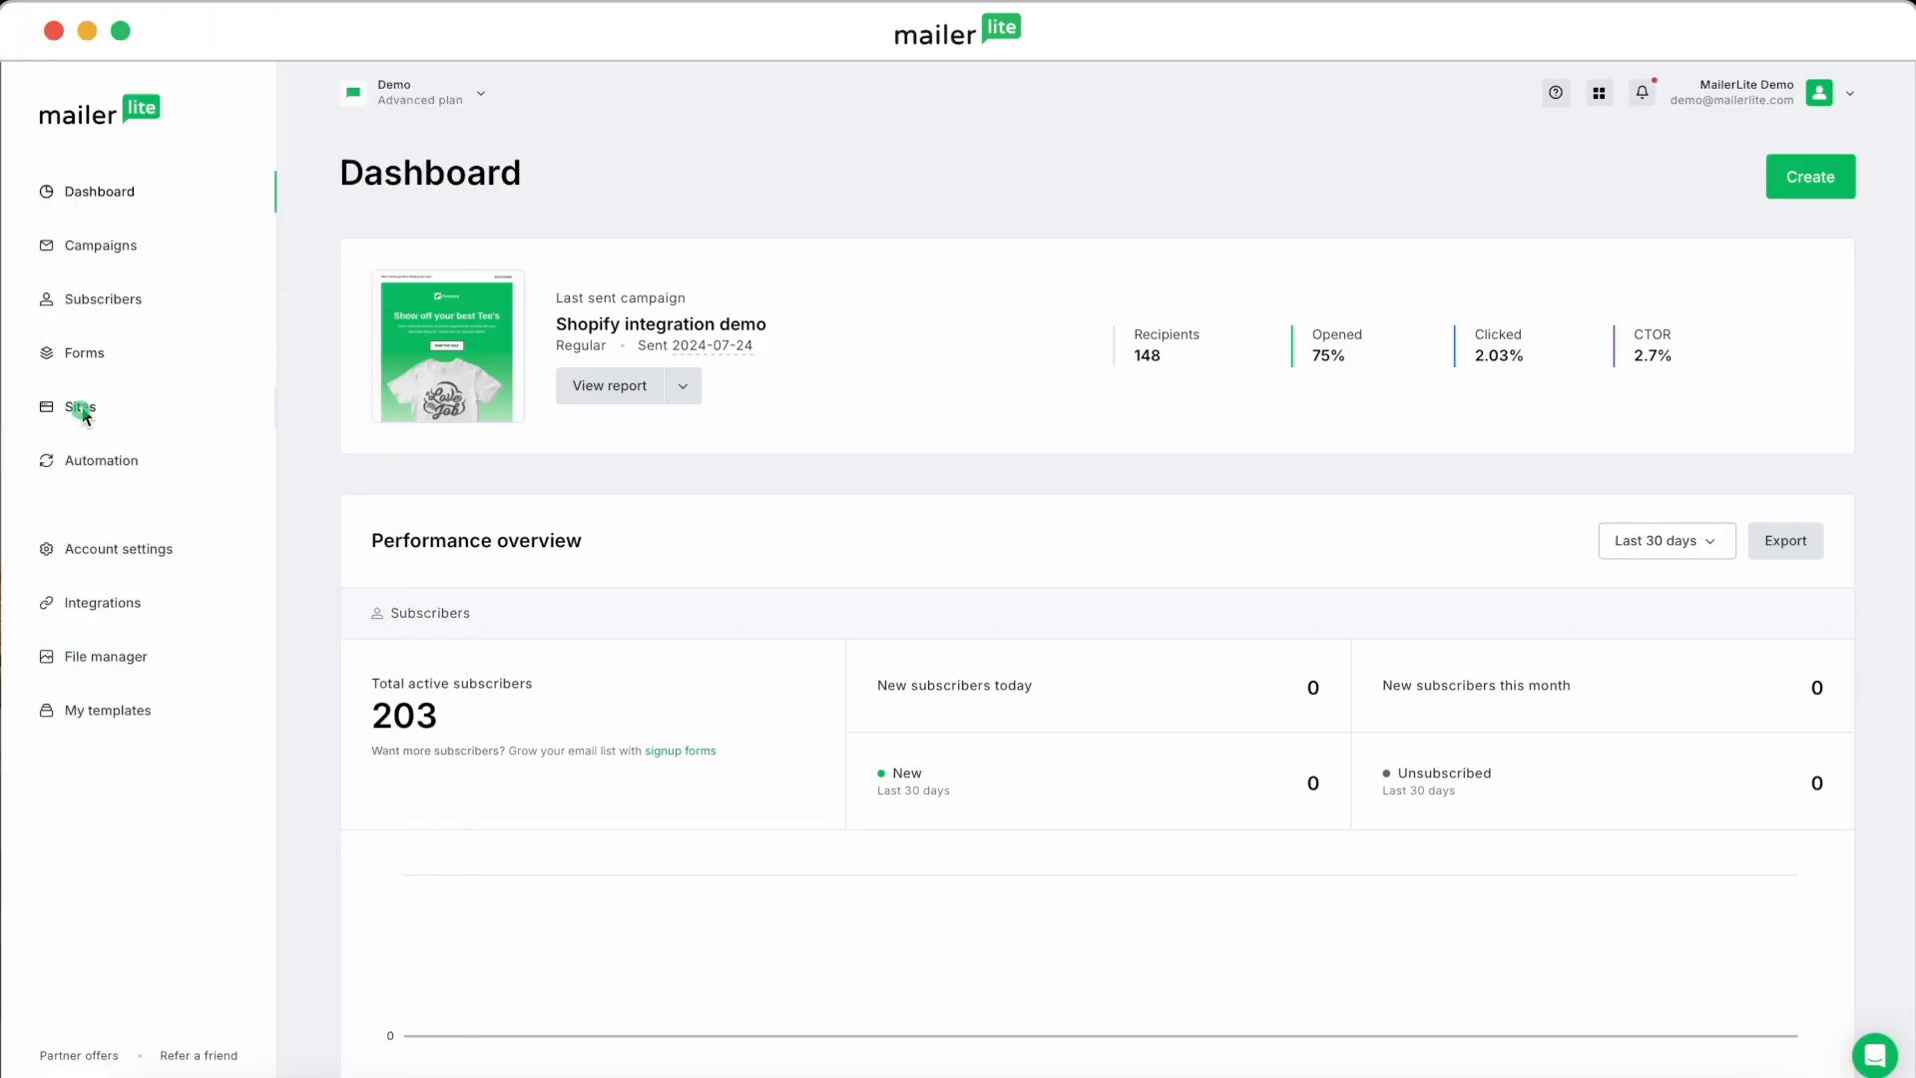
Step: Go to Sites and edit the Demo landing page
{"action": "left_click", "coordinate": [81, 407]}
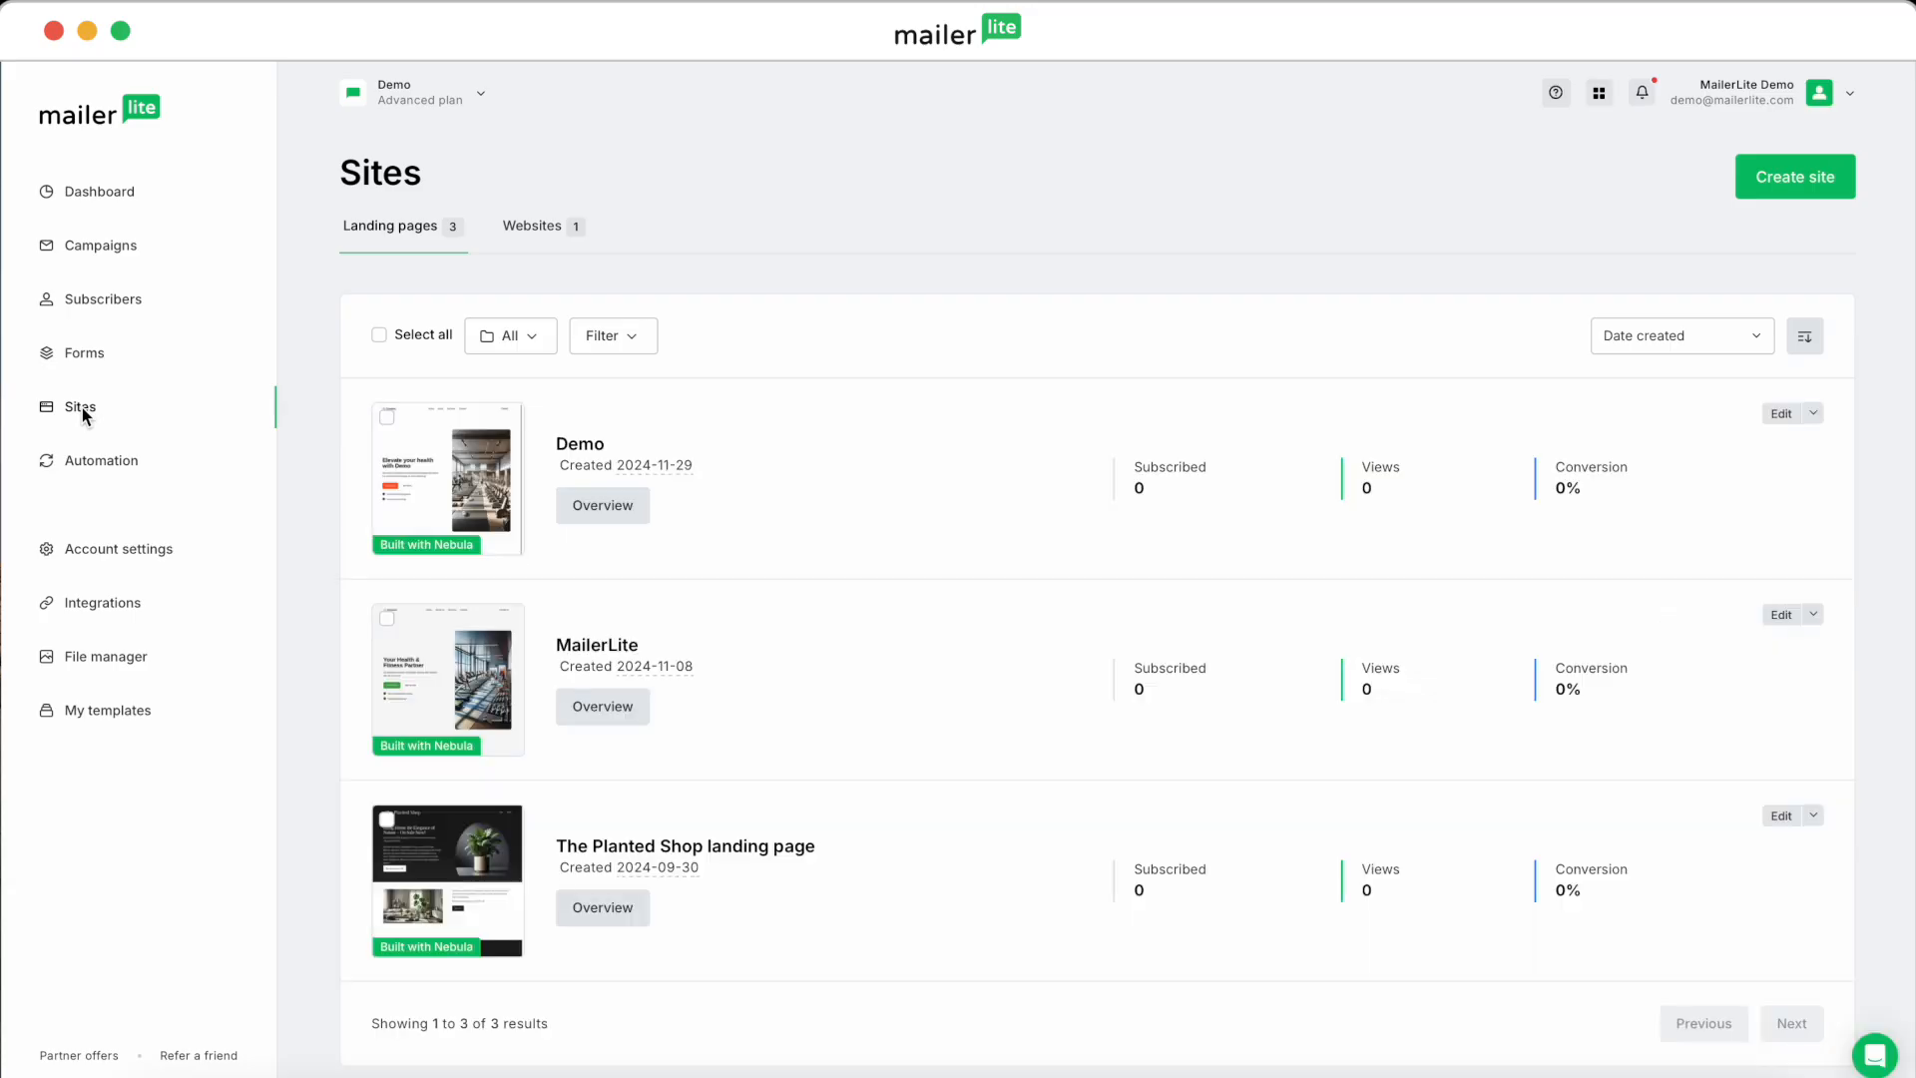
{"action": "mouse_move", "coordinate": [1459, 405]}
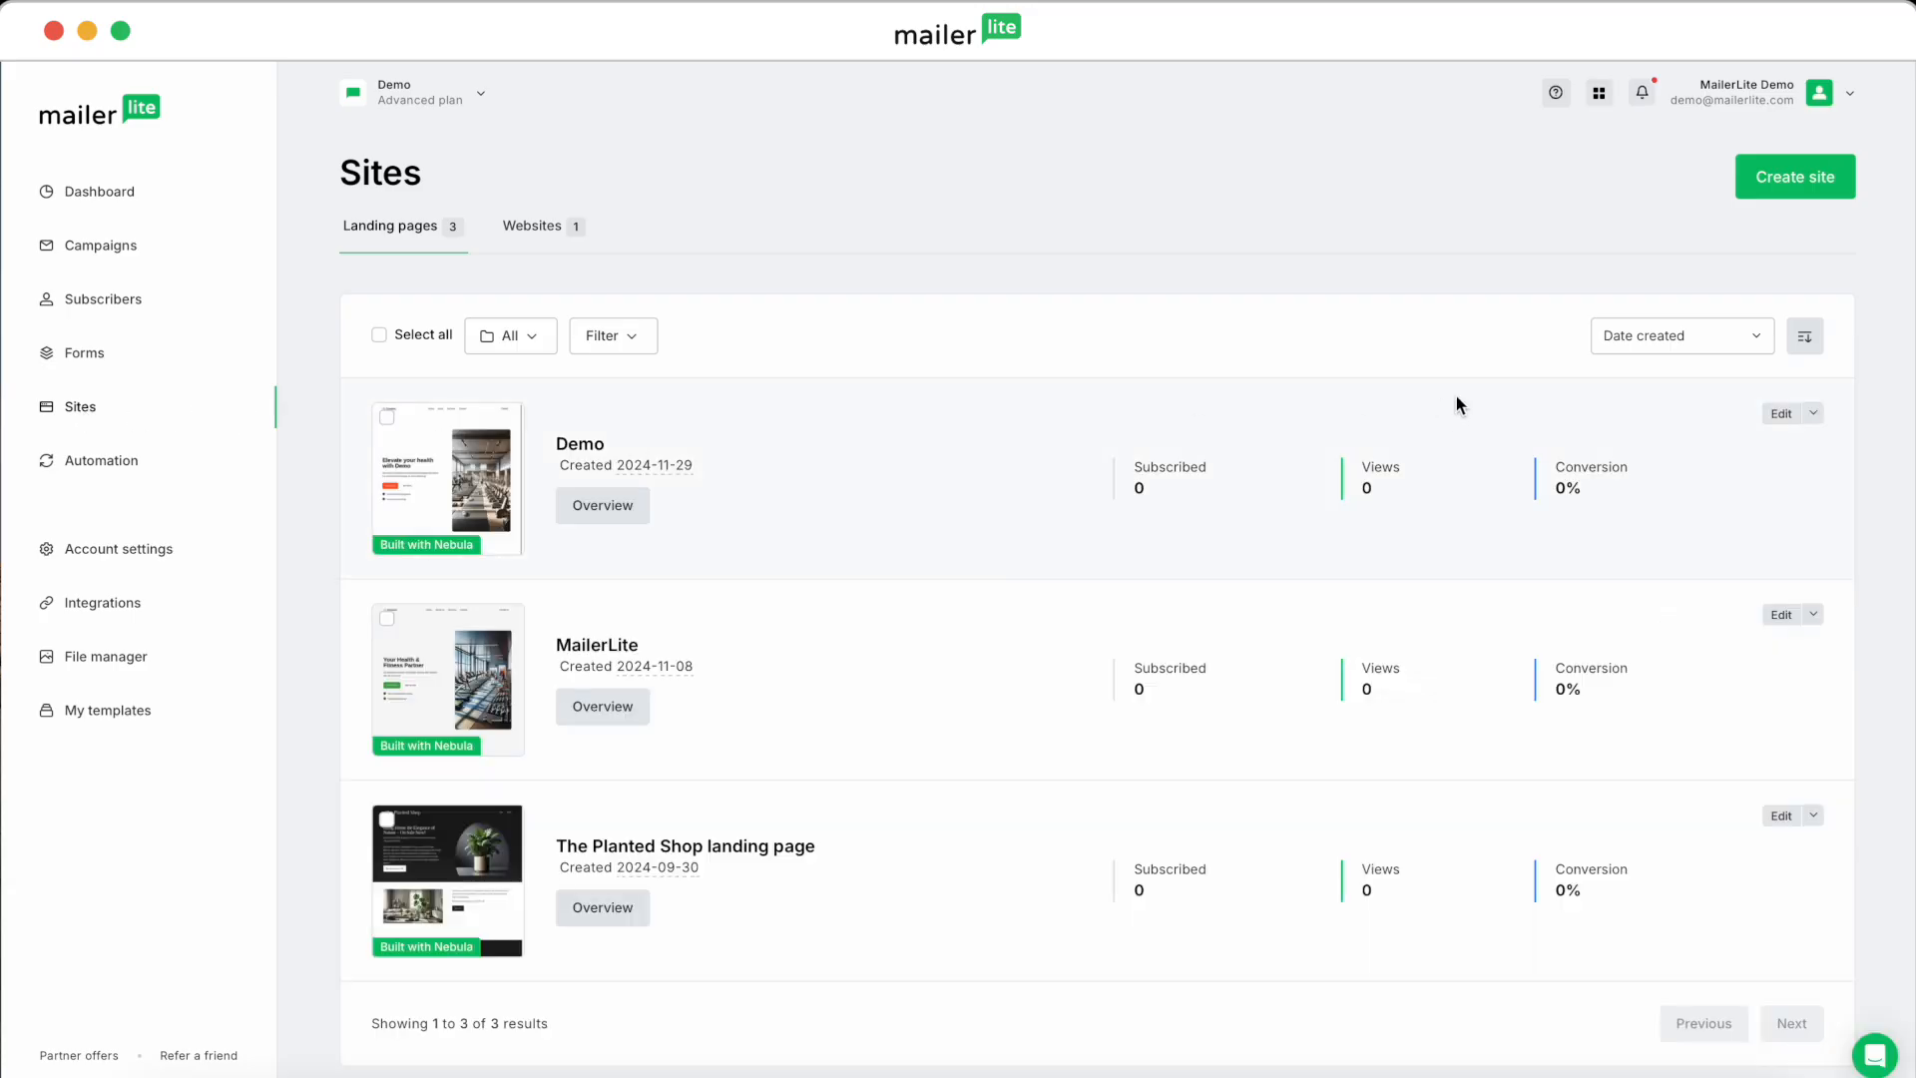
{"action": "mouse_move", "coordinate": [1782, 412]}
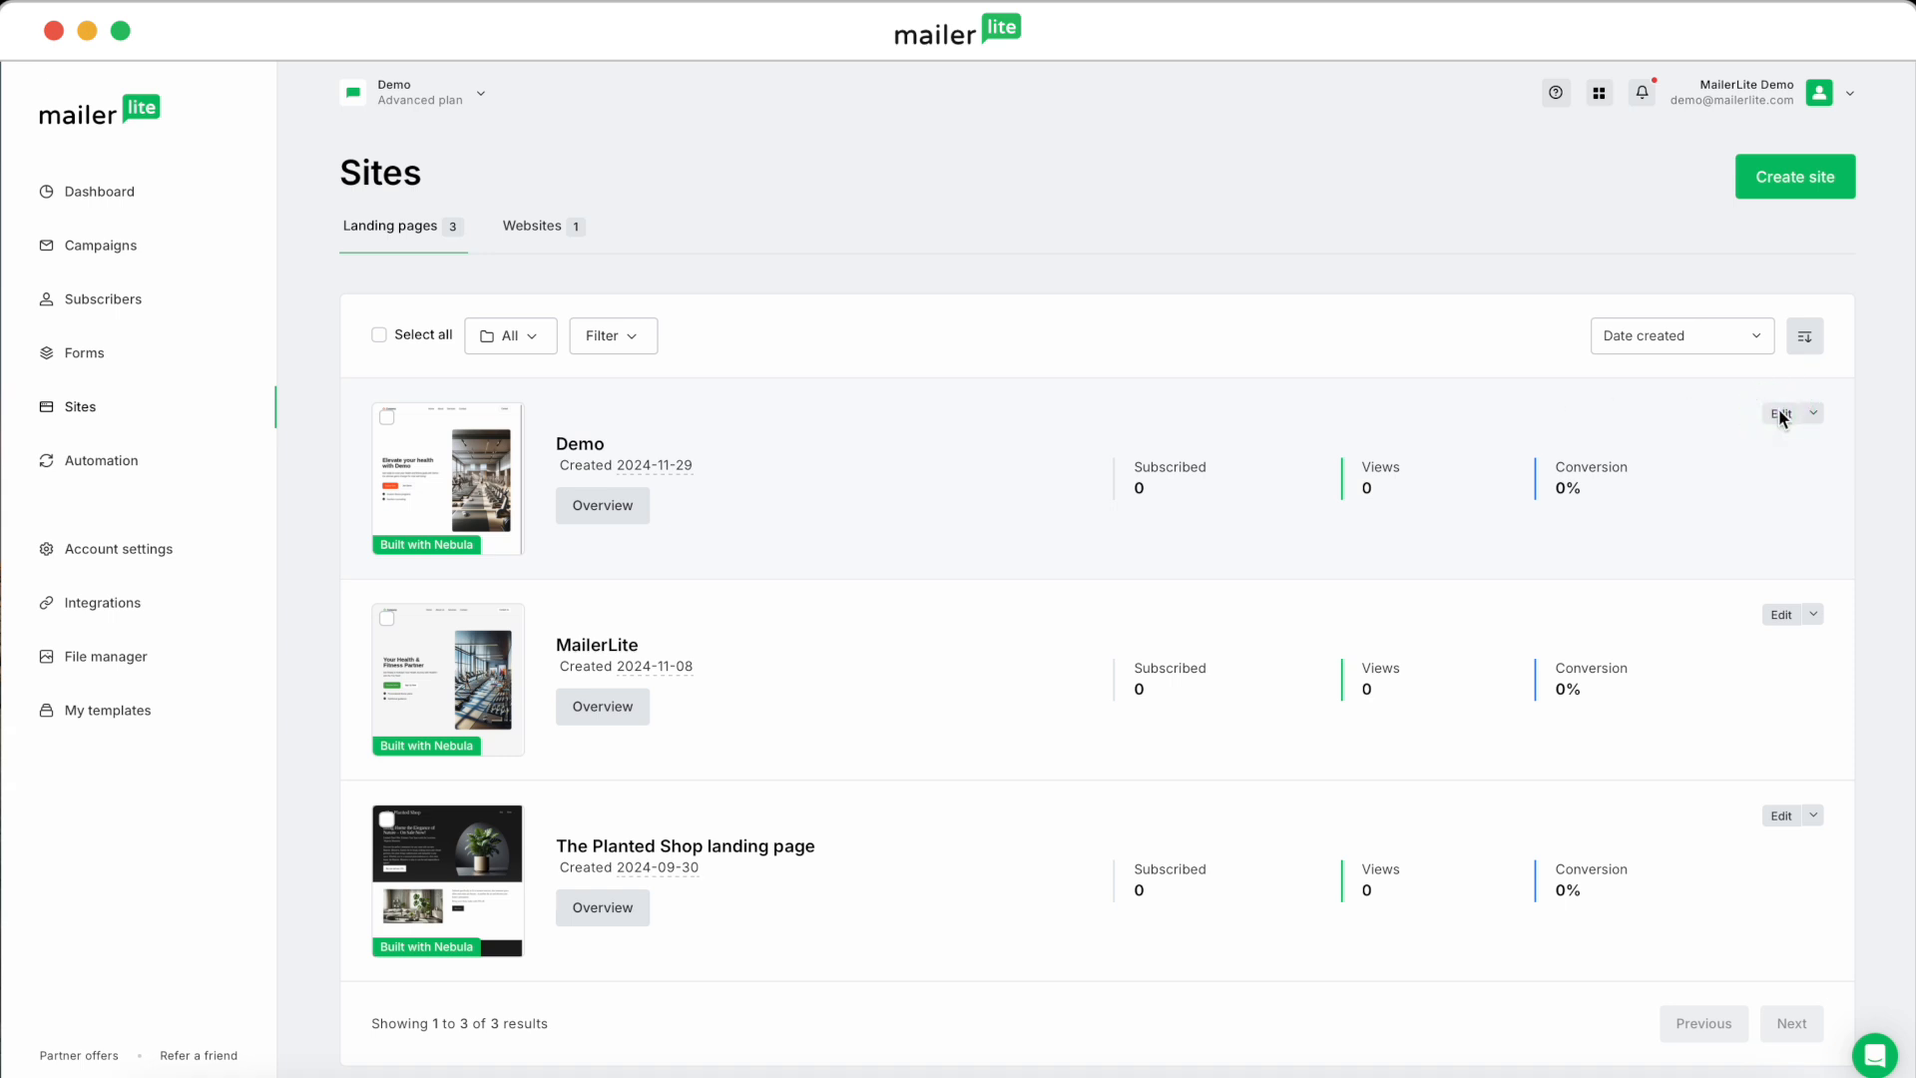
{"action": "left_click", "coordinate": [1781, 412]}
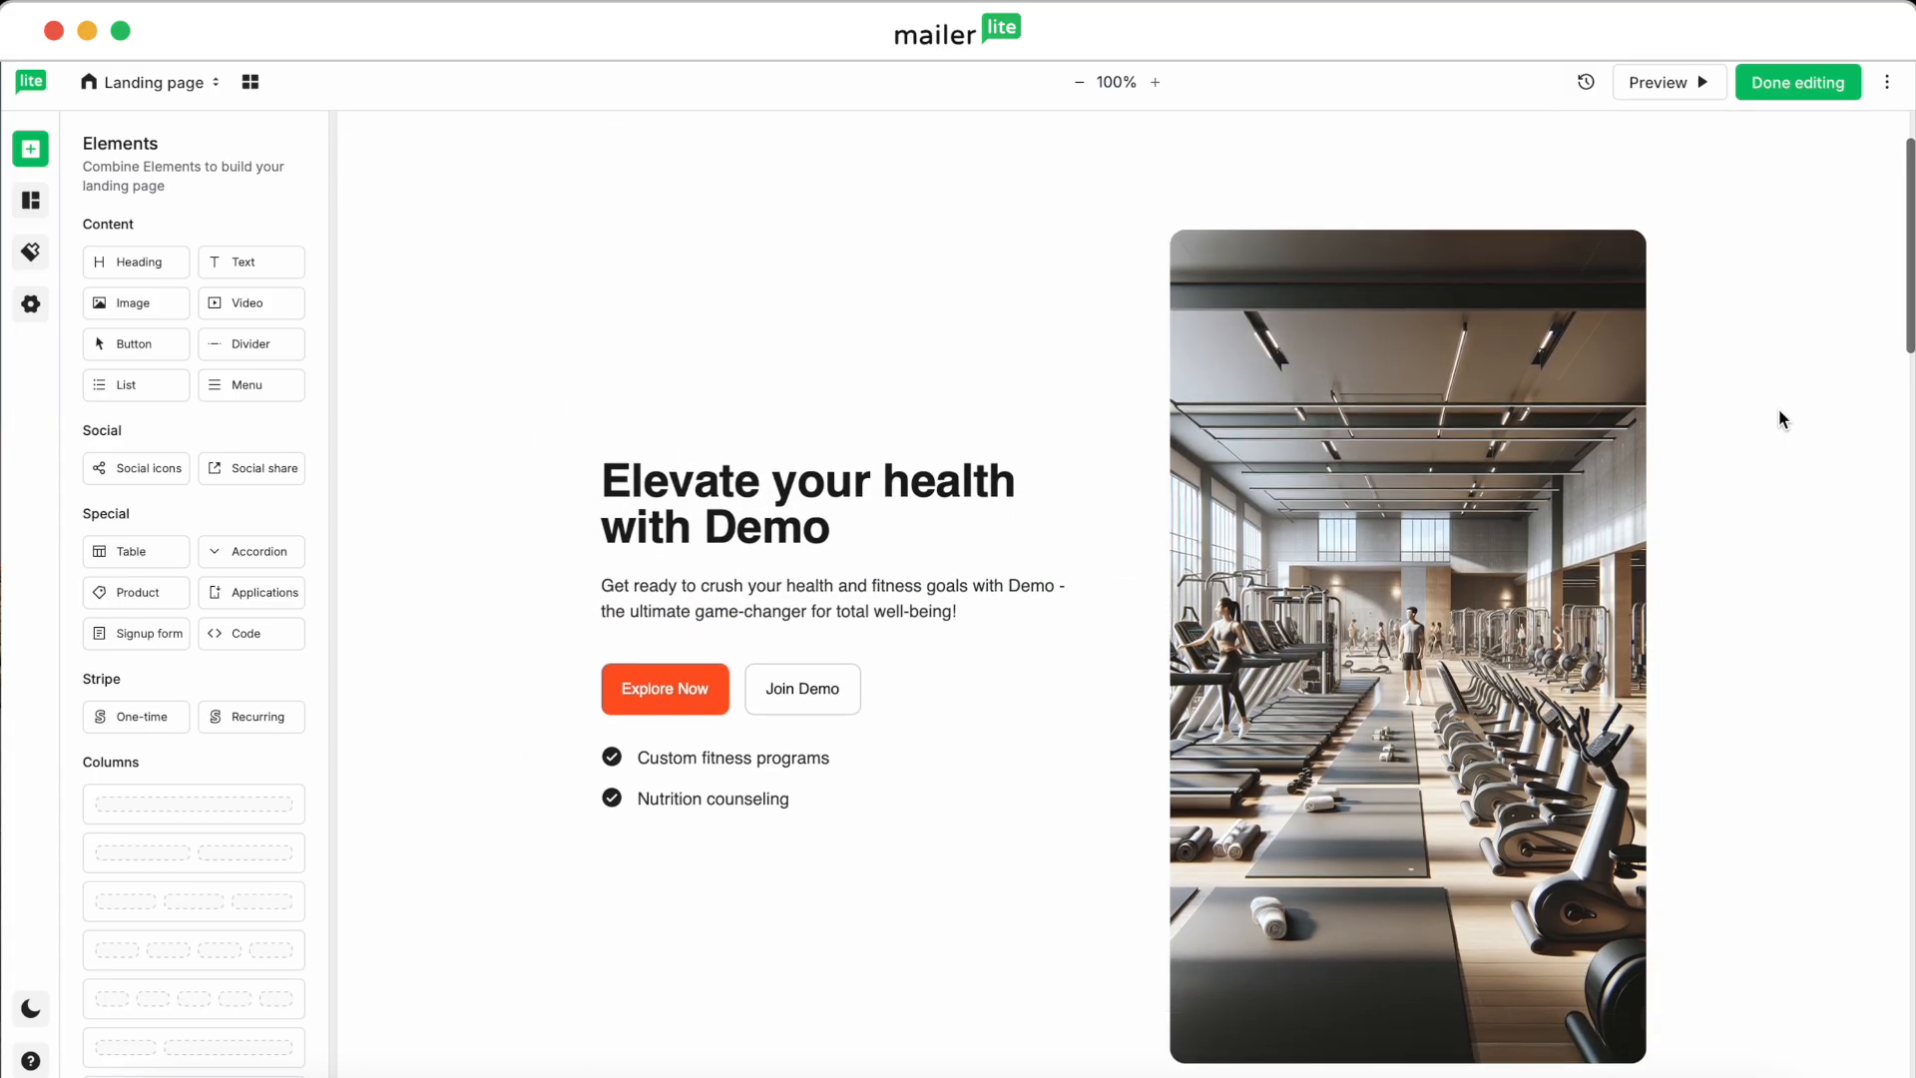
Step: Drag the Survey section from Interactive to just below the Demo page's hero
{"action": "scroll", "scroll_direction": "down", "scroll_amount": 3}
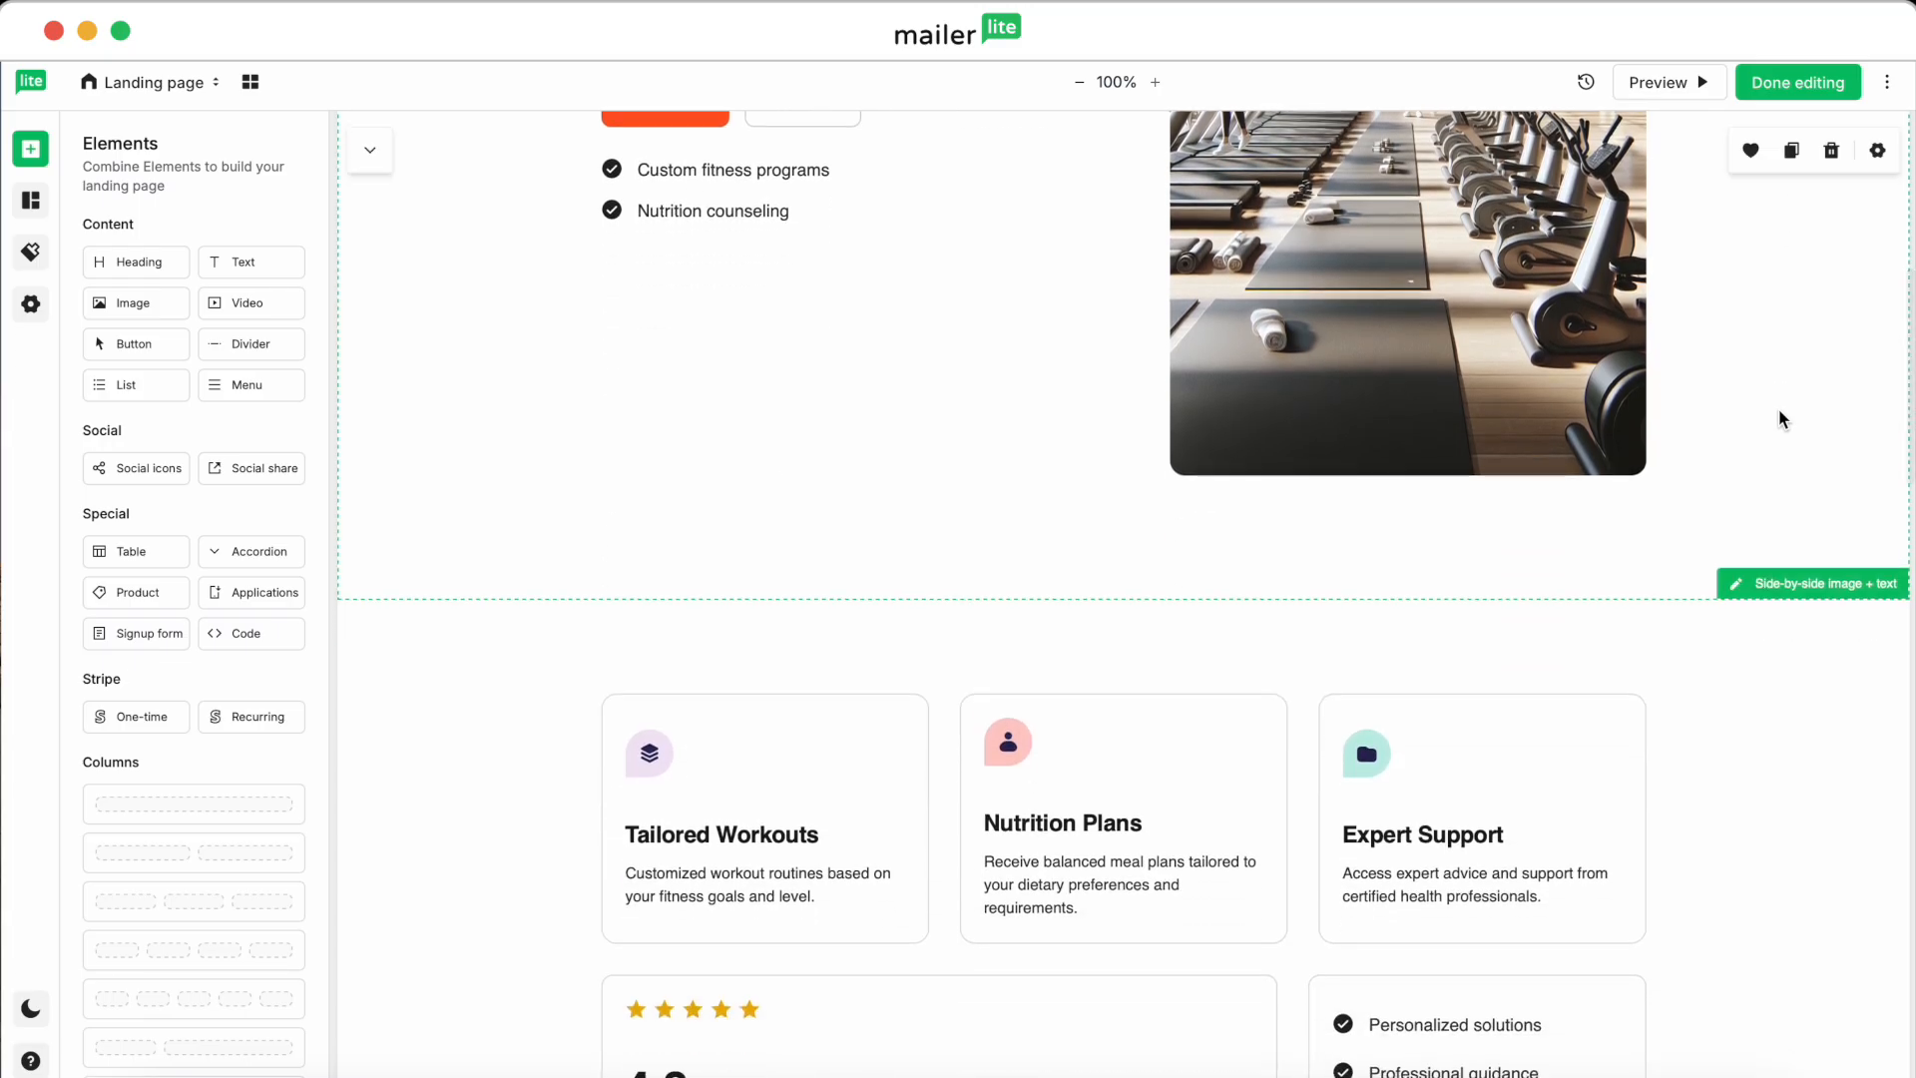
{"action": "mouse_move", "coordinate": [29, 201]}
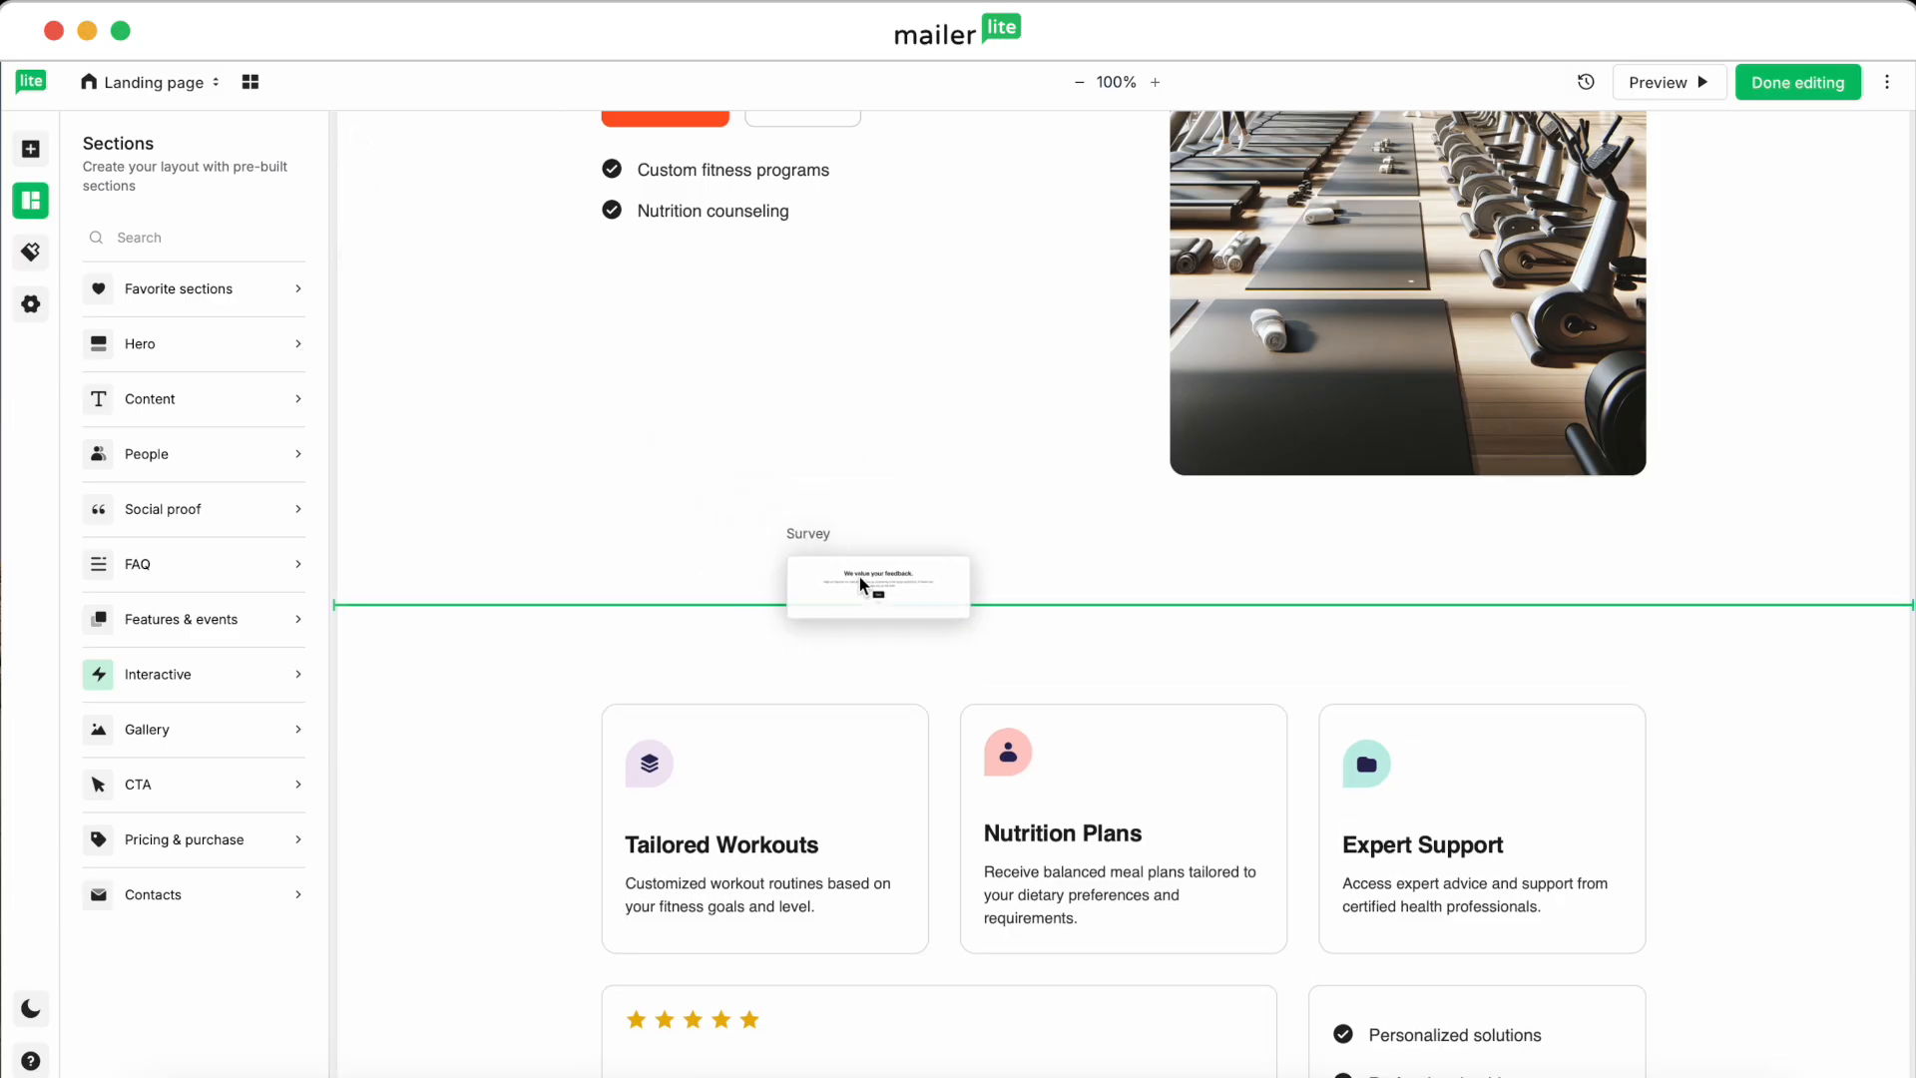
{"action": "left_click", "coordinate": [877, 584]}
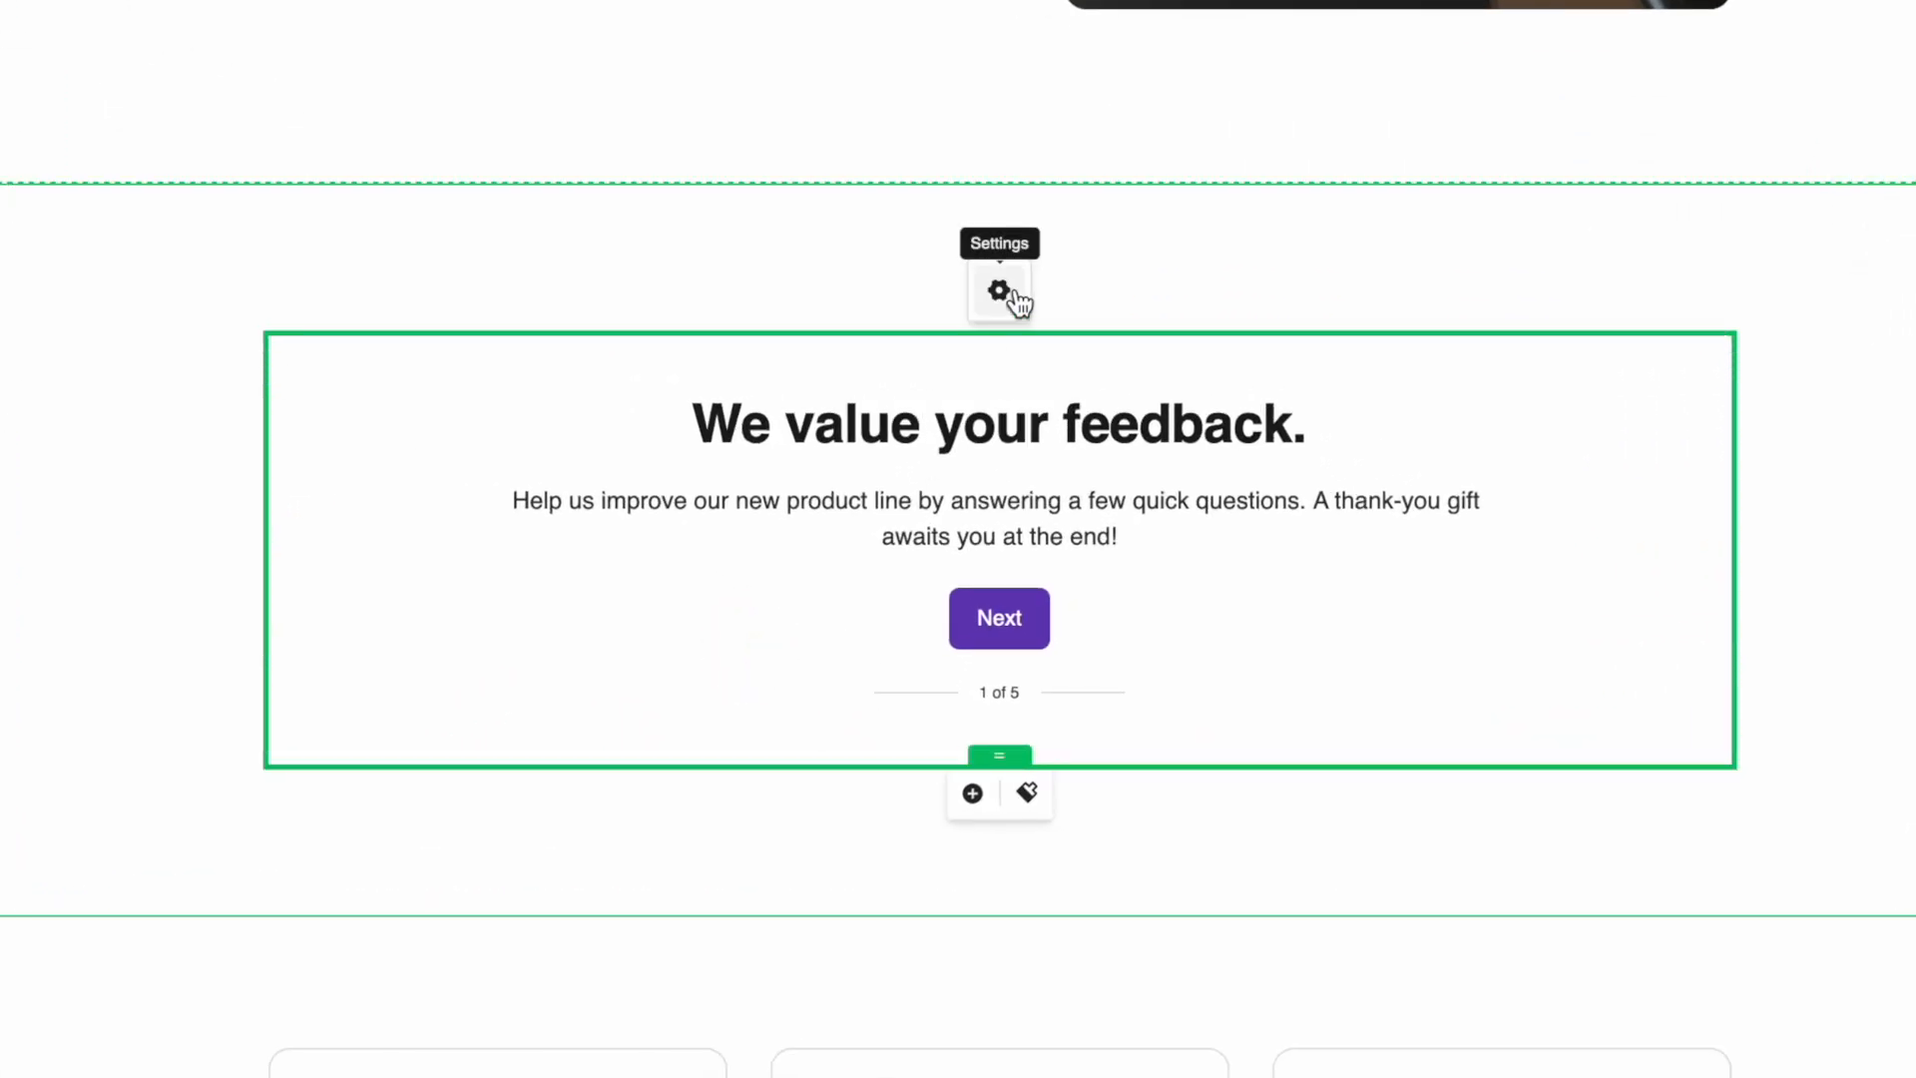
Step: Browse the available question types, then preview the Outro thank-you step (5 of 5)
{"action": "left_click", "coordinate": [998, 290]}
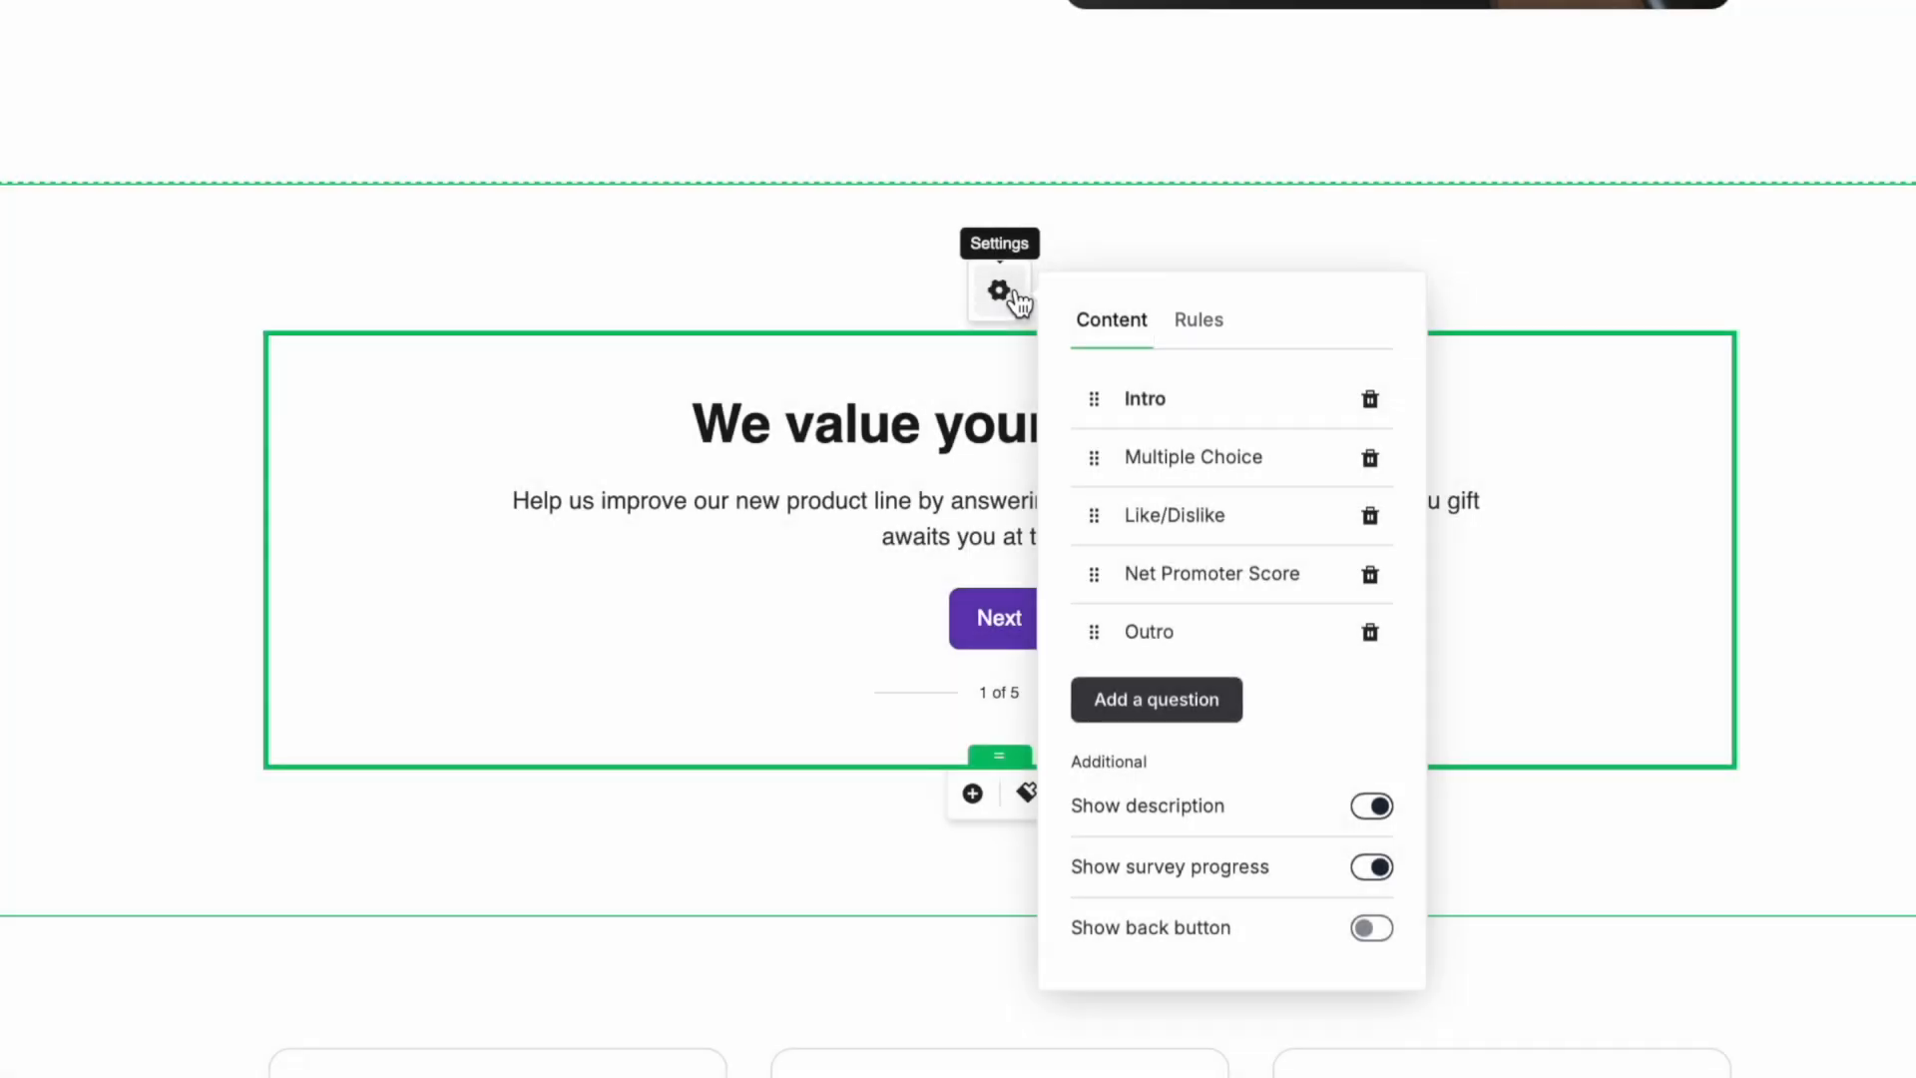
{"action": "mouse_move", "coordinate": [1164, 682]}
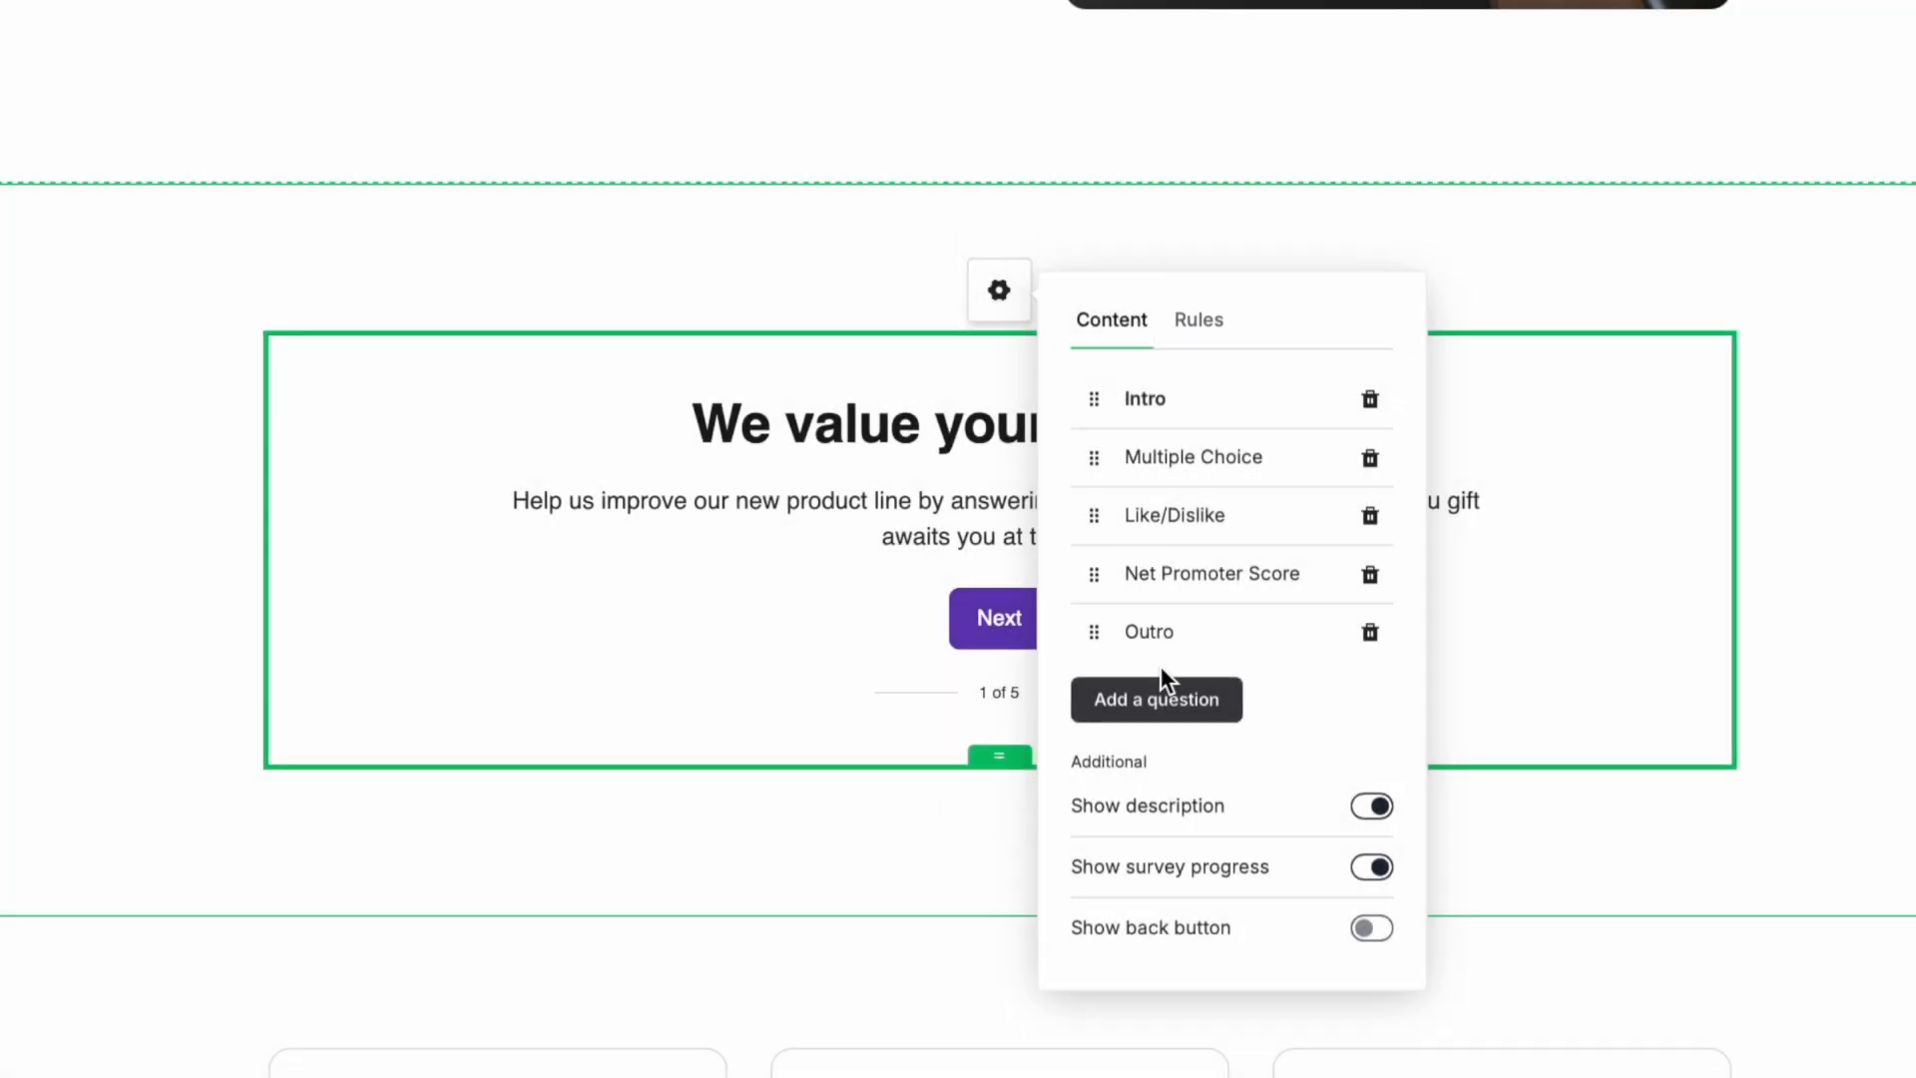
{"action": "left_click", "coordinate": [1155, 699]}
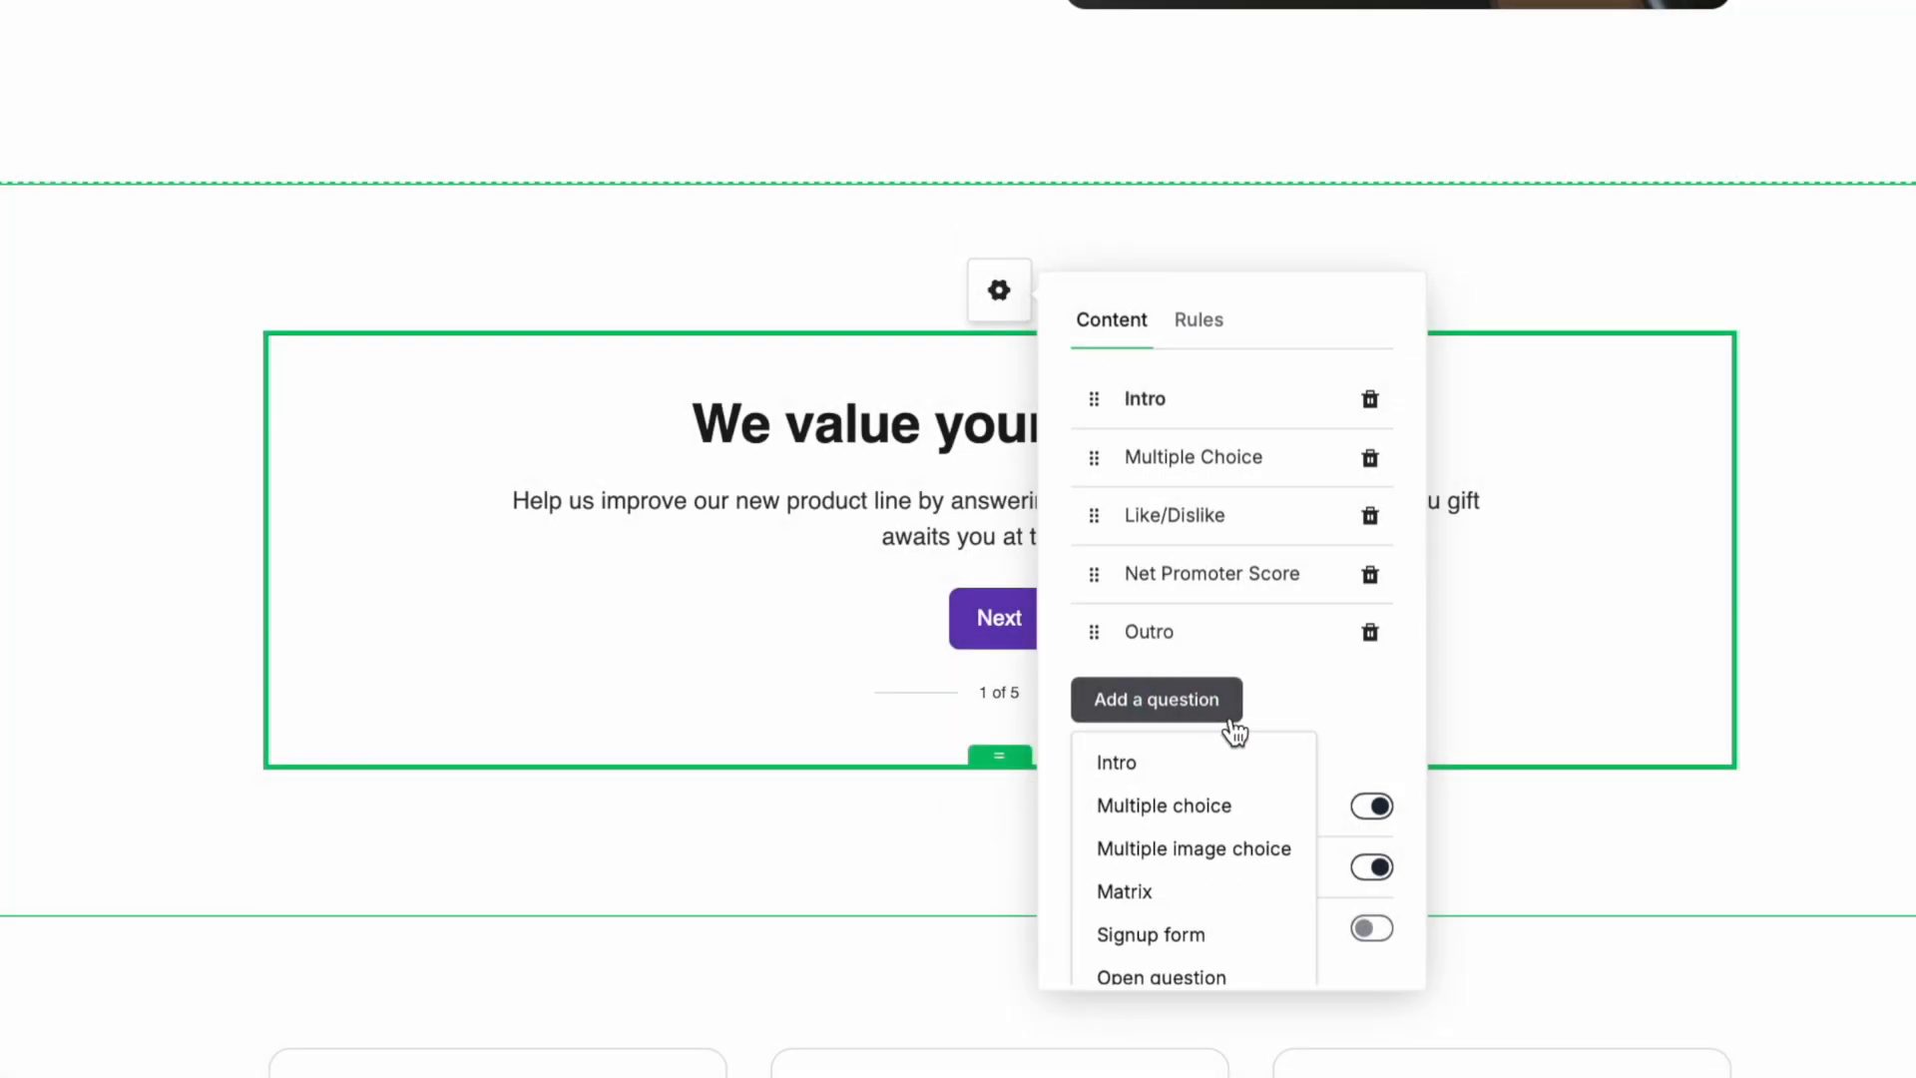
{"action": "scroll", "scroll_direction": "down", "scroll_amount": 3}
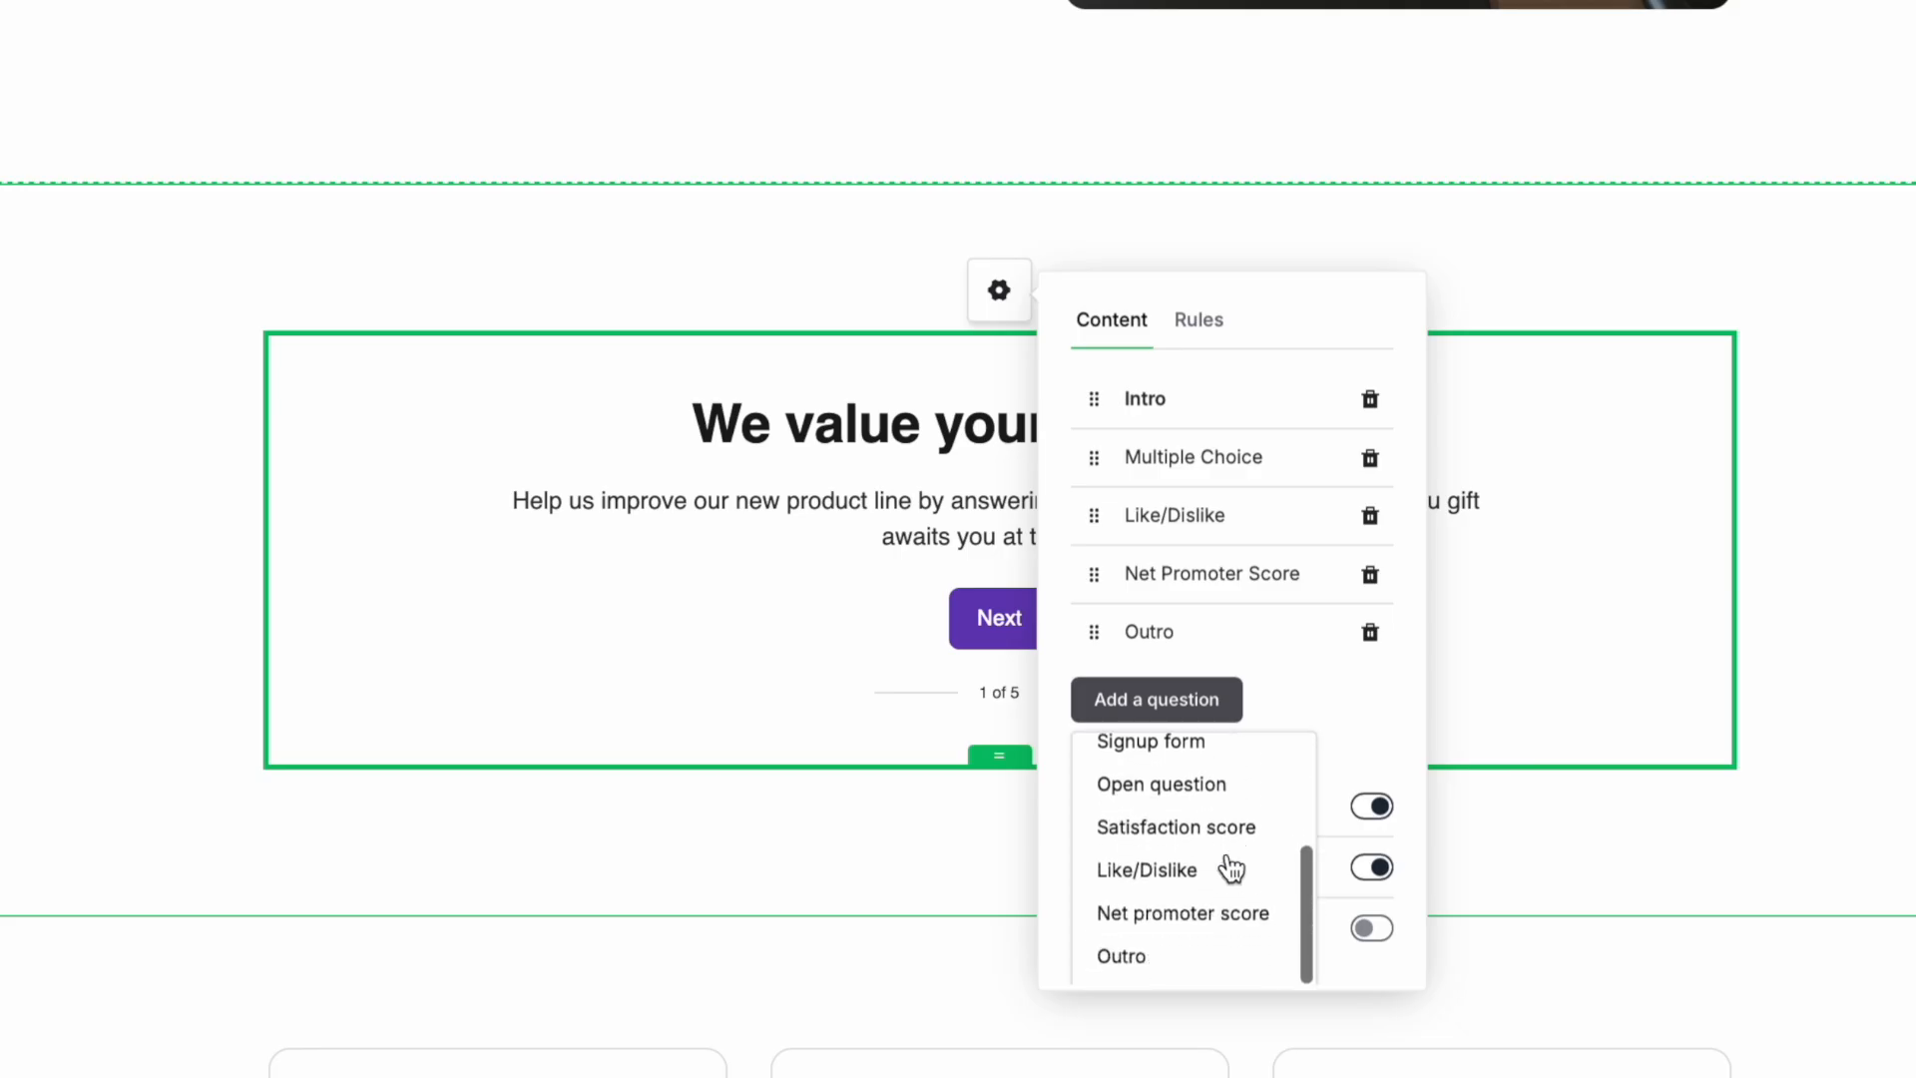
{"action": "scroll", "scroll_direction": "up", "scroll_amount": 3}
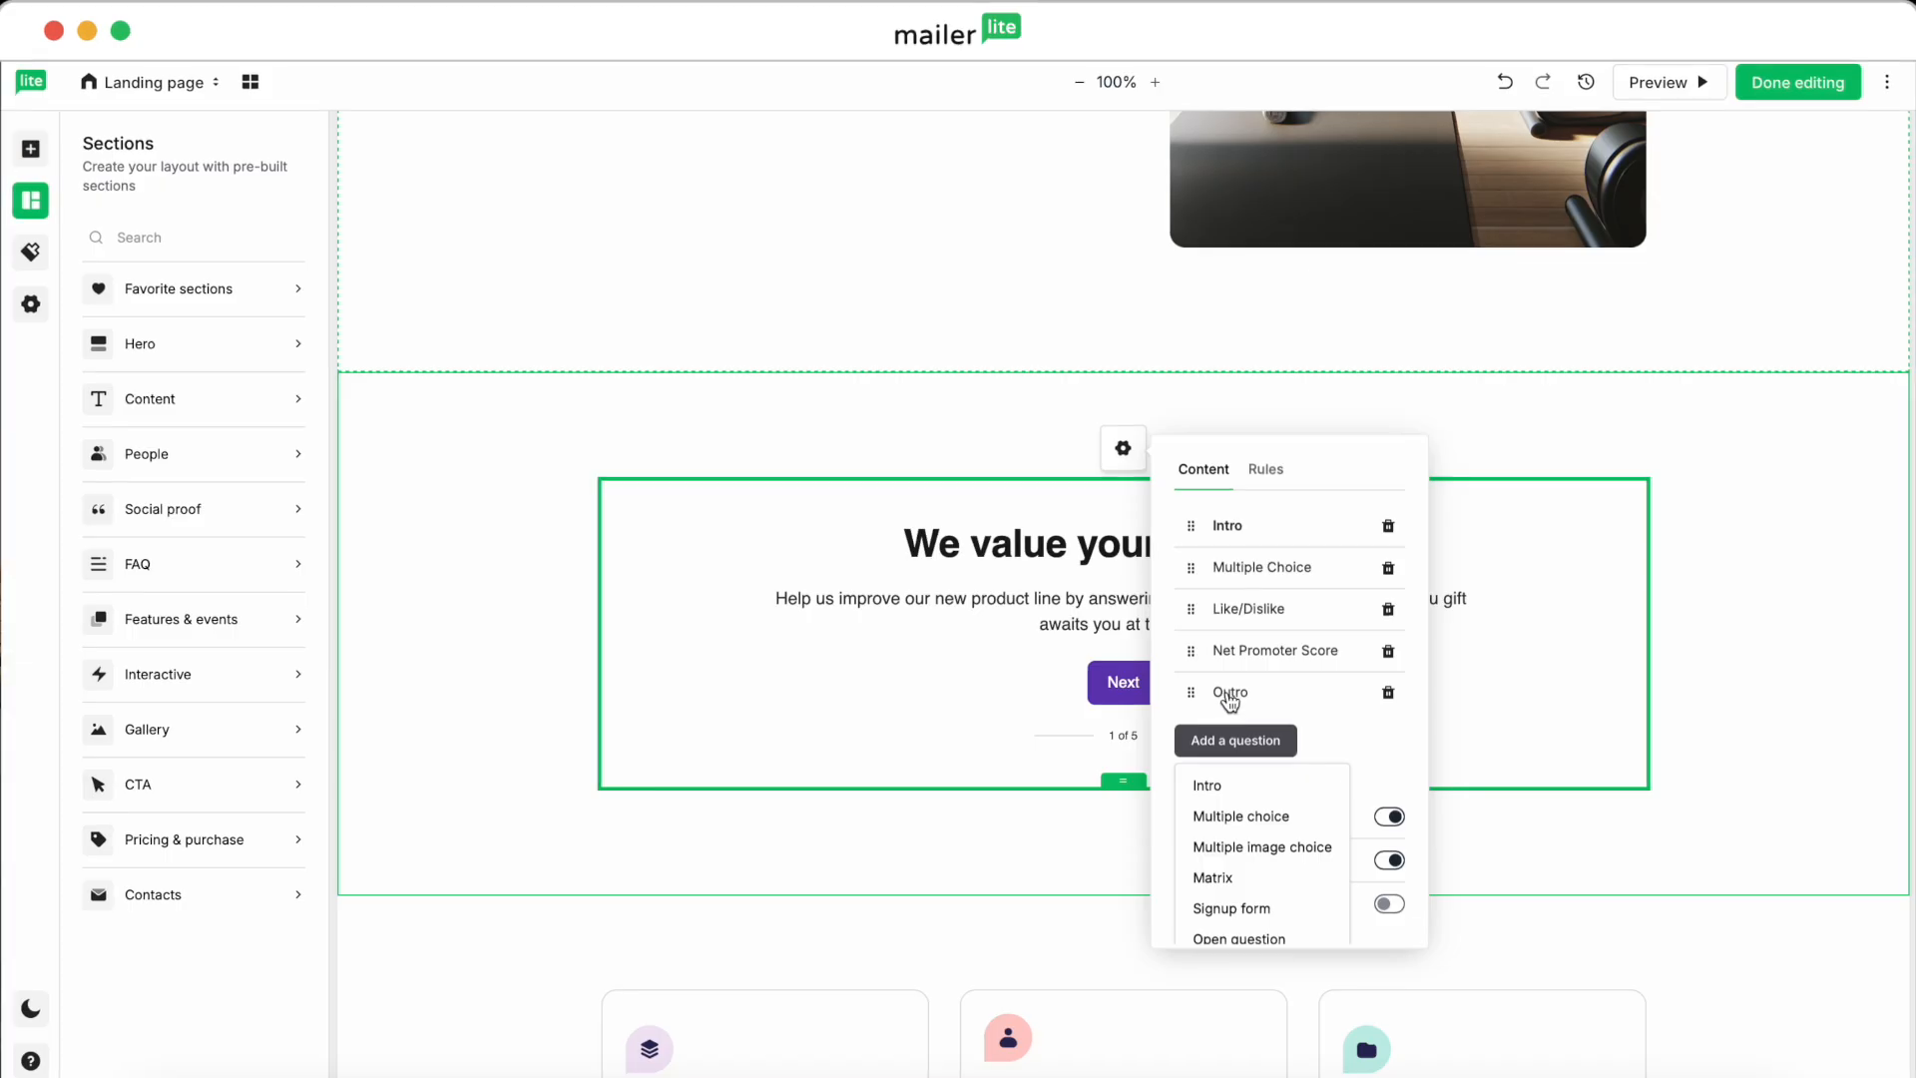
{"action": "left_click", "coordinate": [1230, 692]}
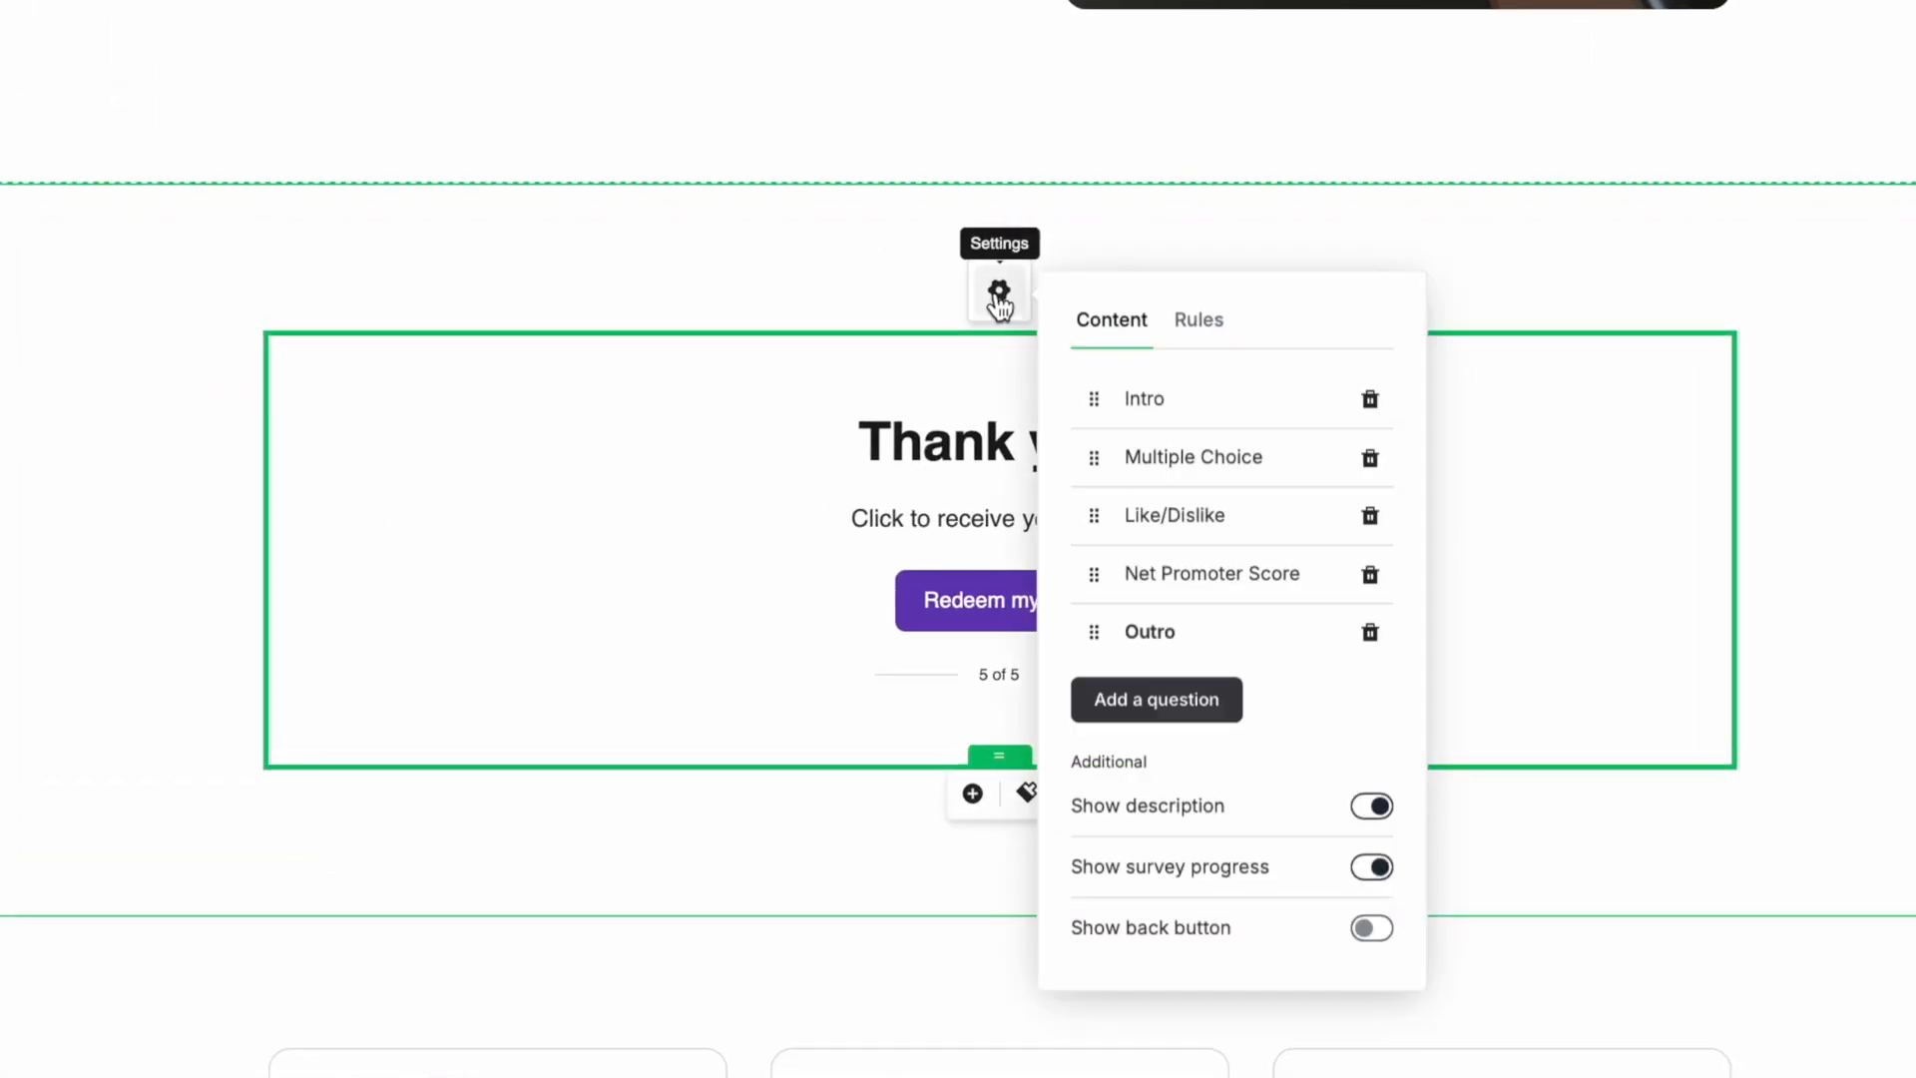
{"action": "mouse_move", "coordinate": [1143, 397]}
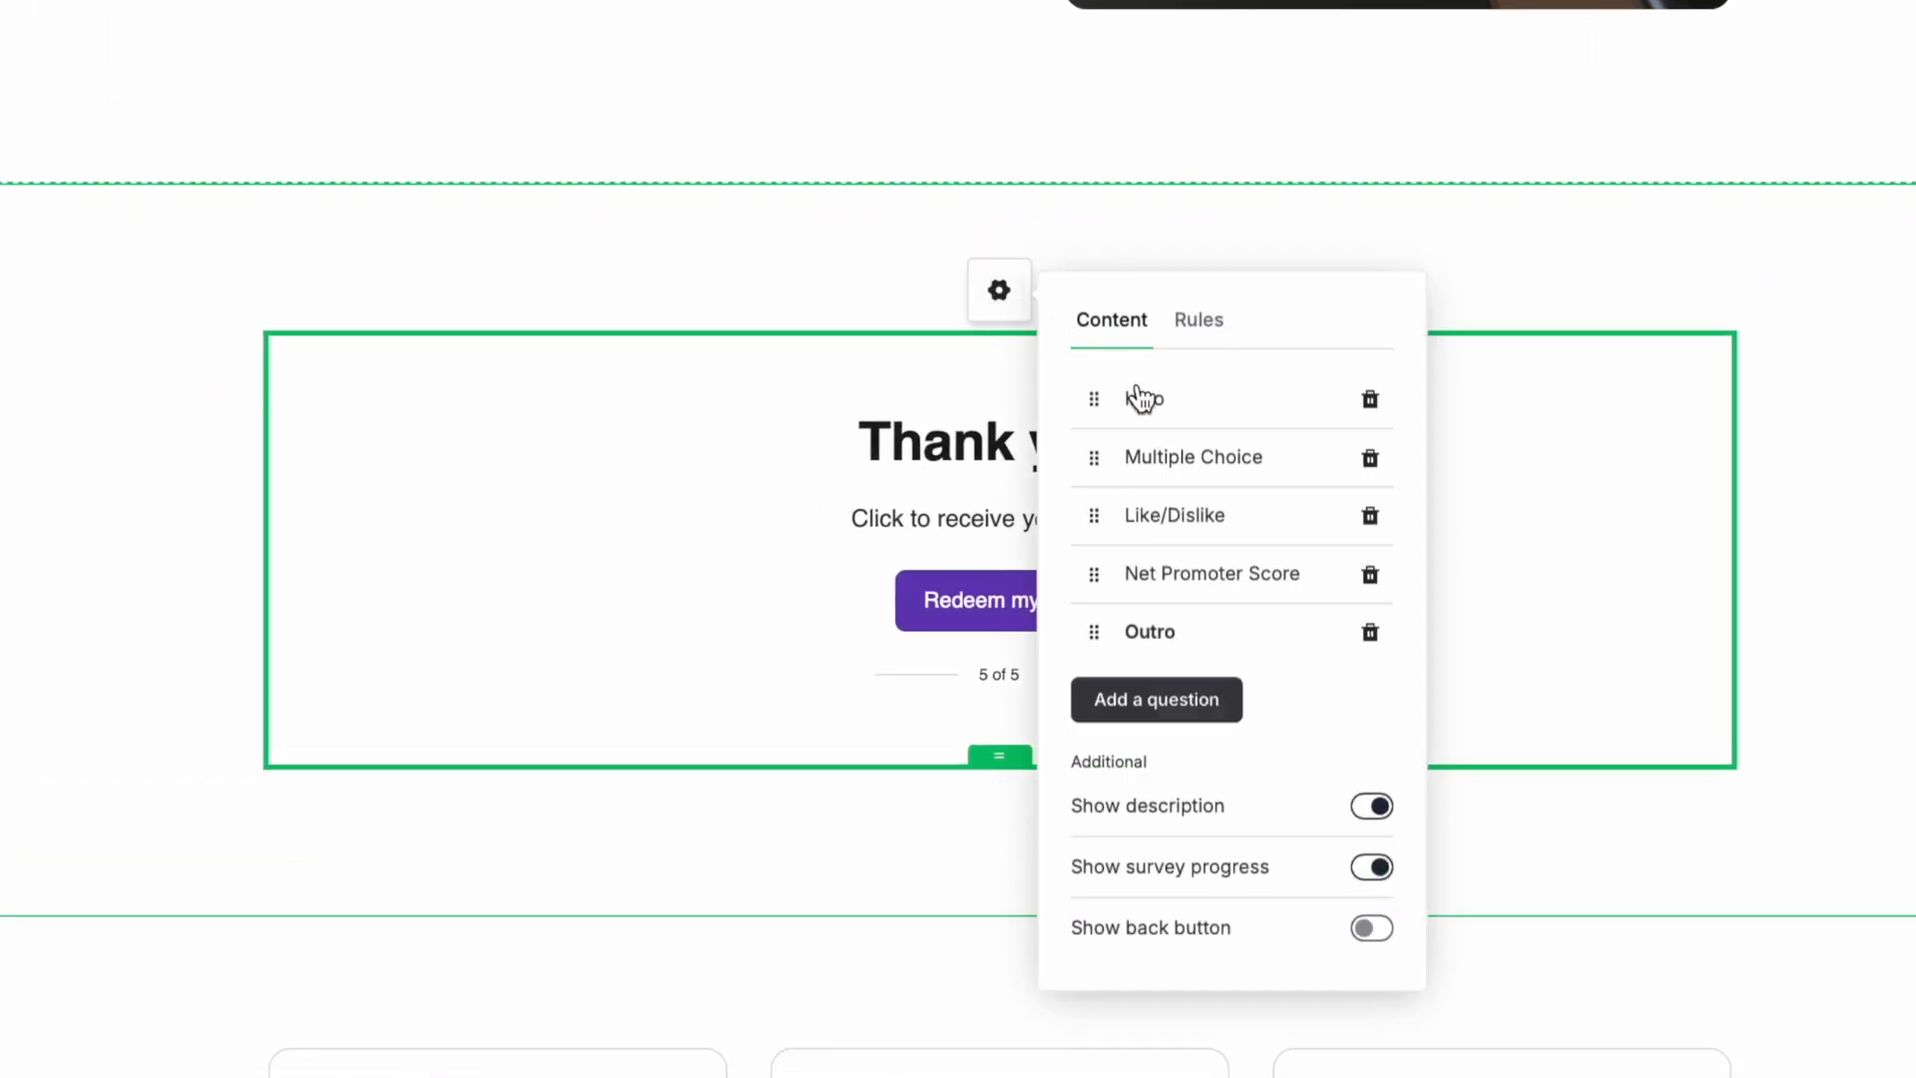
Step: Review the Multiple Choice answers, then show the Like/Dislike product line question
{"action": "left_click", "coordinate": [1193, 456]}
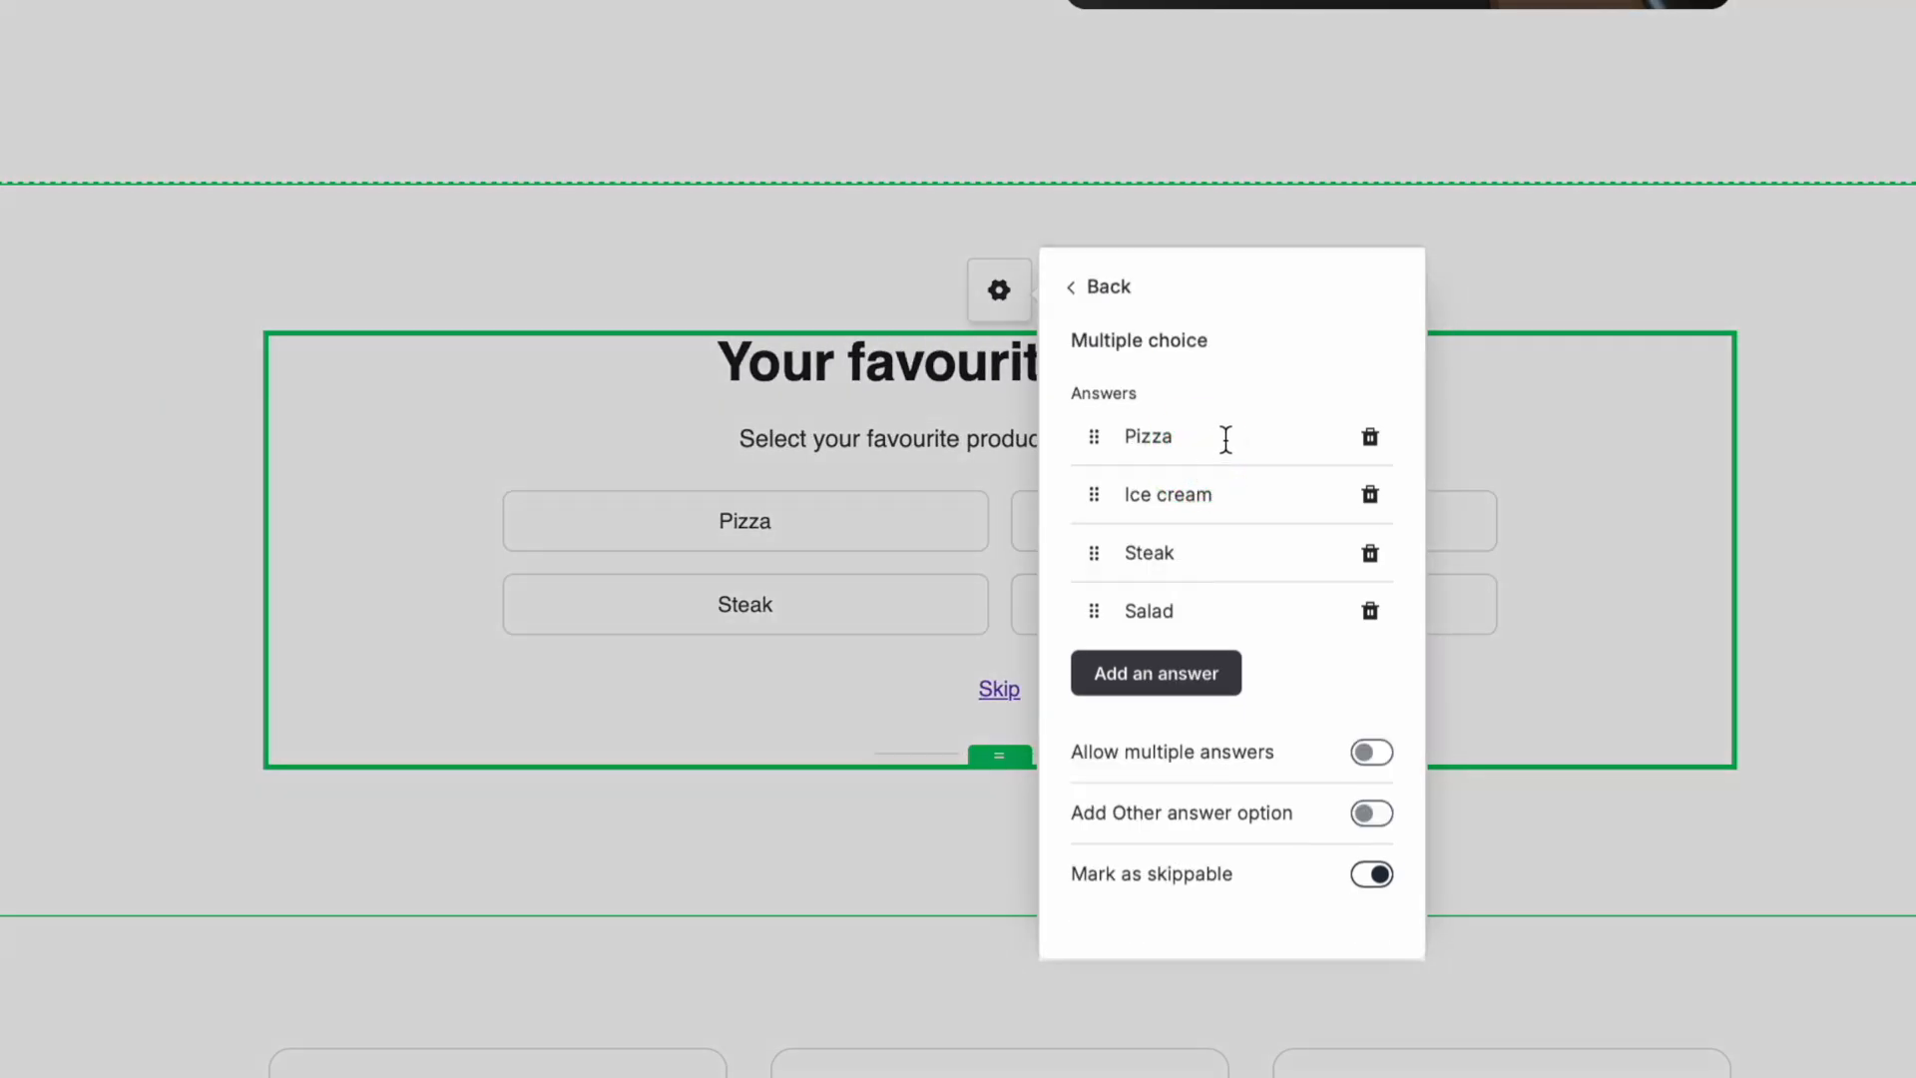
{"action": "left_click", "coordinate": [1147, 436]}
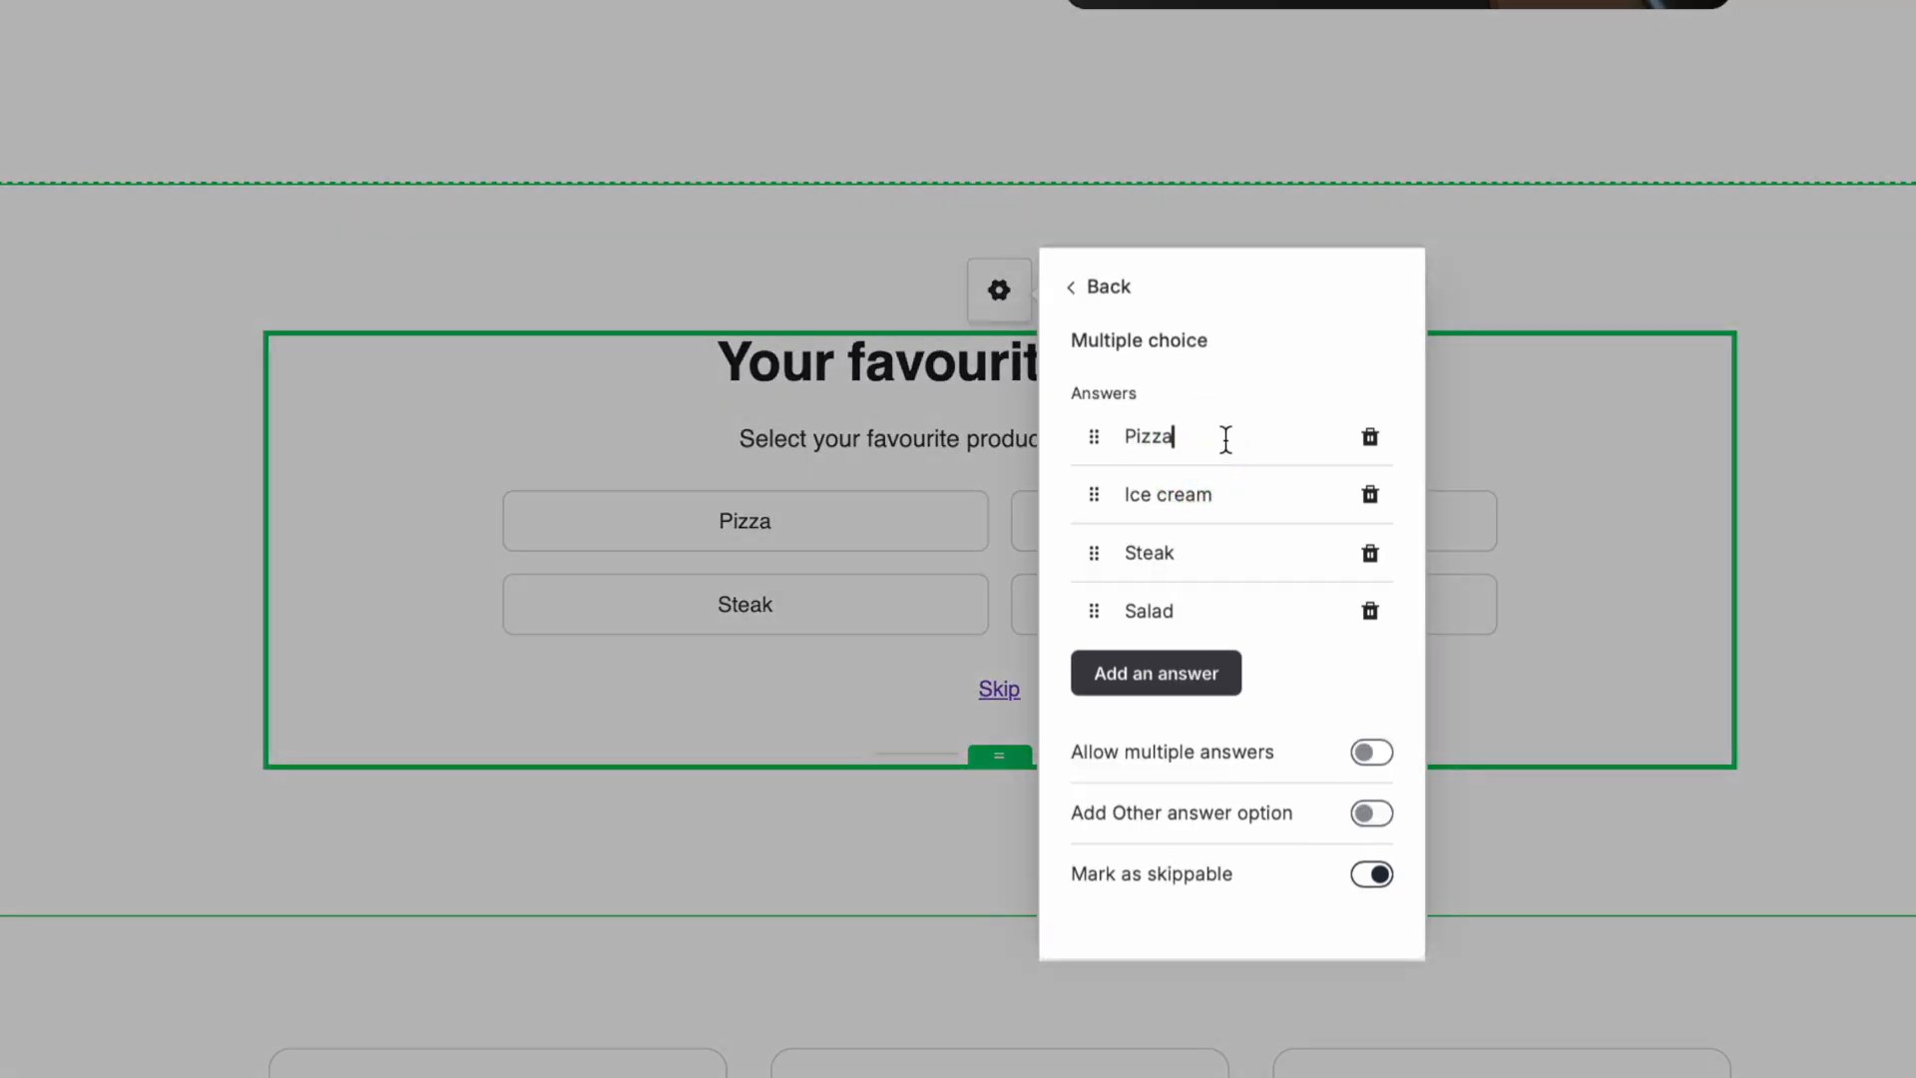
{"action": "left_click", "coordinate": [1099, 287]}
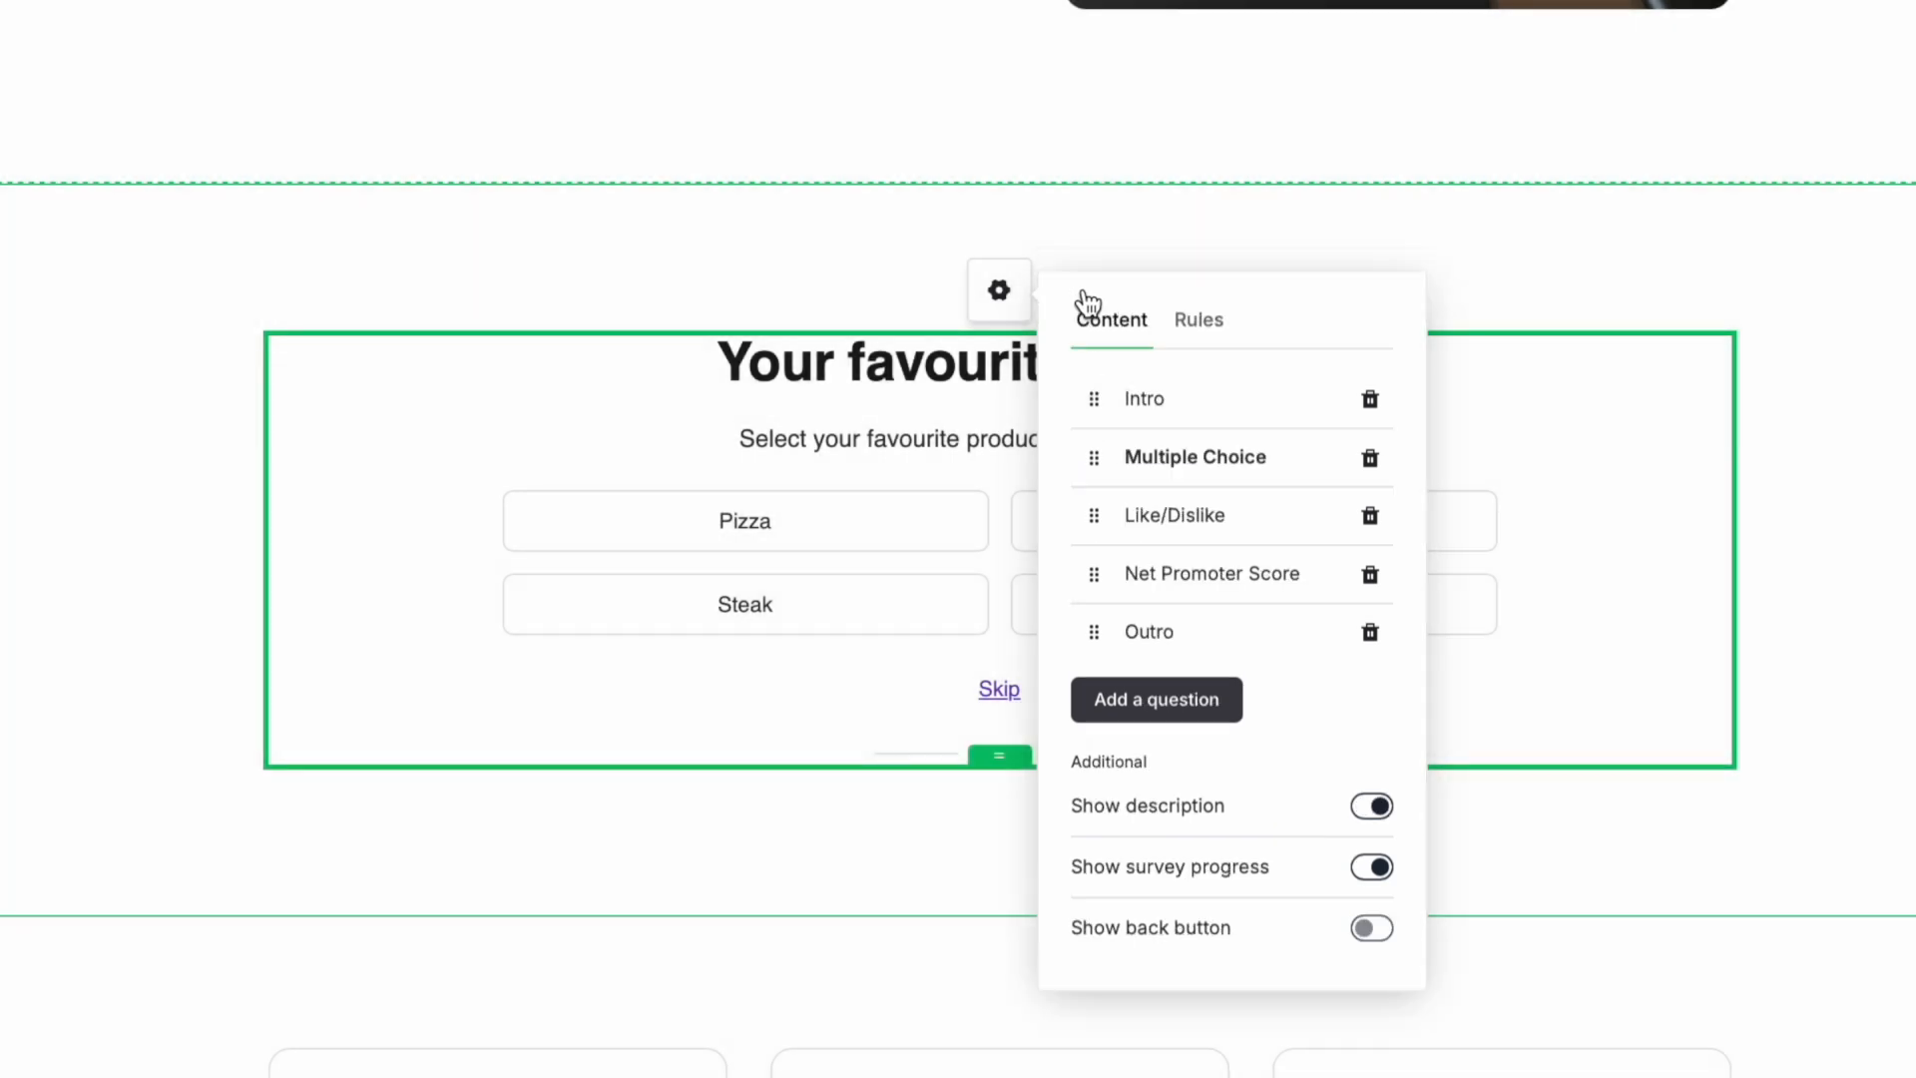
{"action": "mouse_move", "coordinate": [1169, 505]}
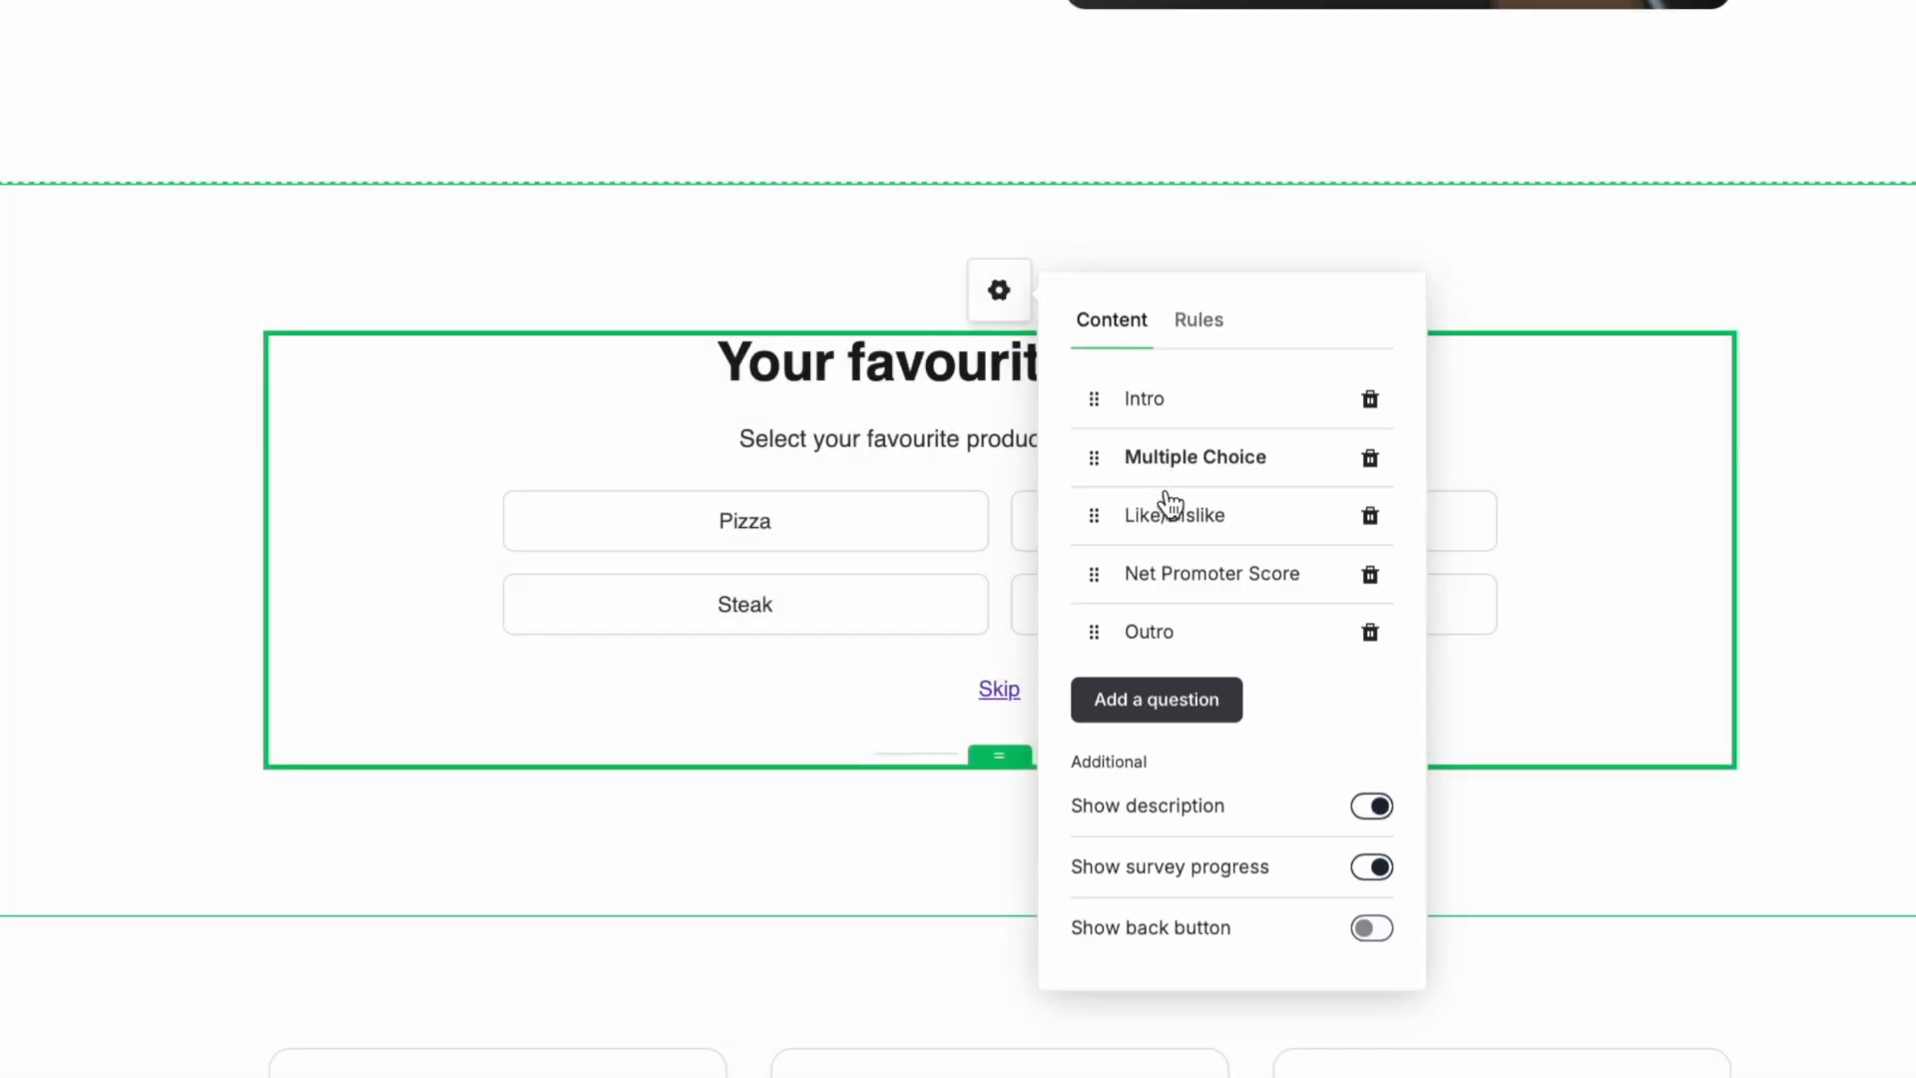
{"action": "mouse_move", "coordinate": [1180, 548]}
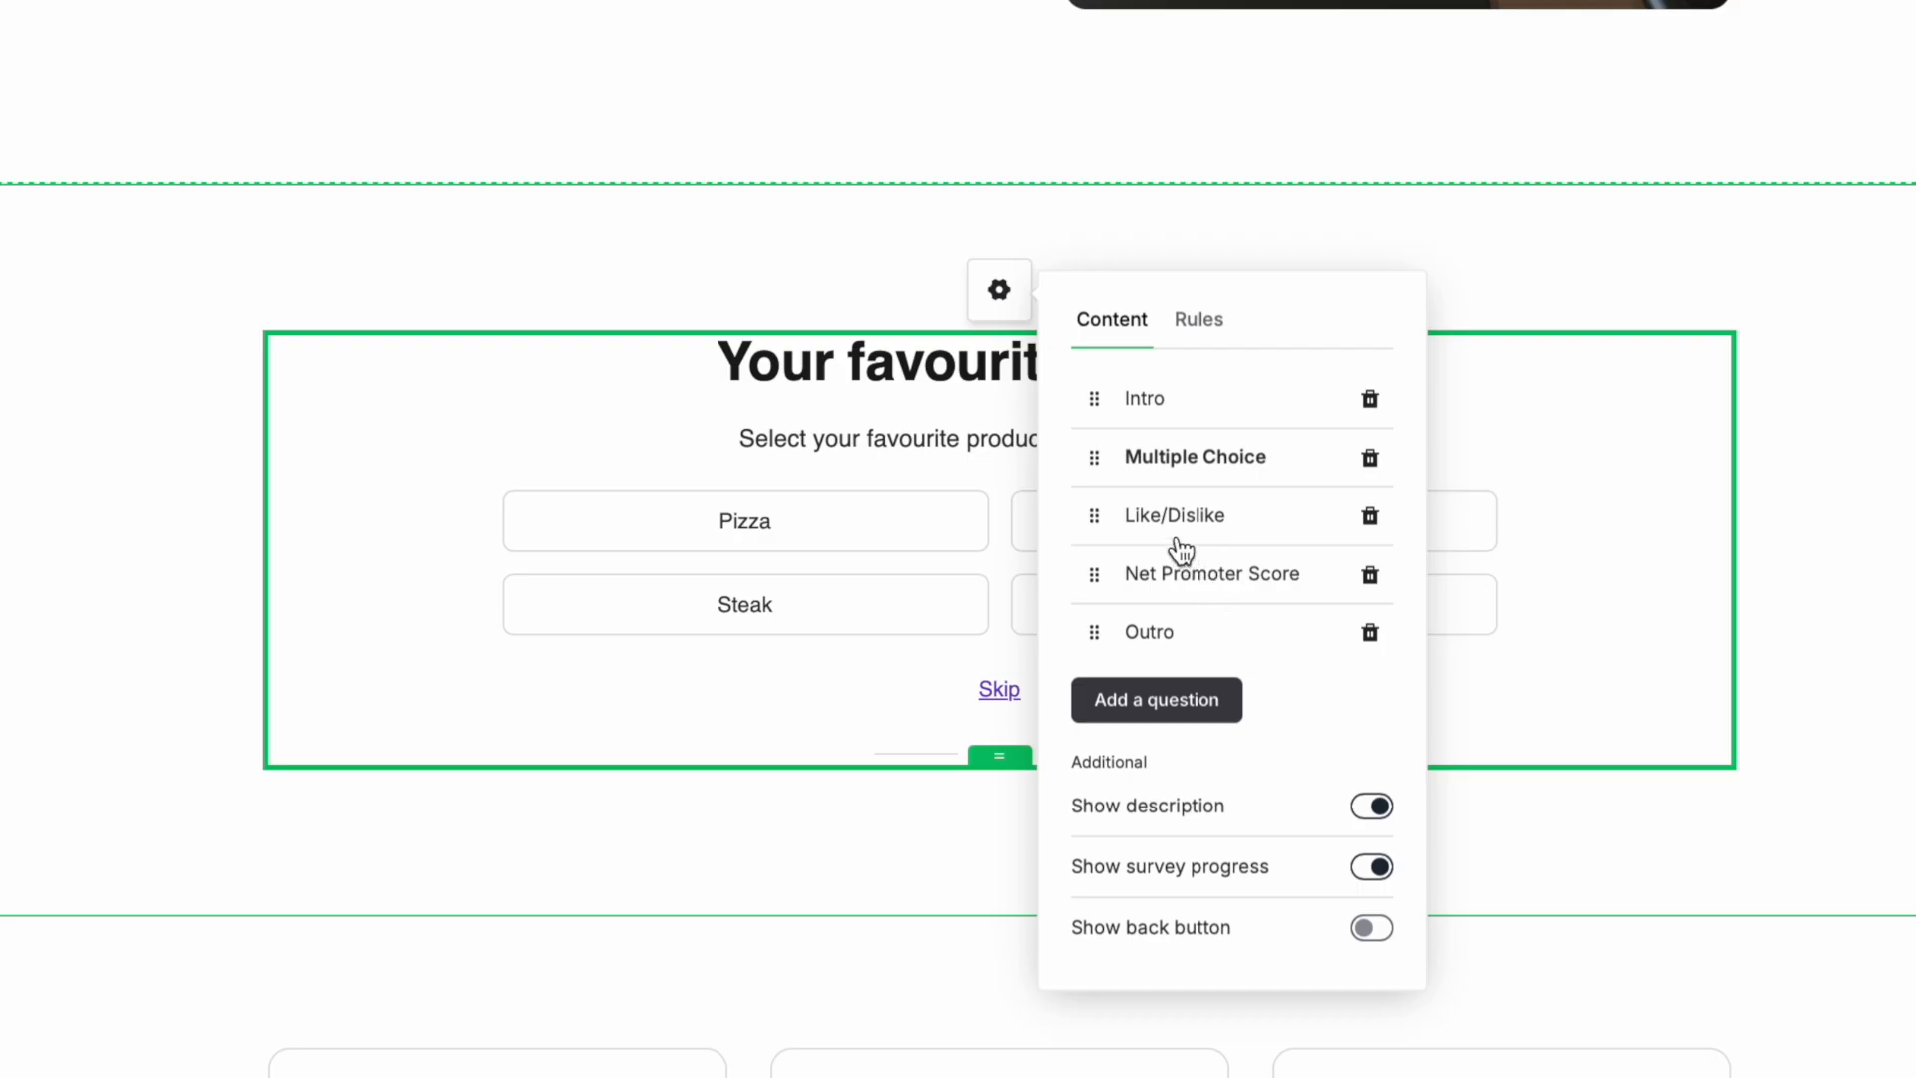
{"action": "left_click", "coordinate": [1172, 515]}
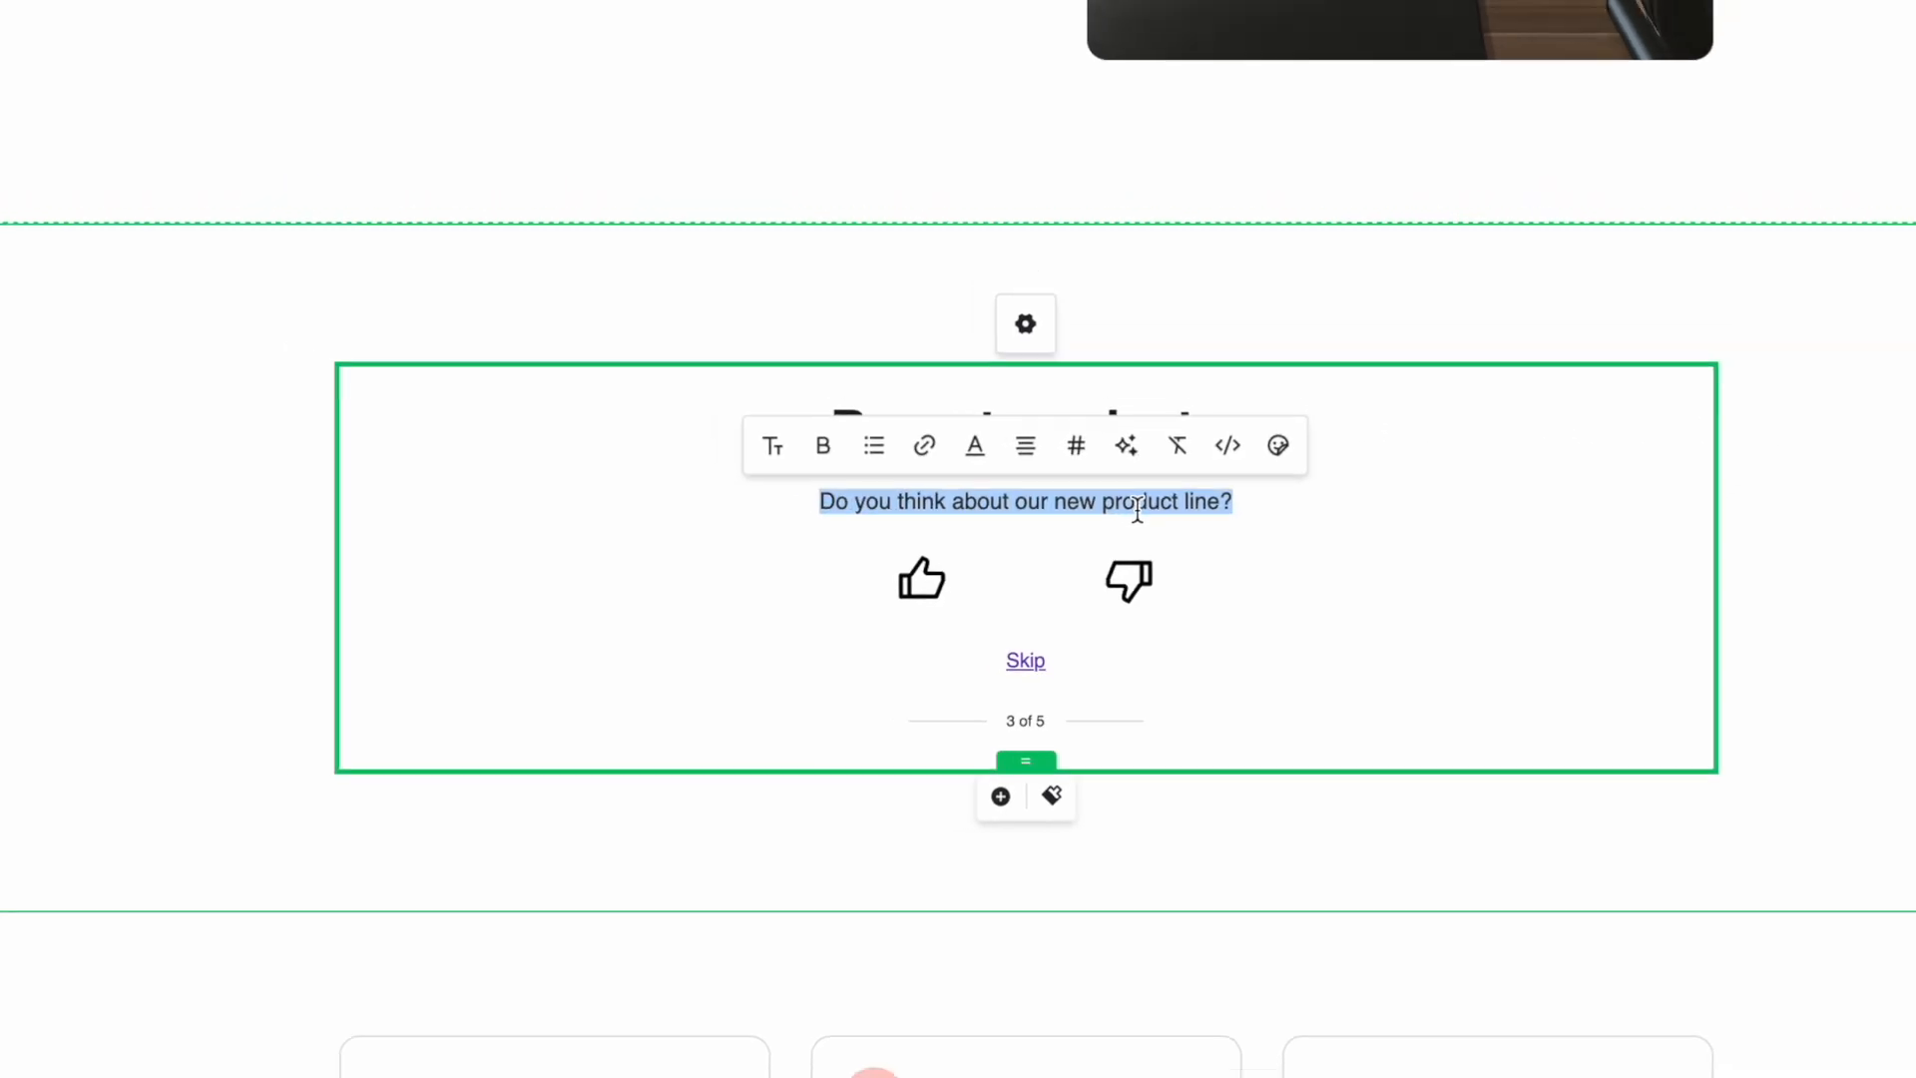
Step: Open the survey block's settings and switch to its Rules
{"action": "left_click", "coordinate": [1025, 324]}
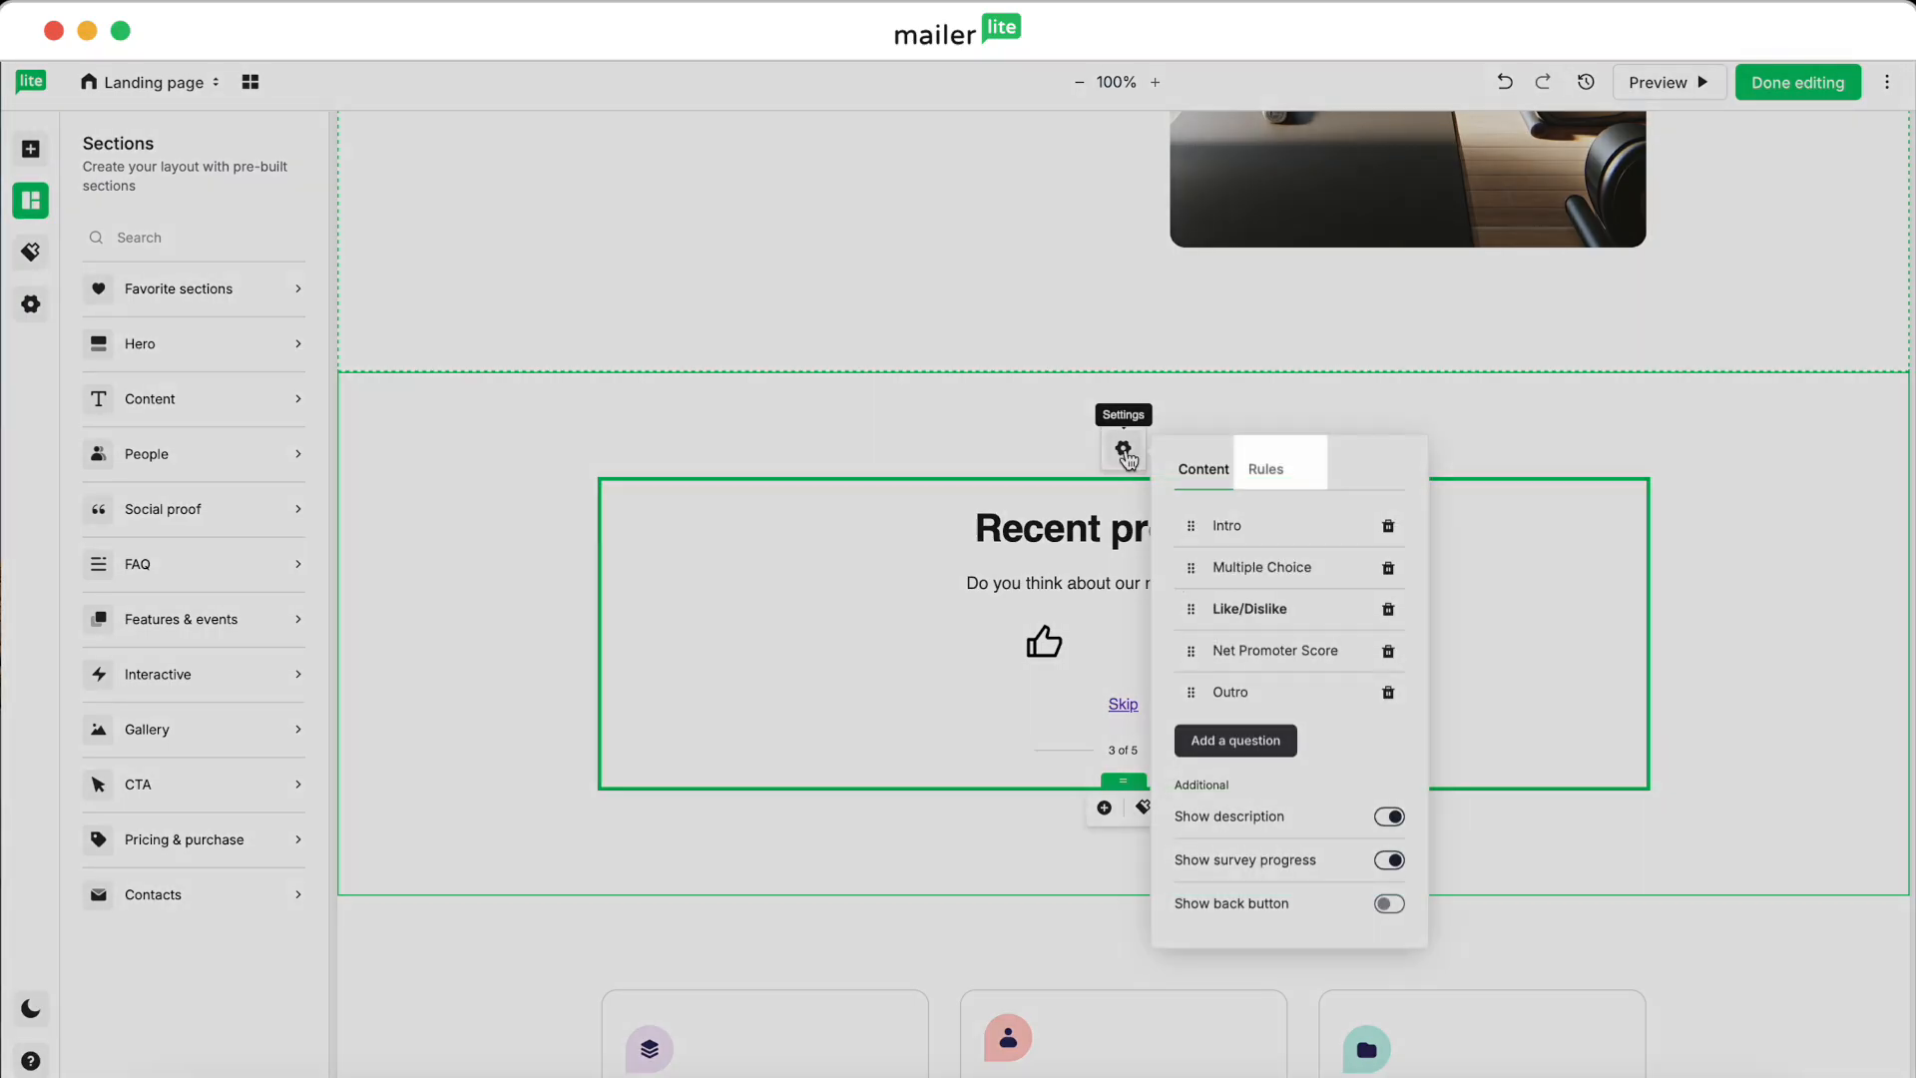
{"action": "left_click", "coordinate": [1265, 469]}
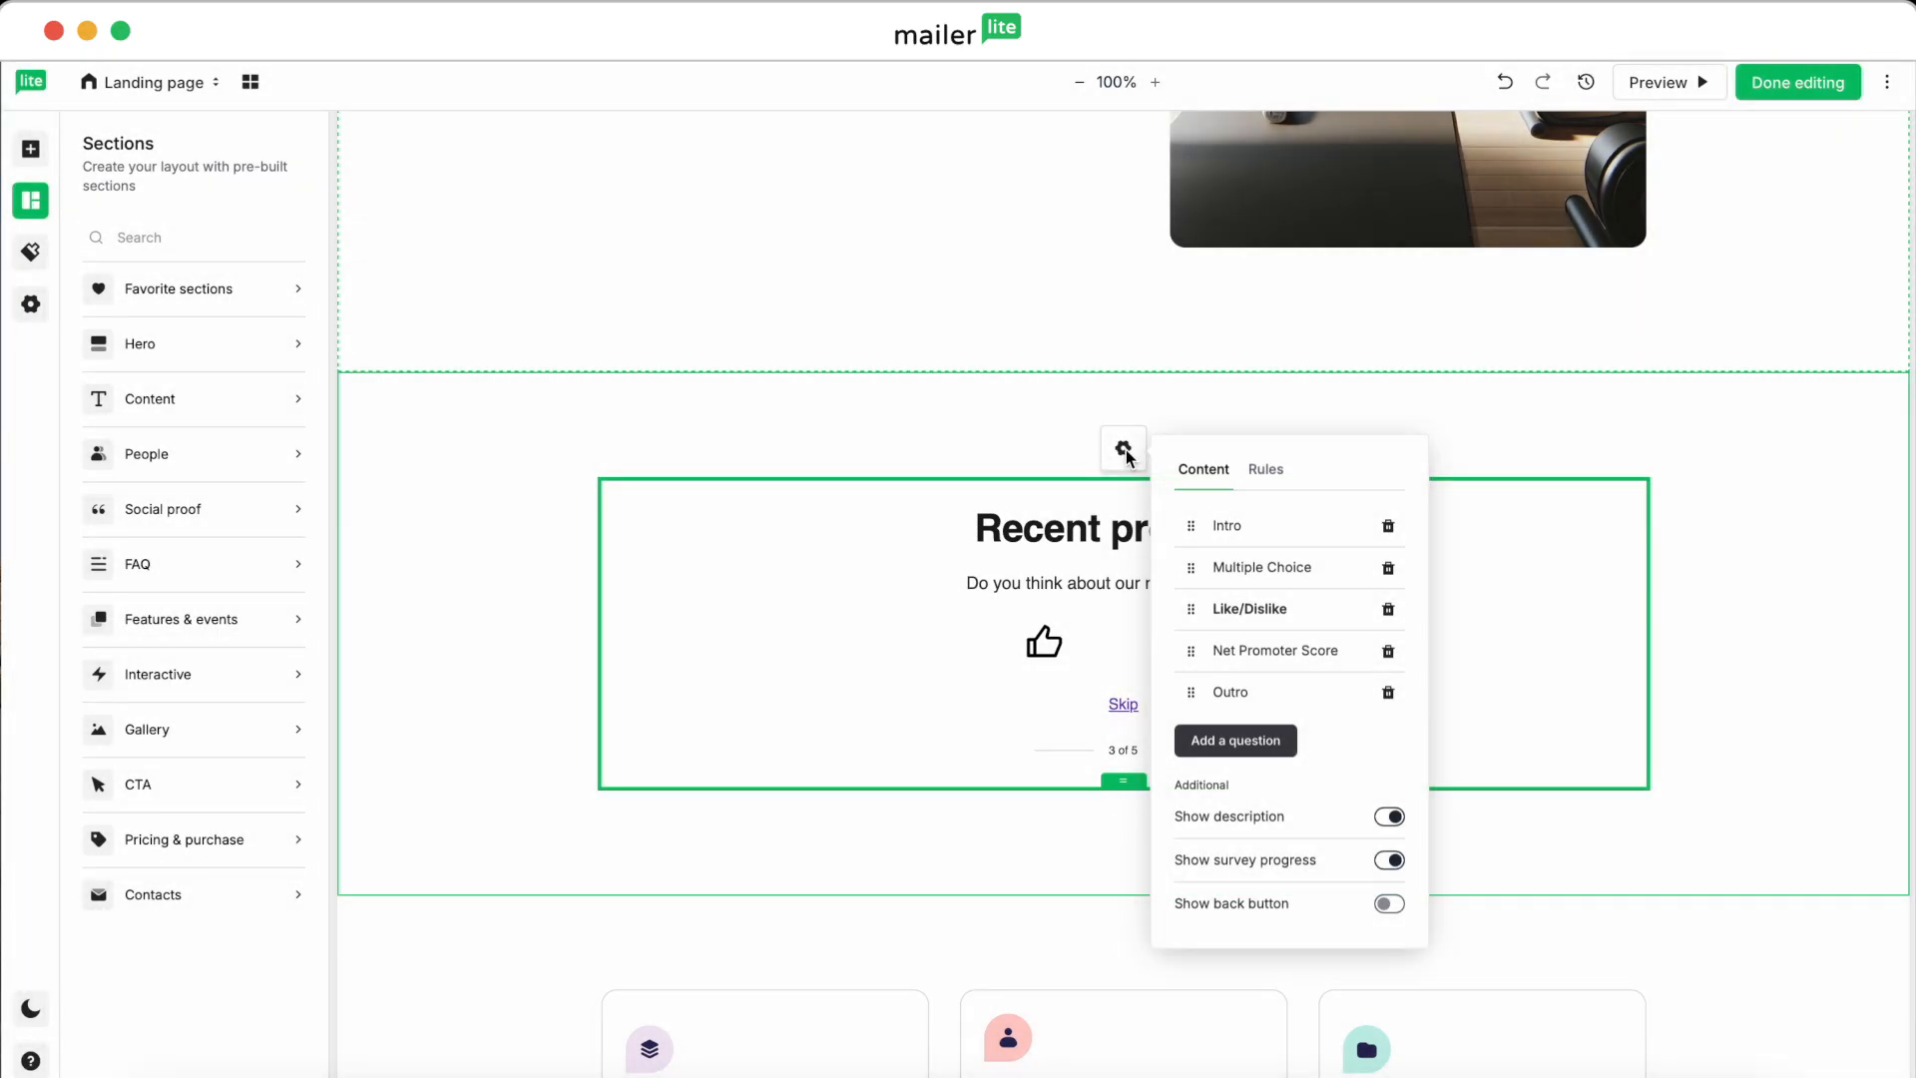
{"action": "mouse_move", "coordinate": [1247, 469]}
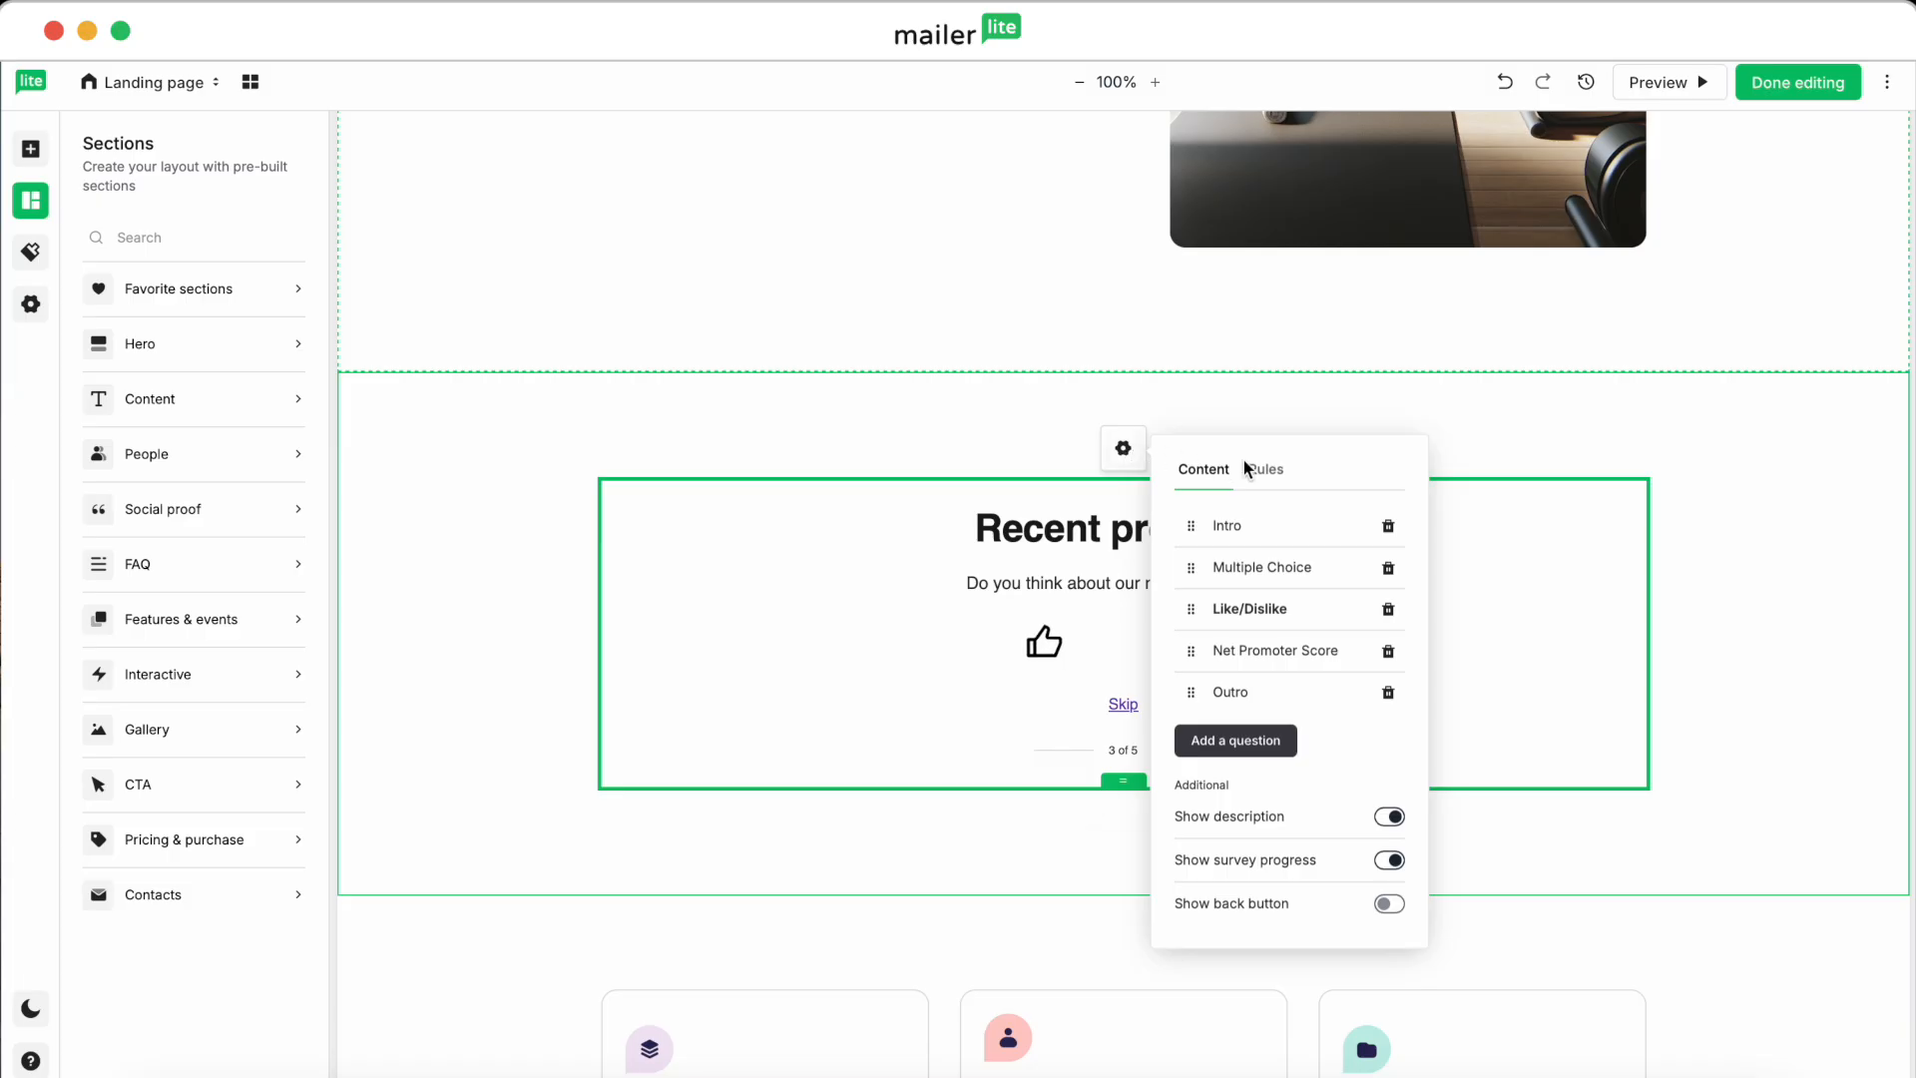
{"action": "left_click", "coordinate": [1264, 469]}
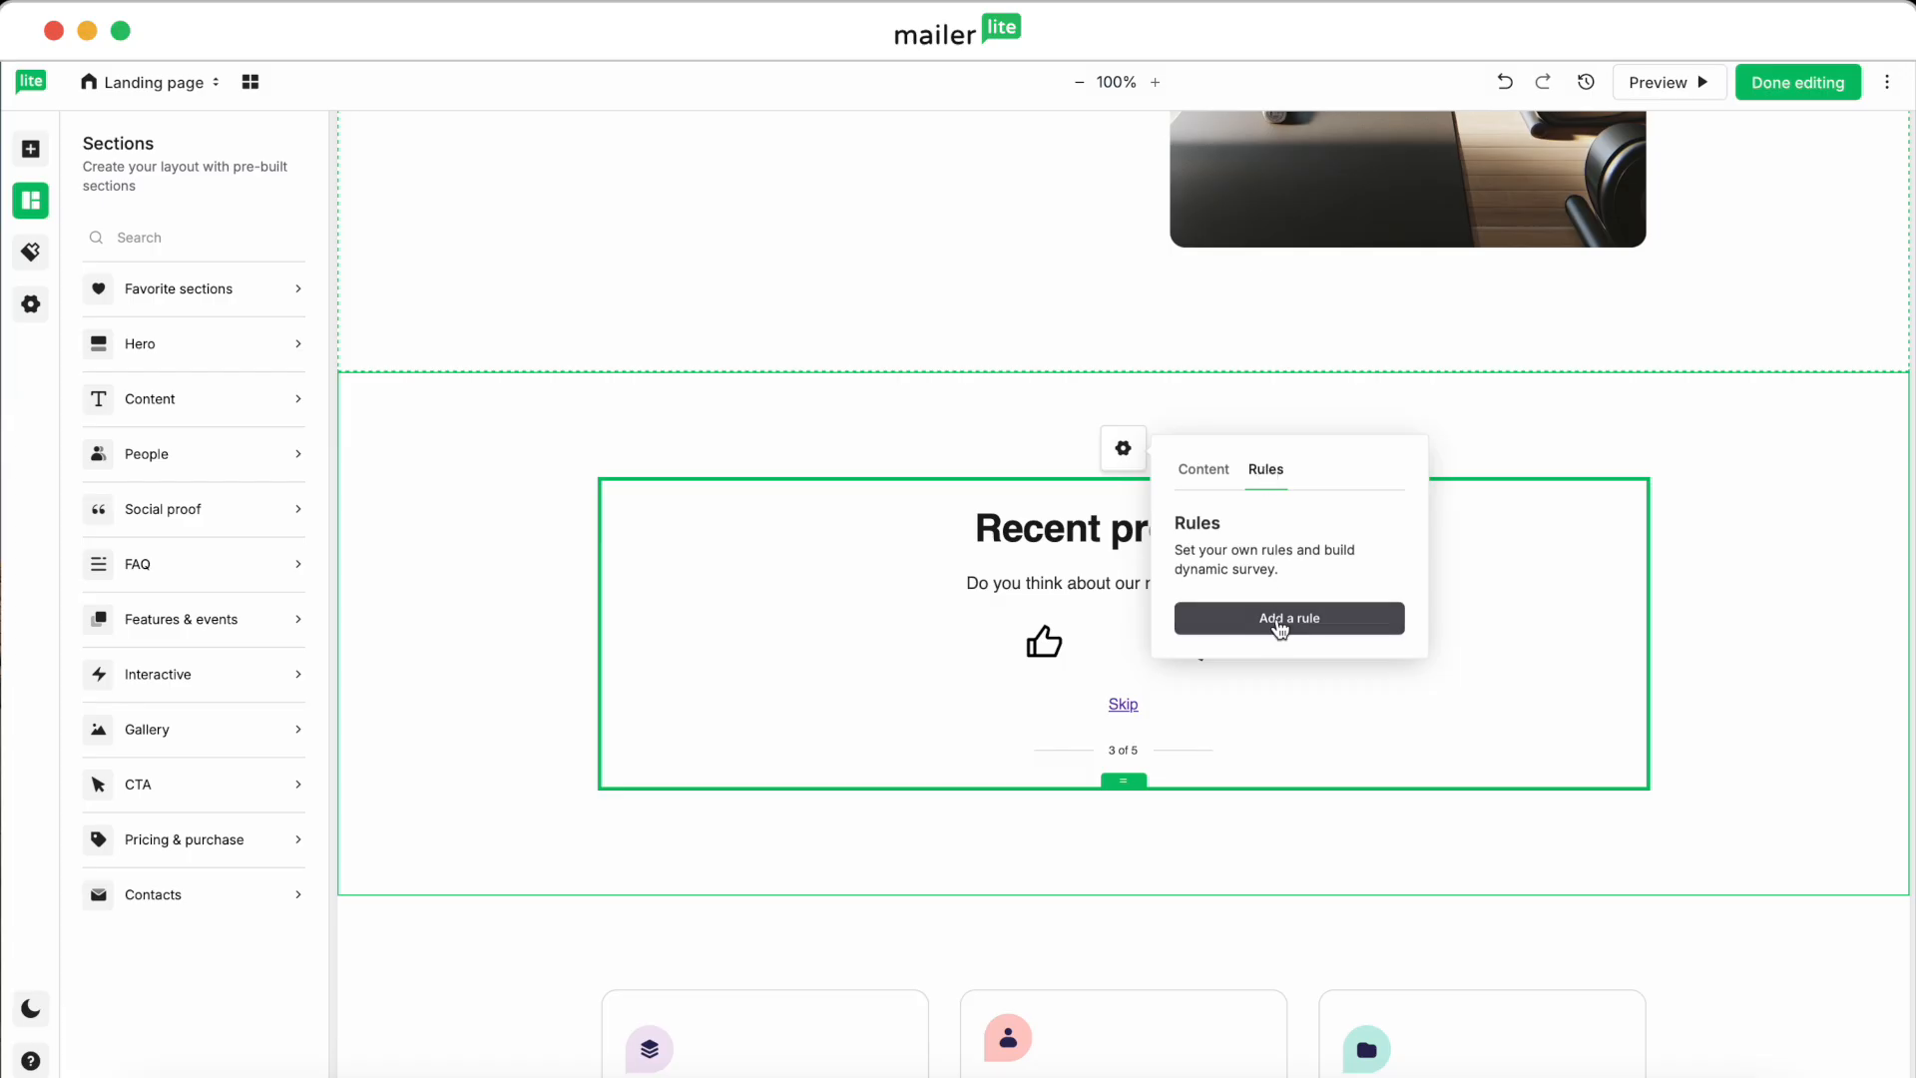
Step: Add and save a rule: Recent products is answered, skip to Thank you!
{"action": "left_click", "coordinate": [1286, 616]}
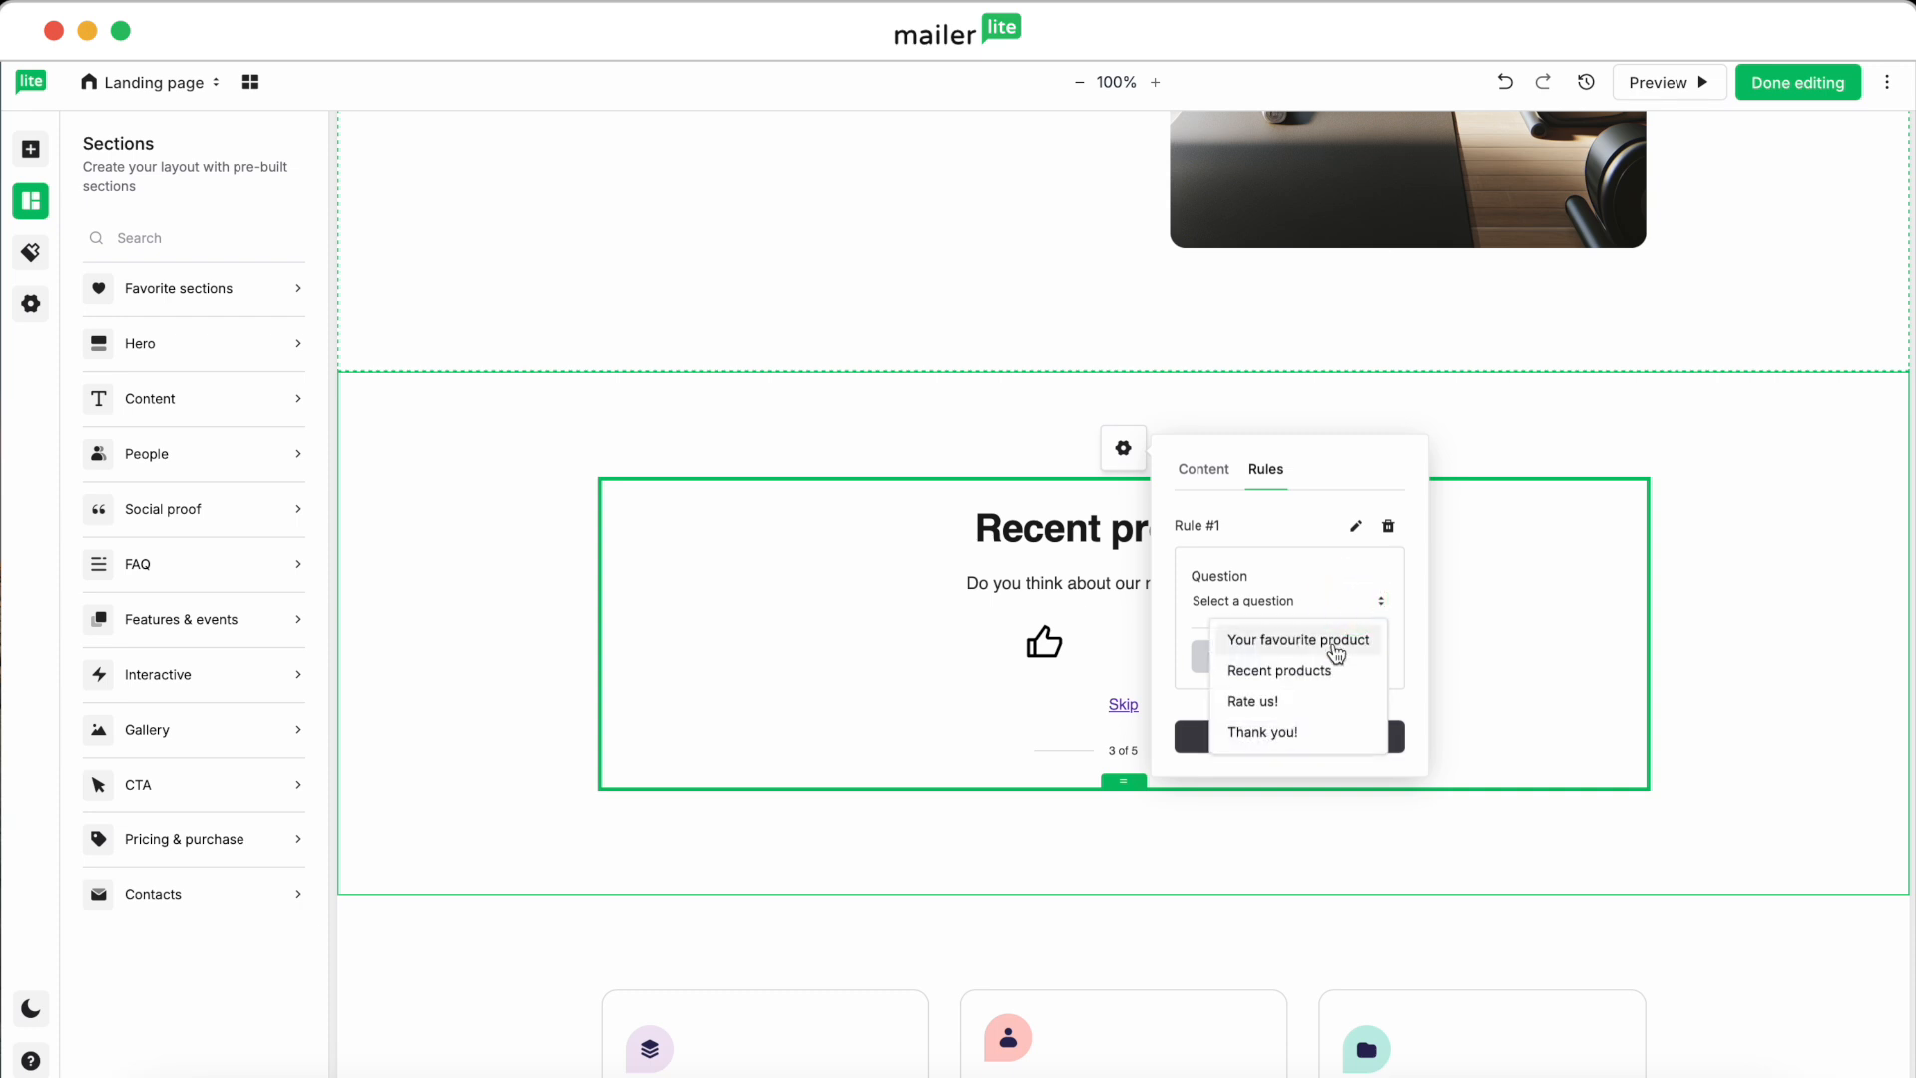
{"action": "left_click", "coordinate": [1279, 670]}
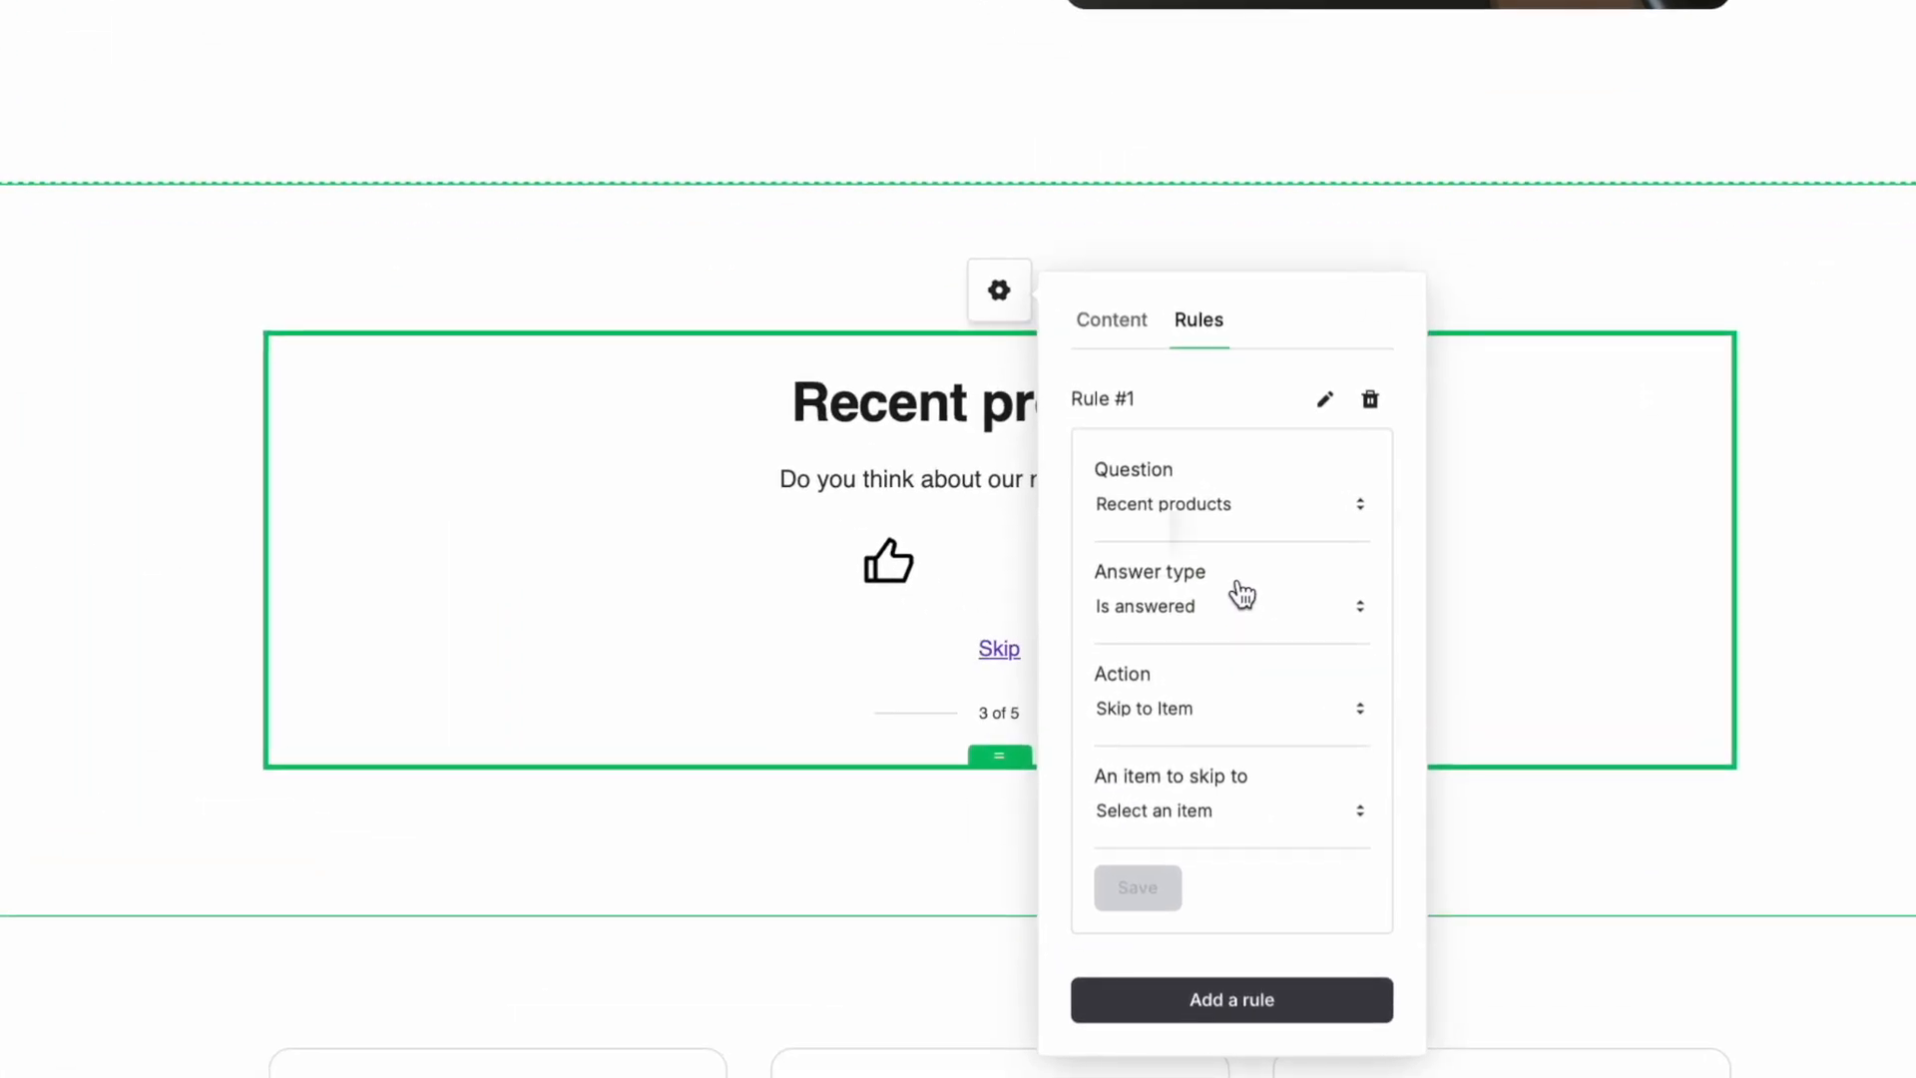
{"action": "mouse_move", "coordinate": [1235, 477]}
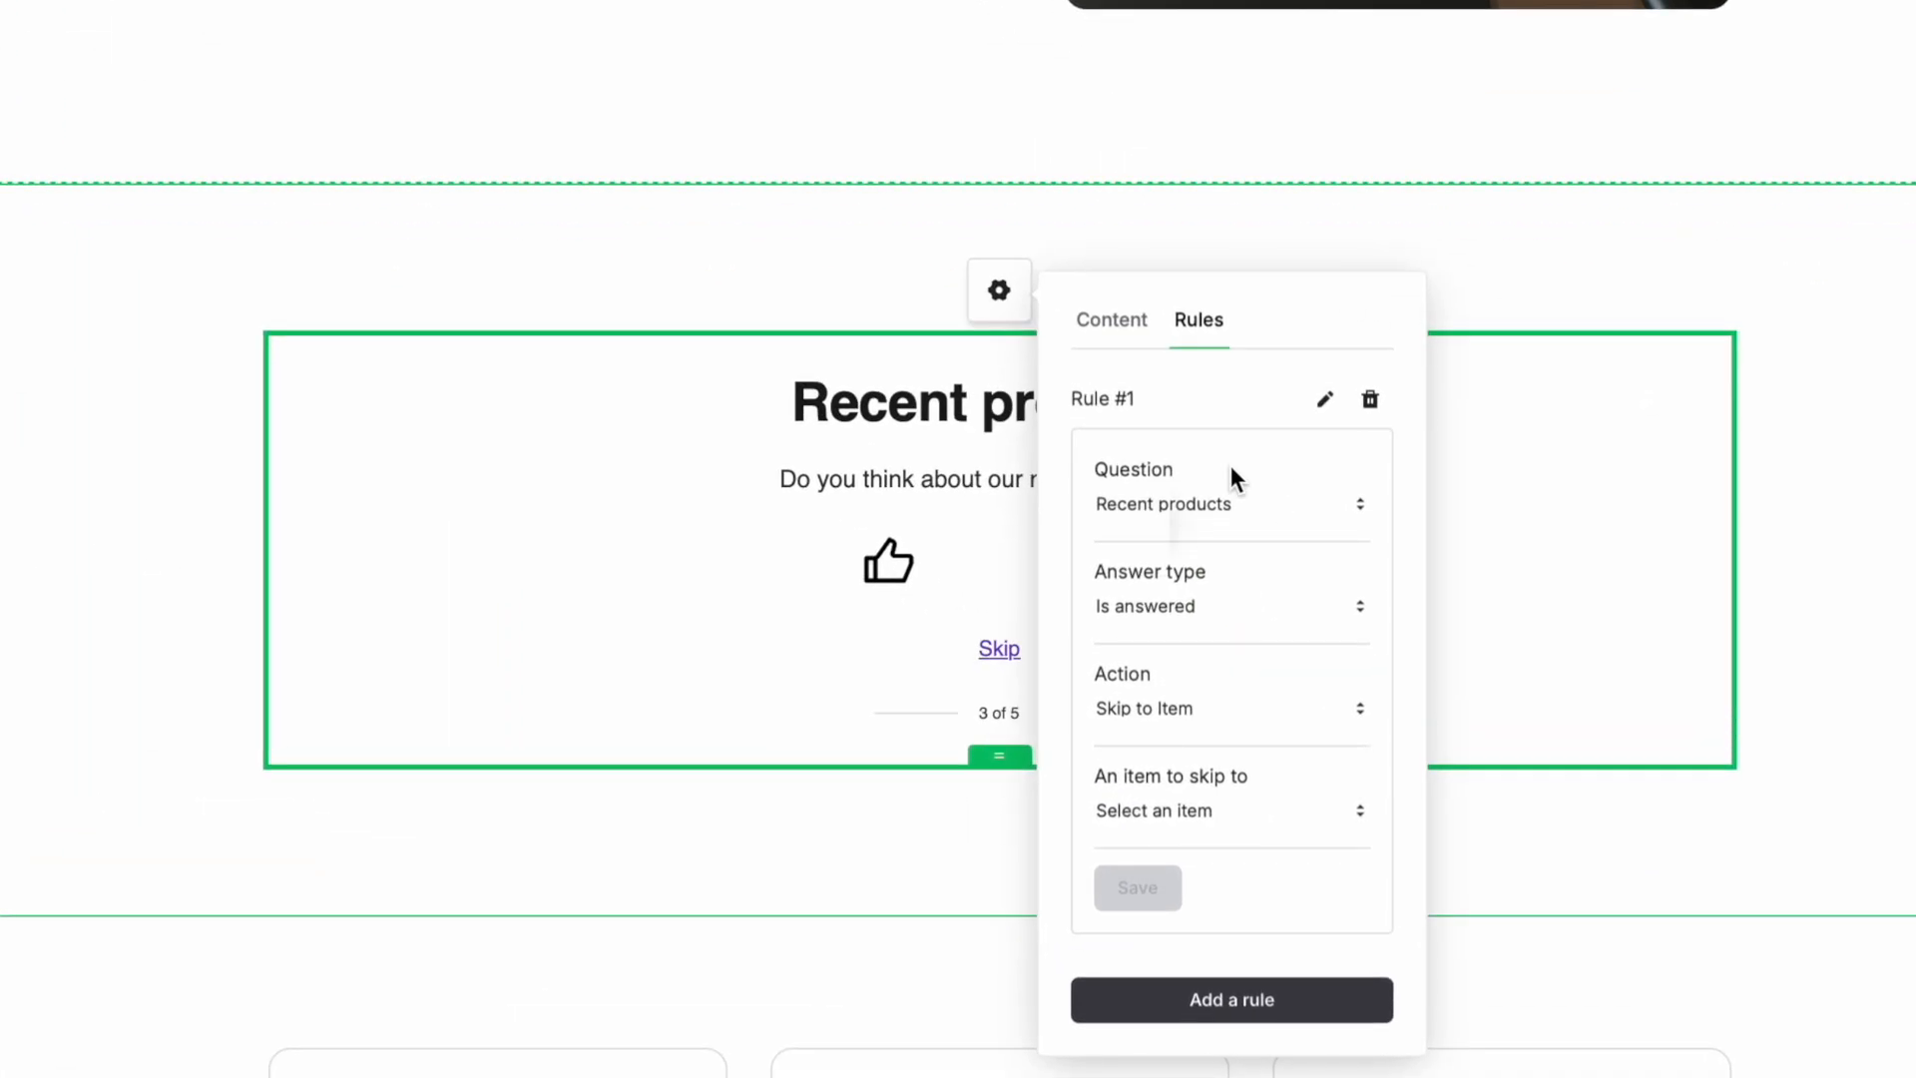
{"action": "mouse_move", "coordinate": [1350, 616]}
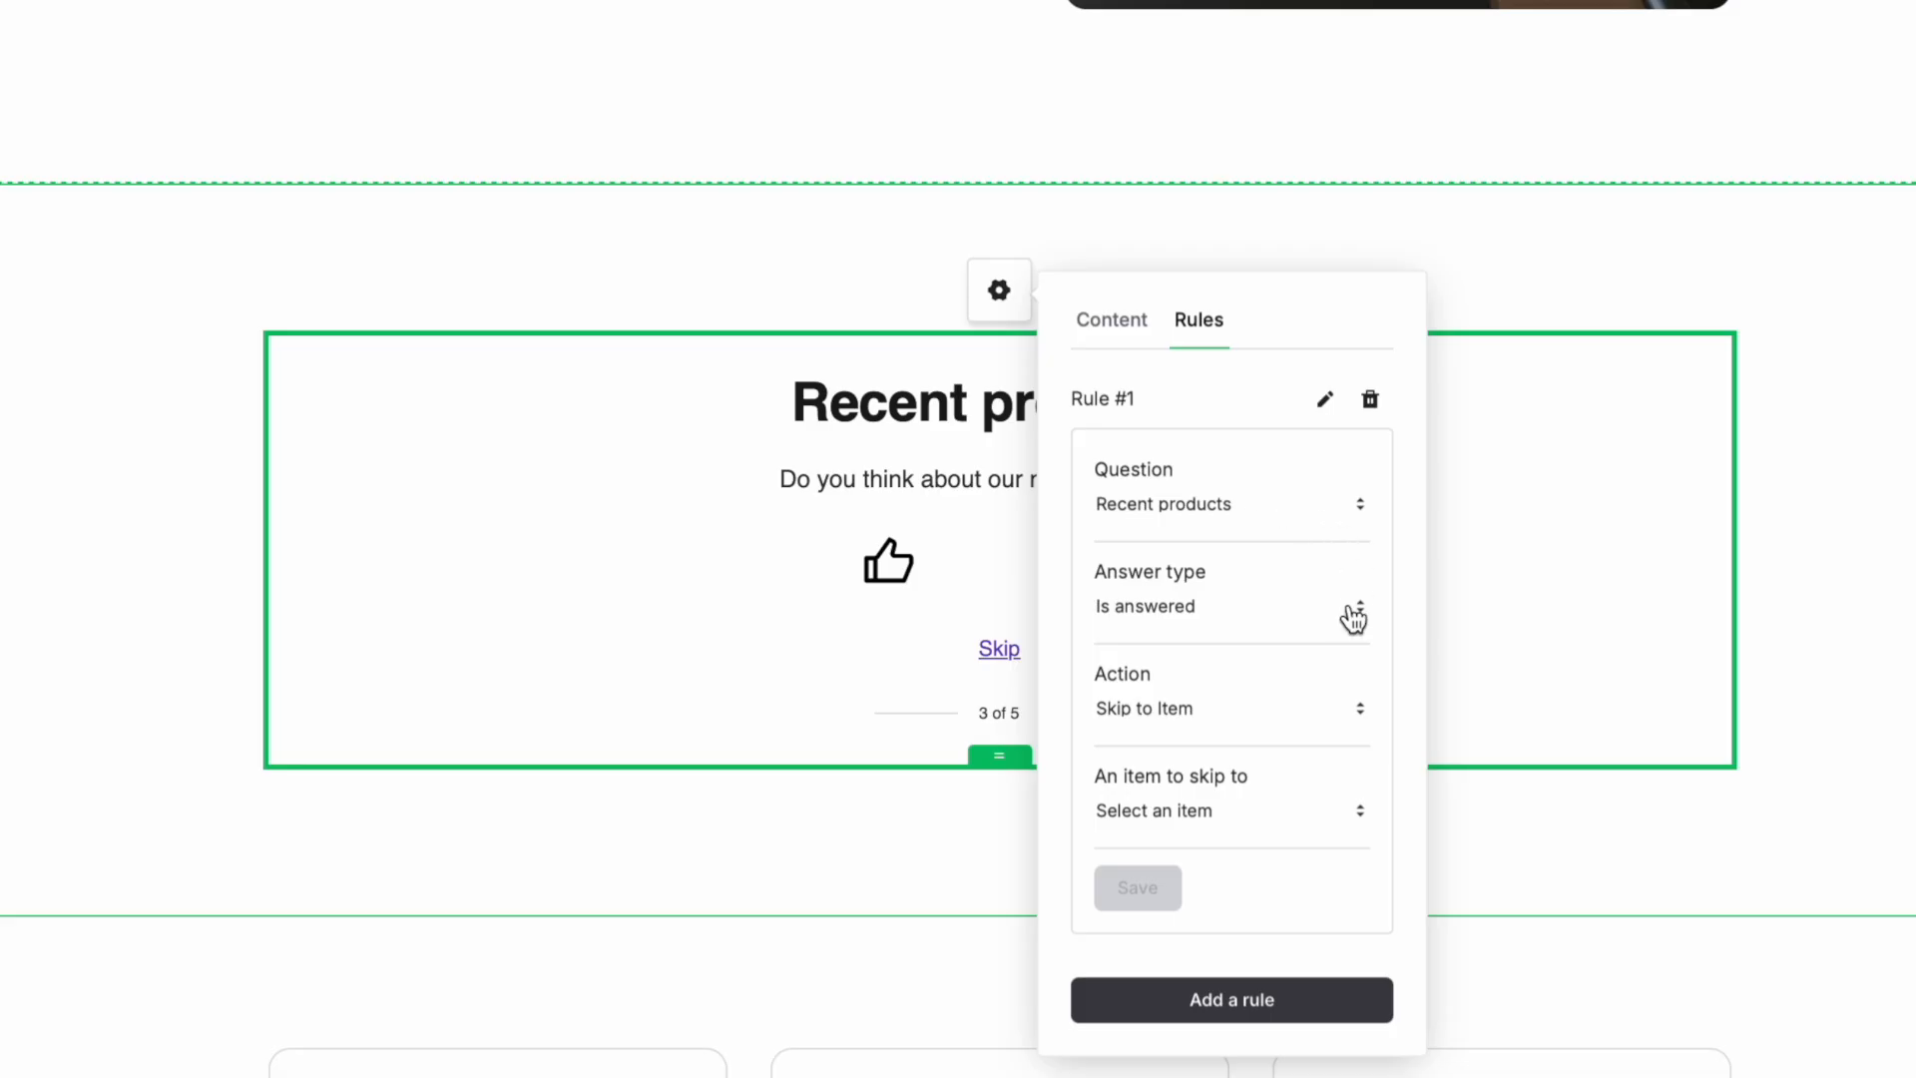
{"action": "mouse_move", "coordinate": [1357, 693]}
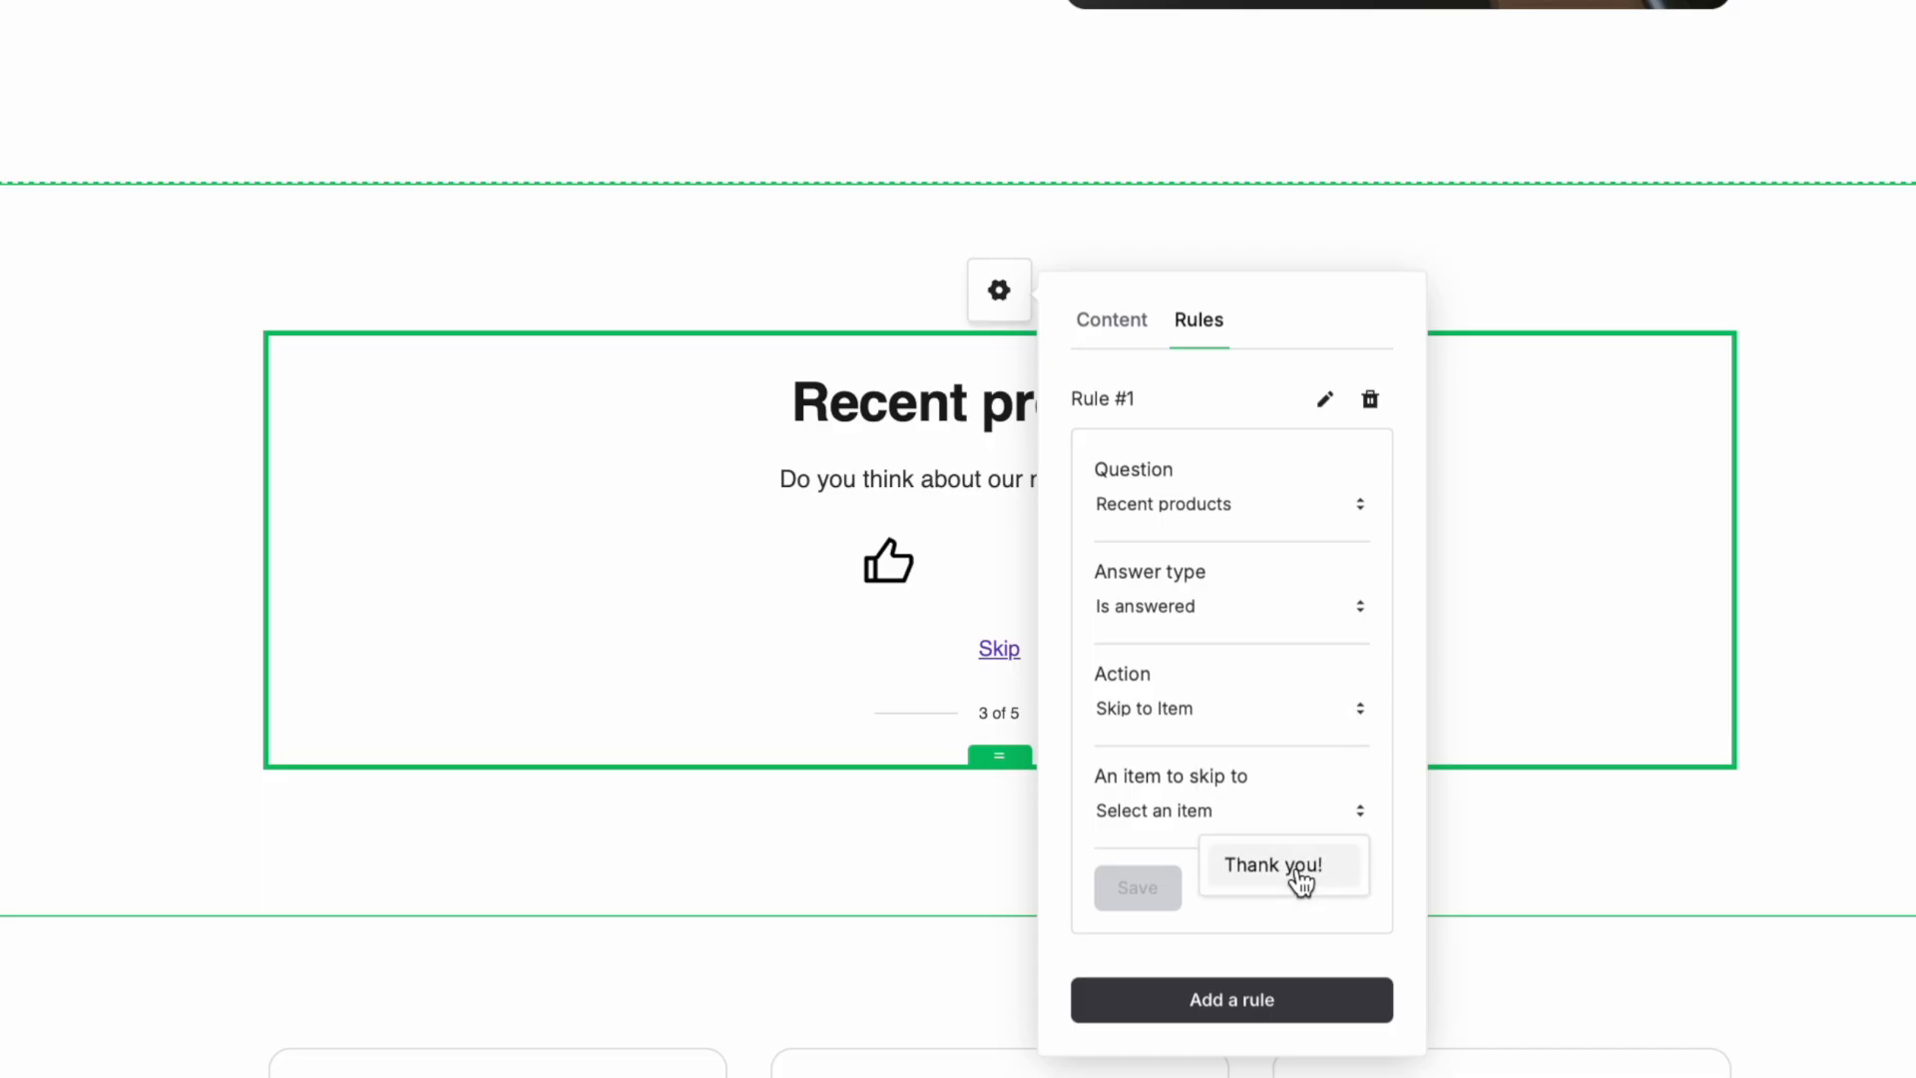
{"action": "left_click", "coordinate": [1275, 866]}
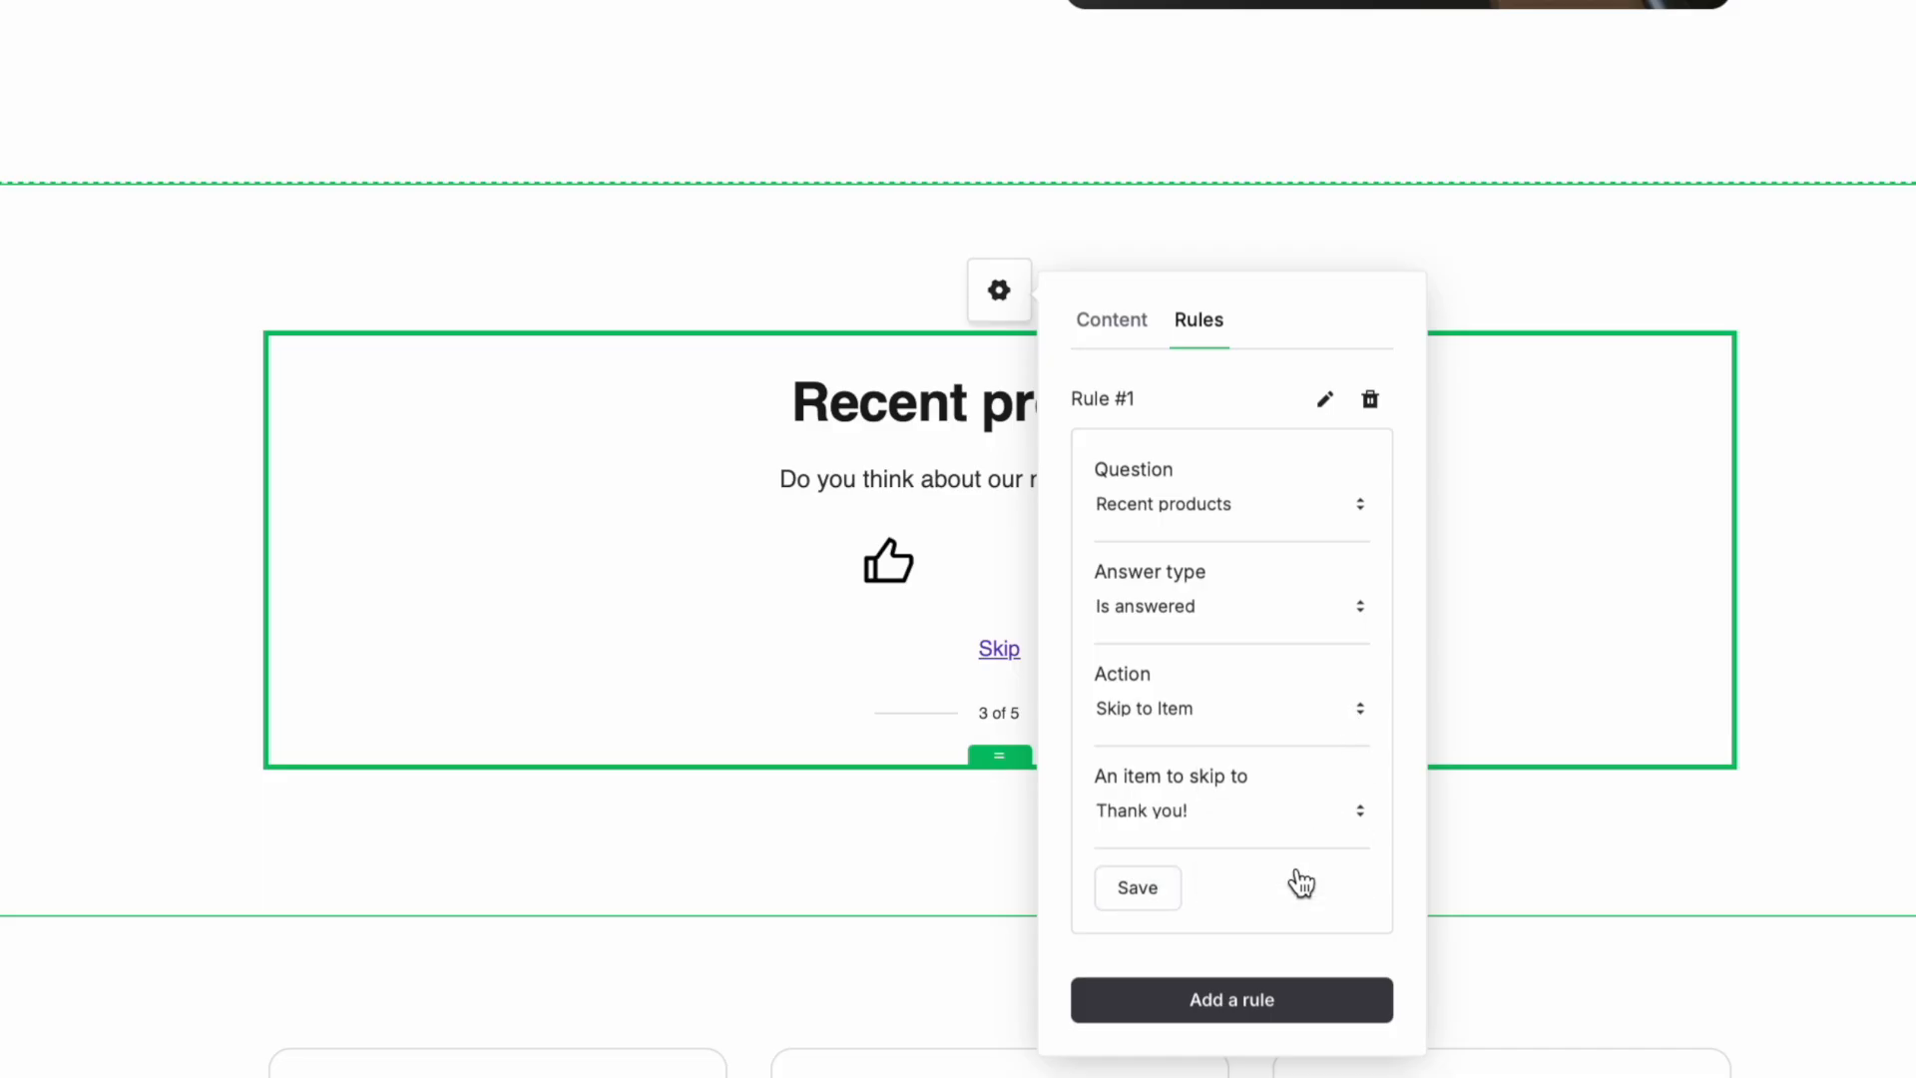
{"action": "mouse_move", "coordinate": [1137, 888]}
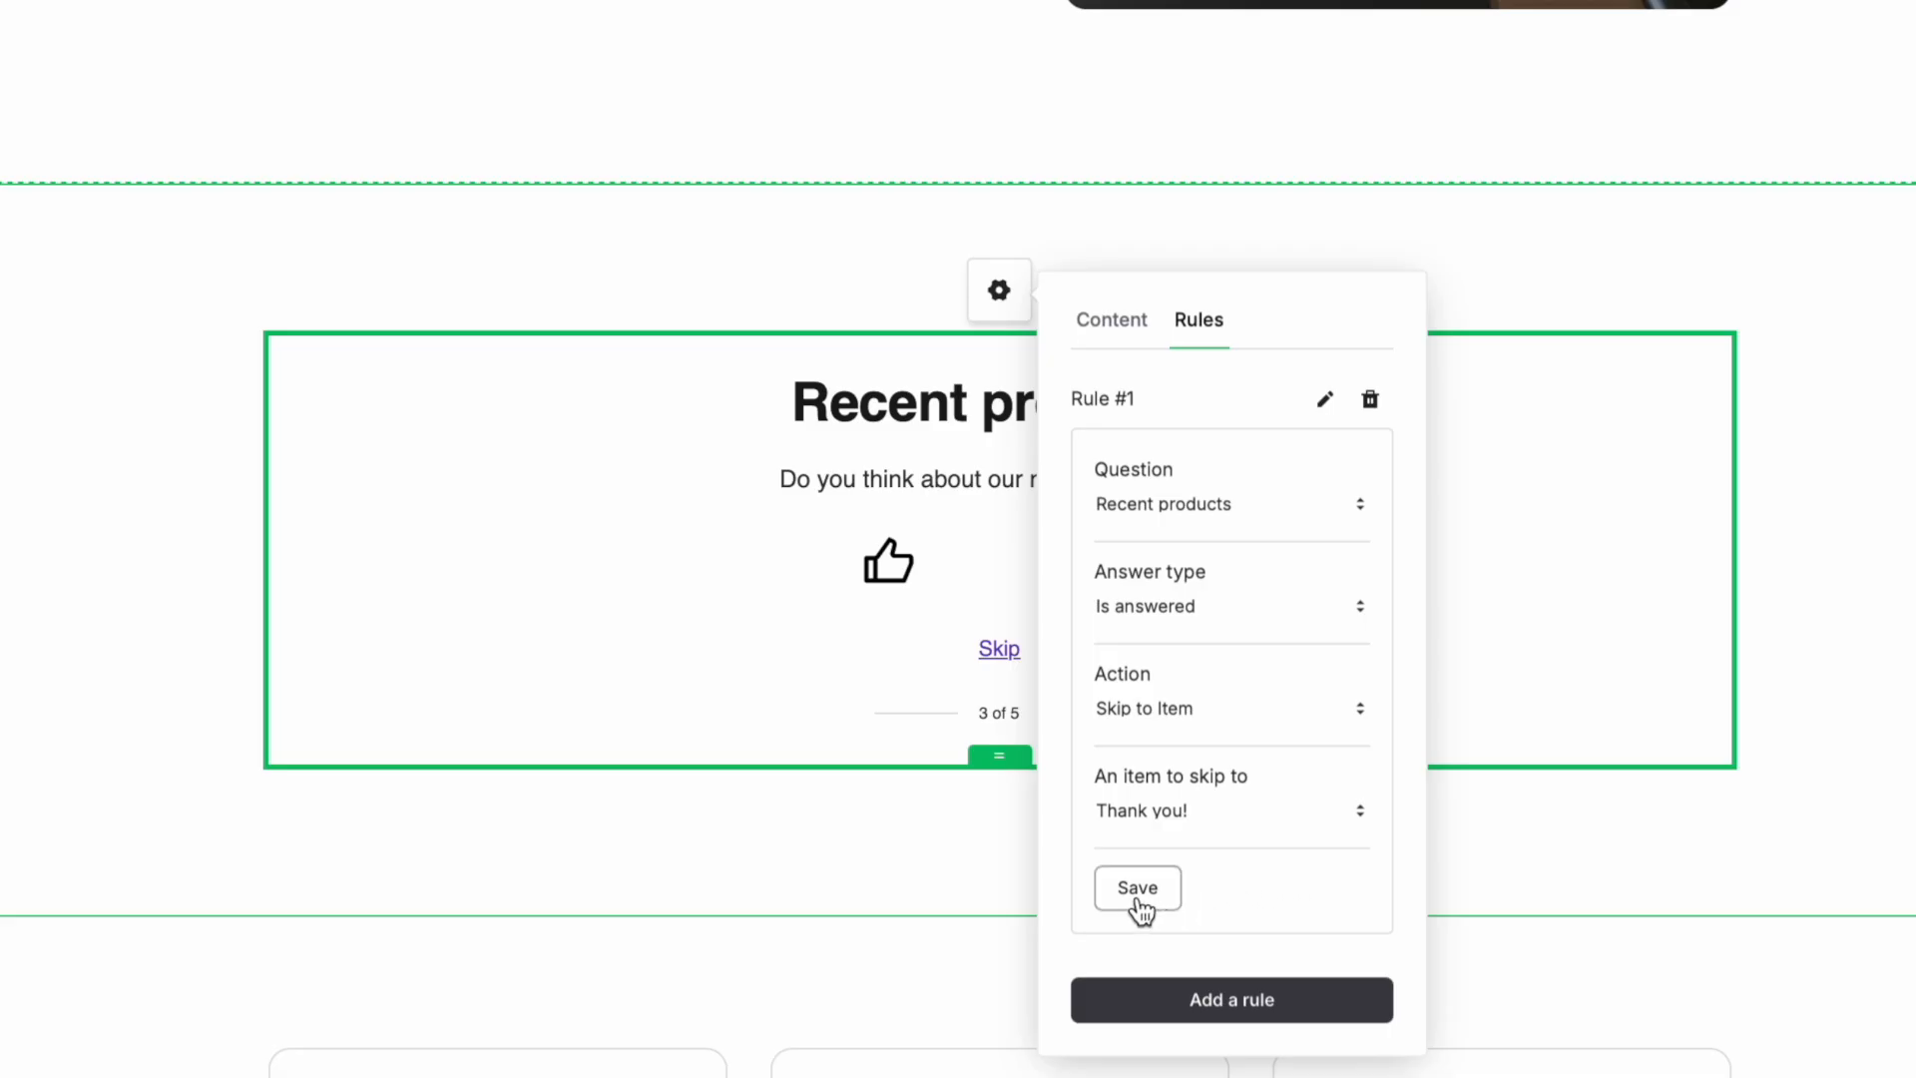
{"action": "left_click", "coordinate": [1136, 888]}
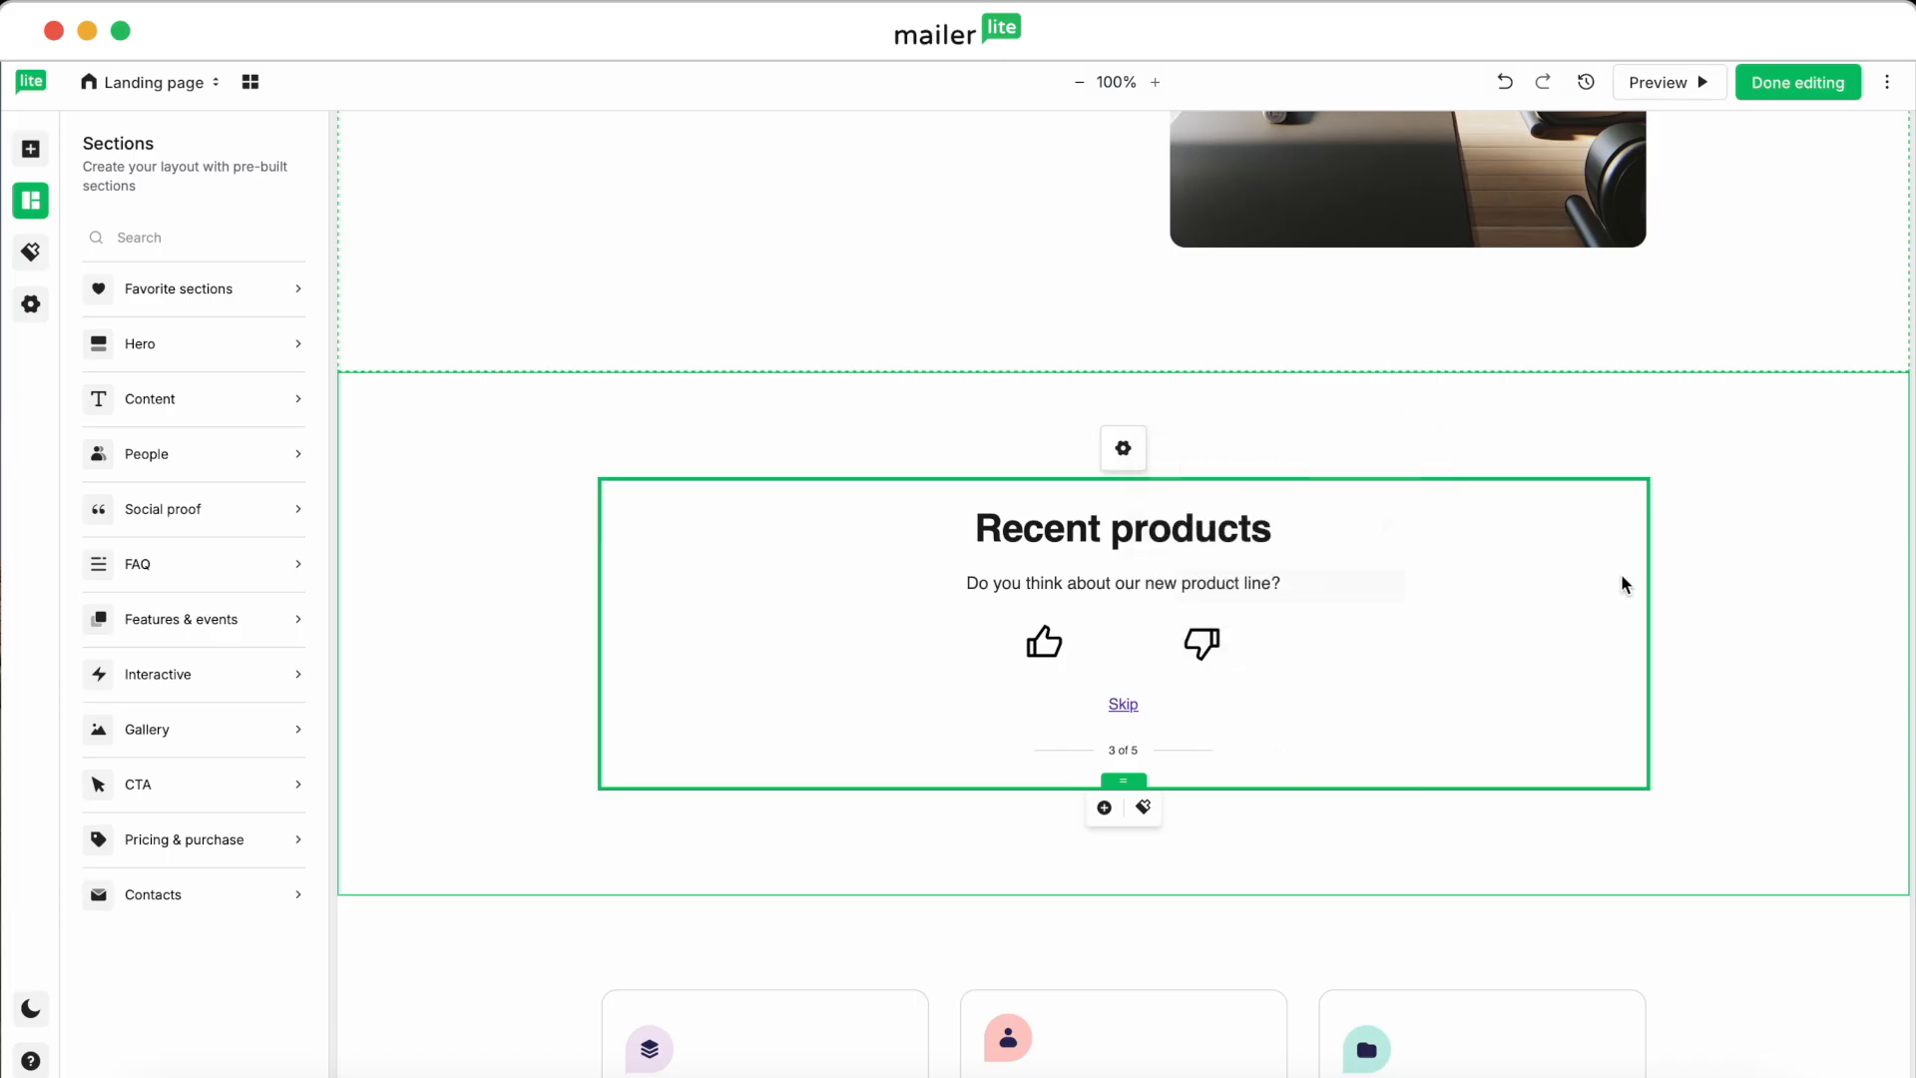
{"action": "mouse_move", "coordinate": [1319, 710]}
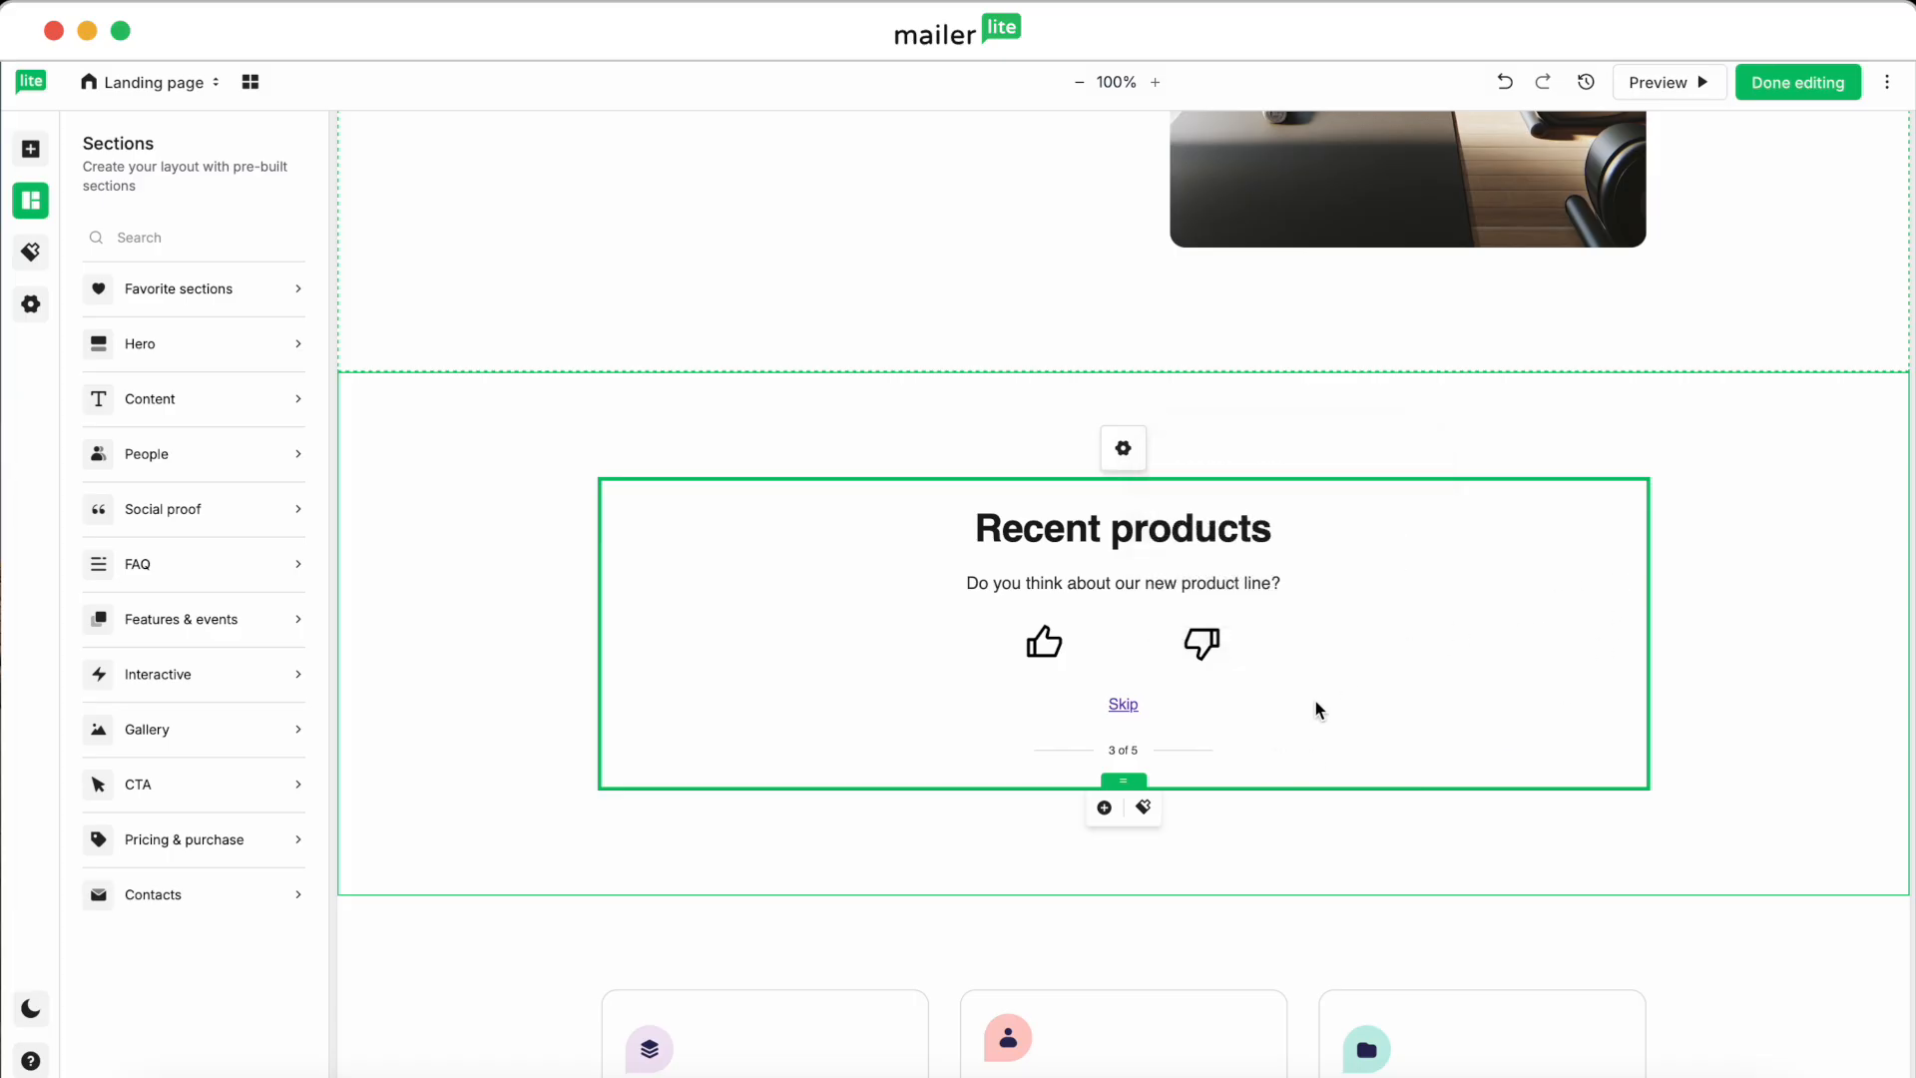
Step: Turn Cards on: #FFFFFF background, #E0E0E0 border, 24px padding, 12px corners
{"action": "left_click", "coordinate": [1143, 807]}
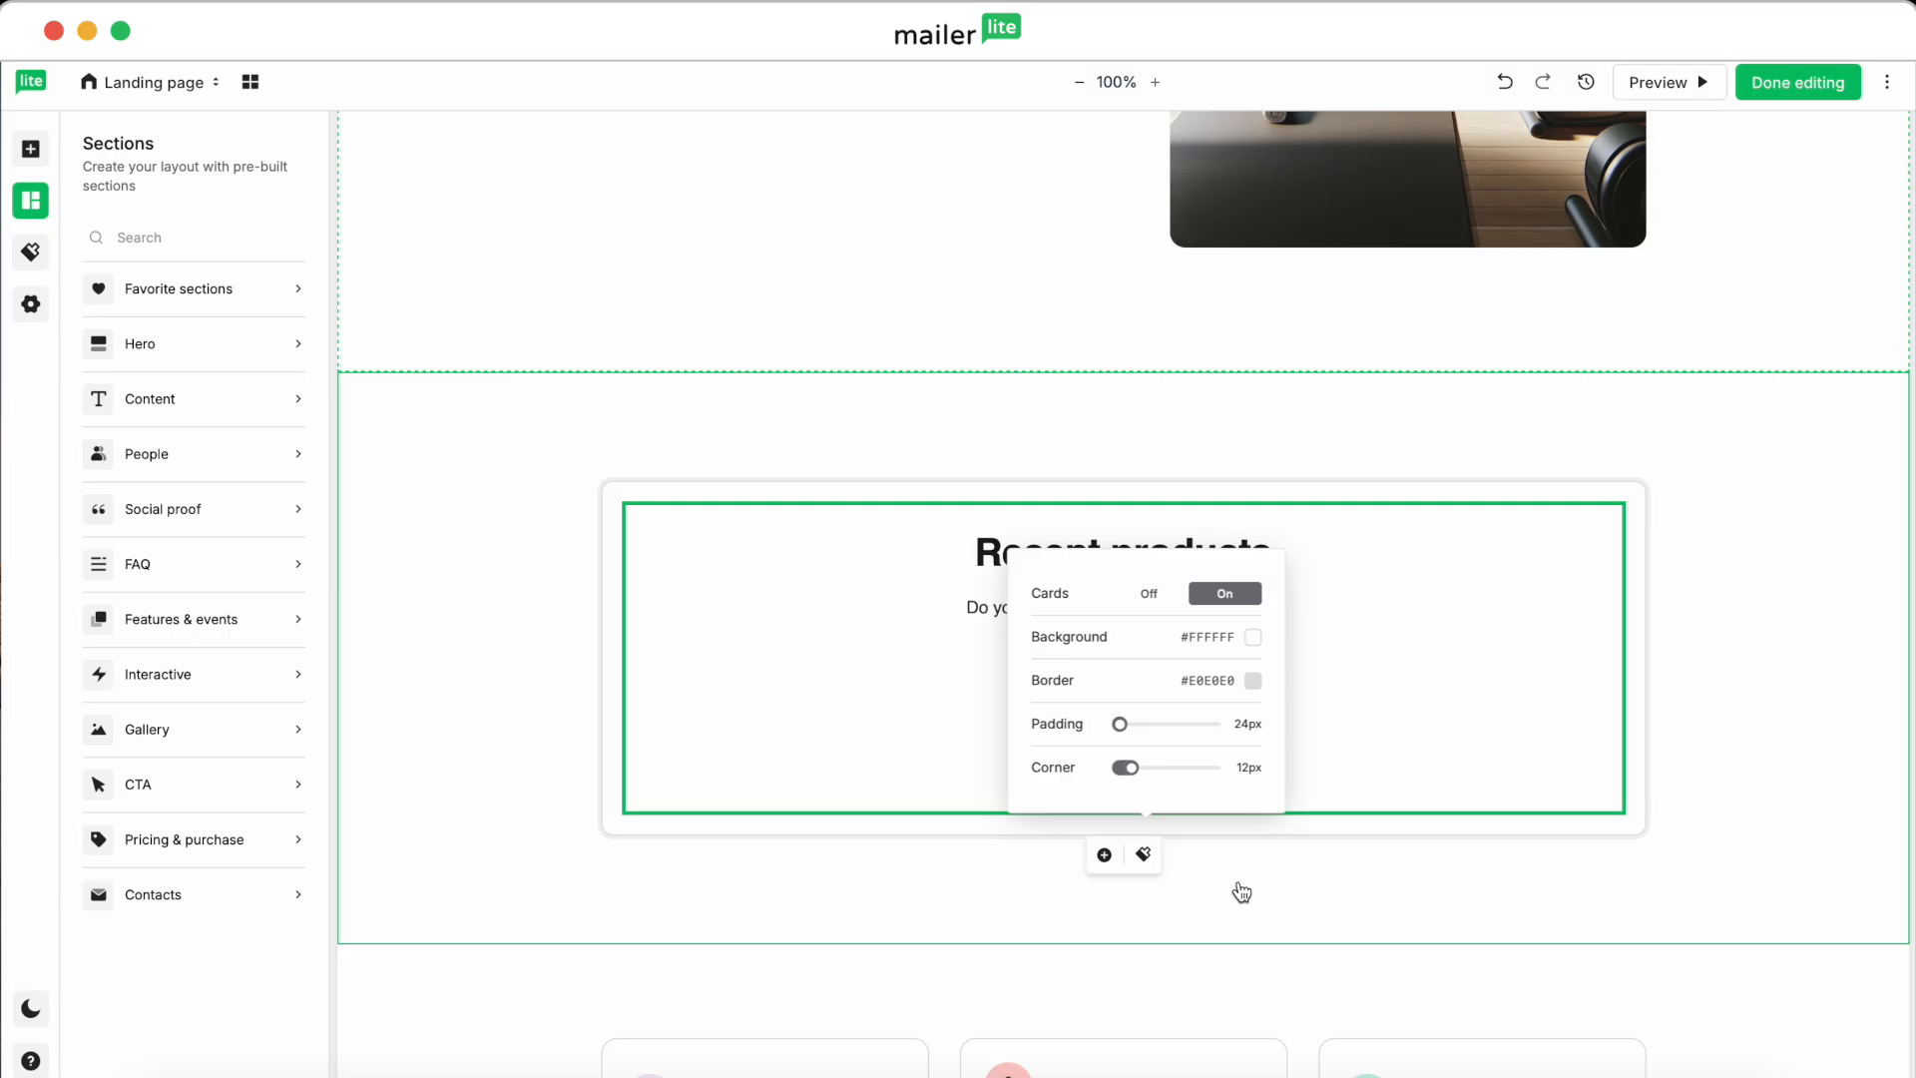
{"action": "mouse_move", "coordinate": [1145, 781]}
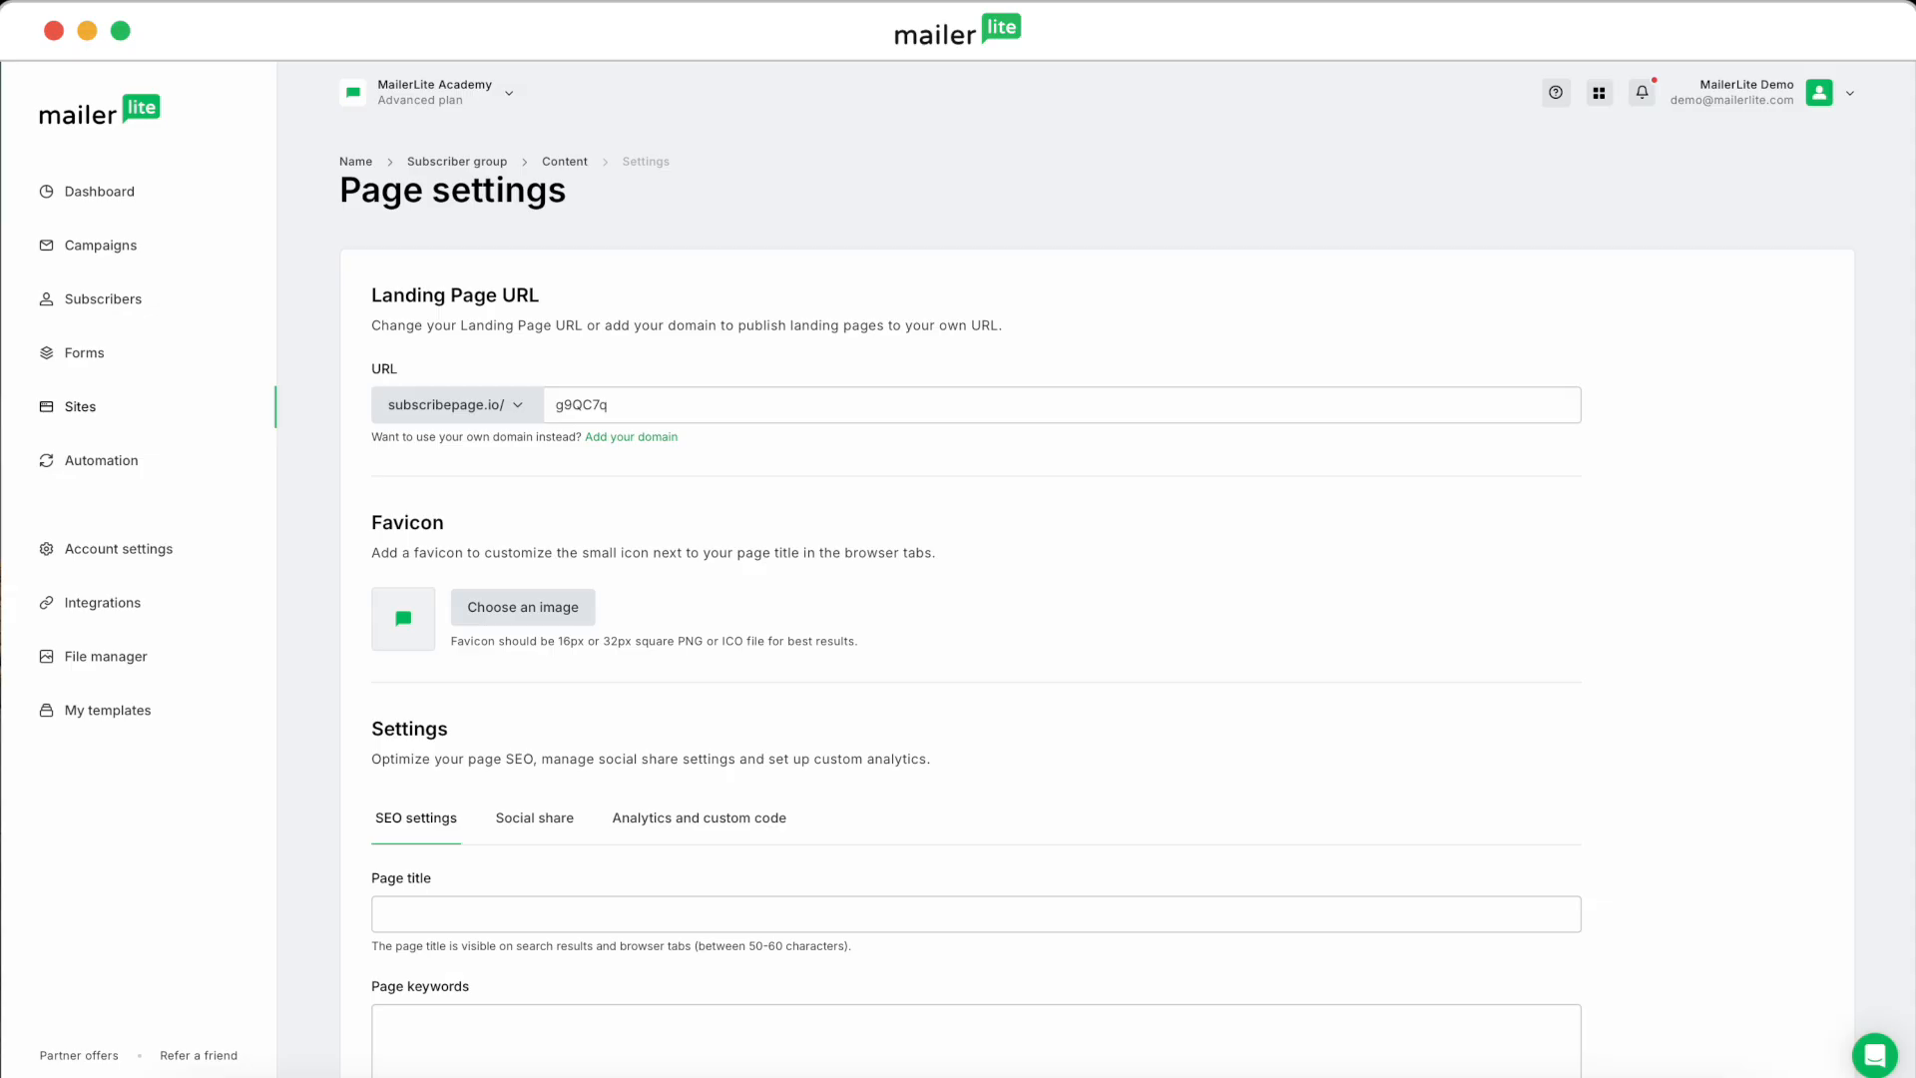
{"action": "mouse_move", "coordinate": [1876, 386]}
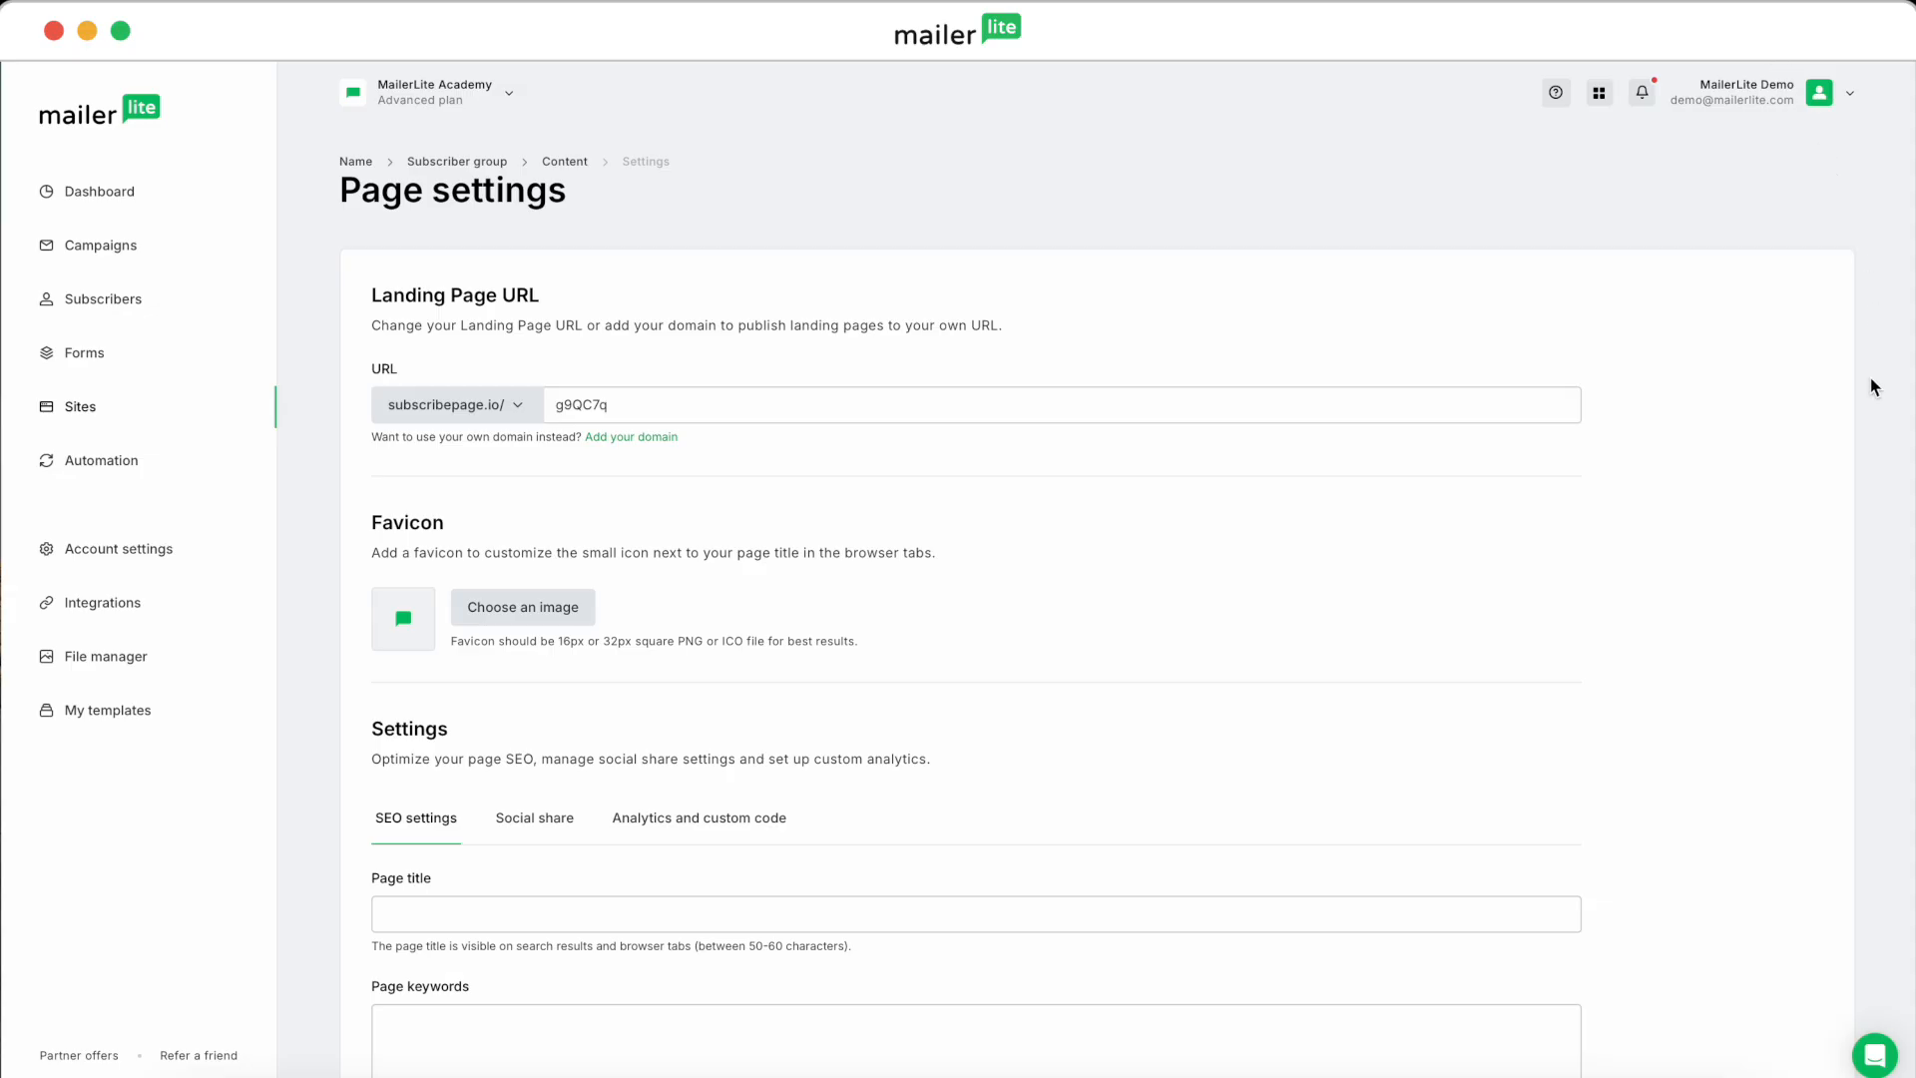
Step: Scroll down through the page's SEO settings
{"action": "scroll", "scroll_direction": "down", "scroll_amount": 3}
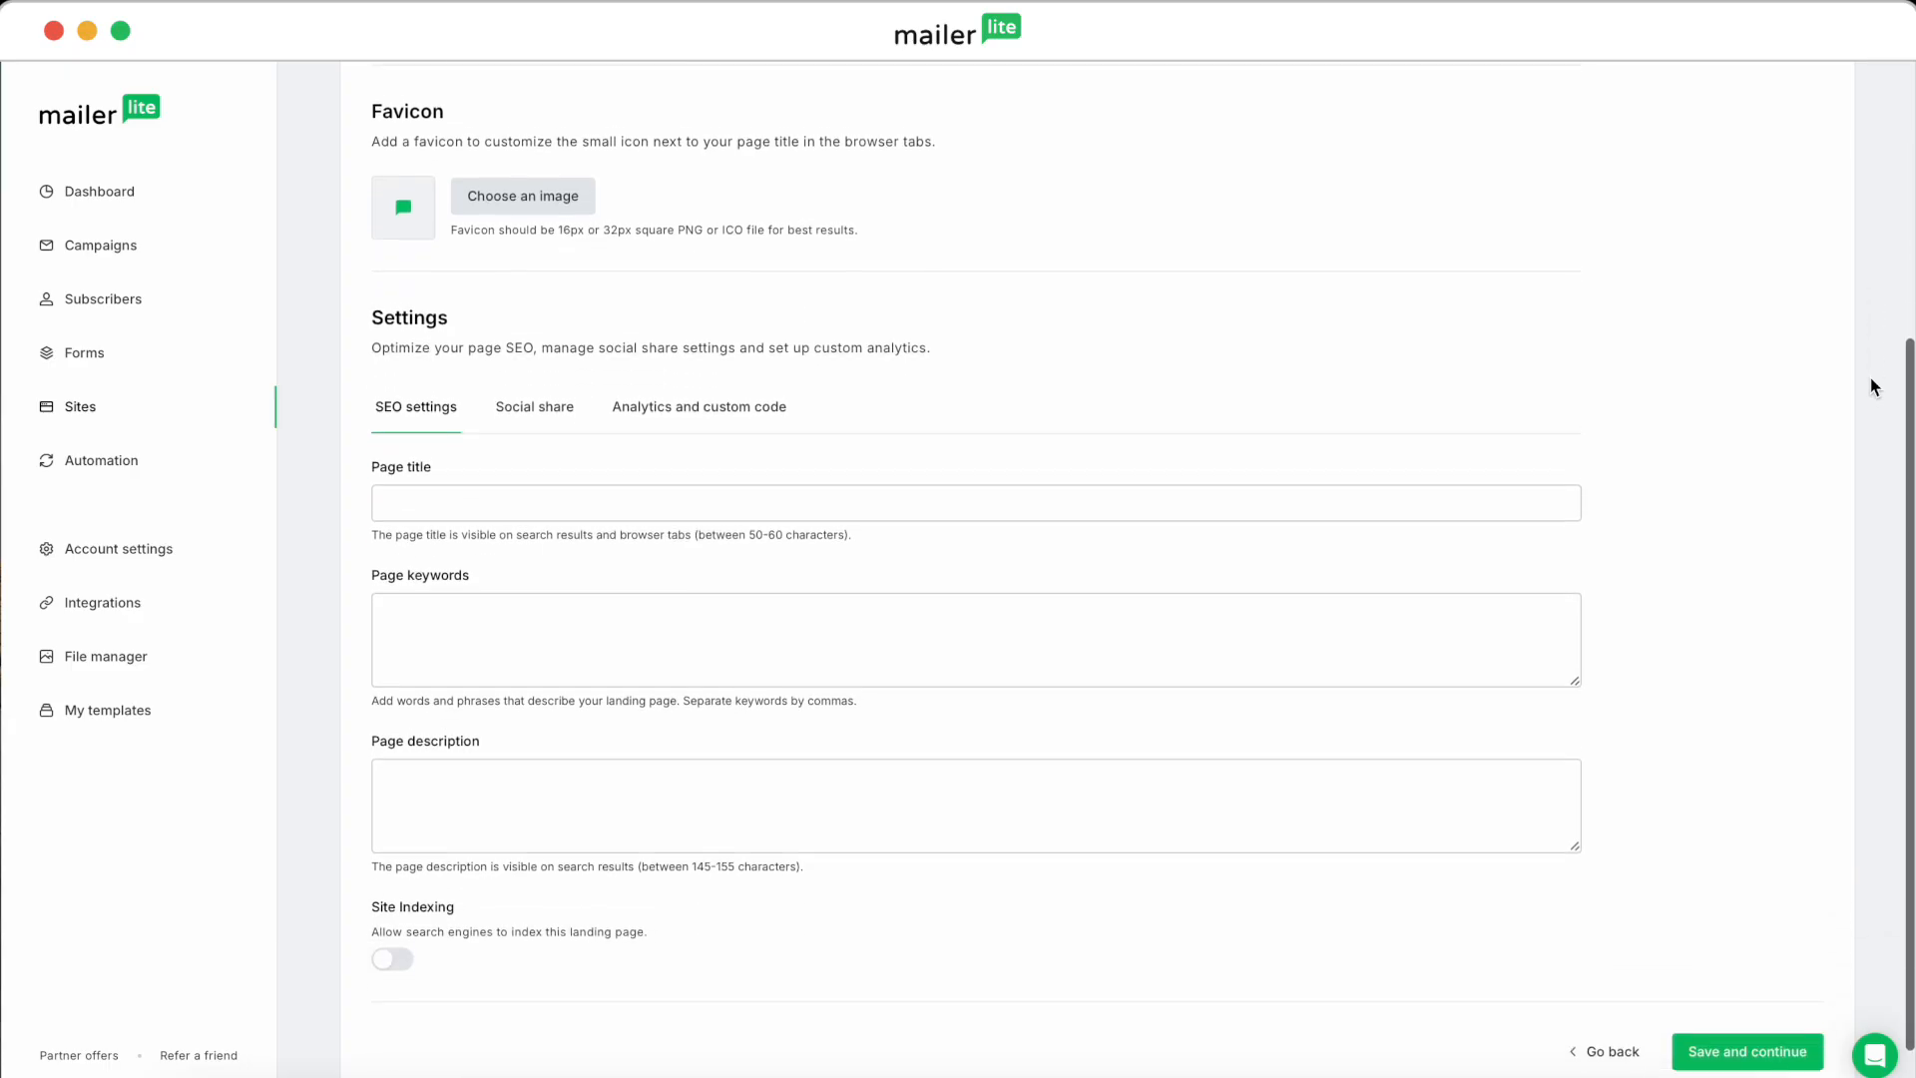
{"action": "scroll", "scroll_direction": "down", "scroll_amount": 3}
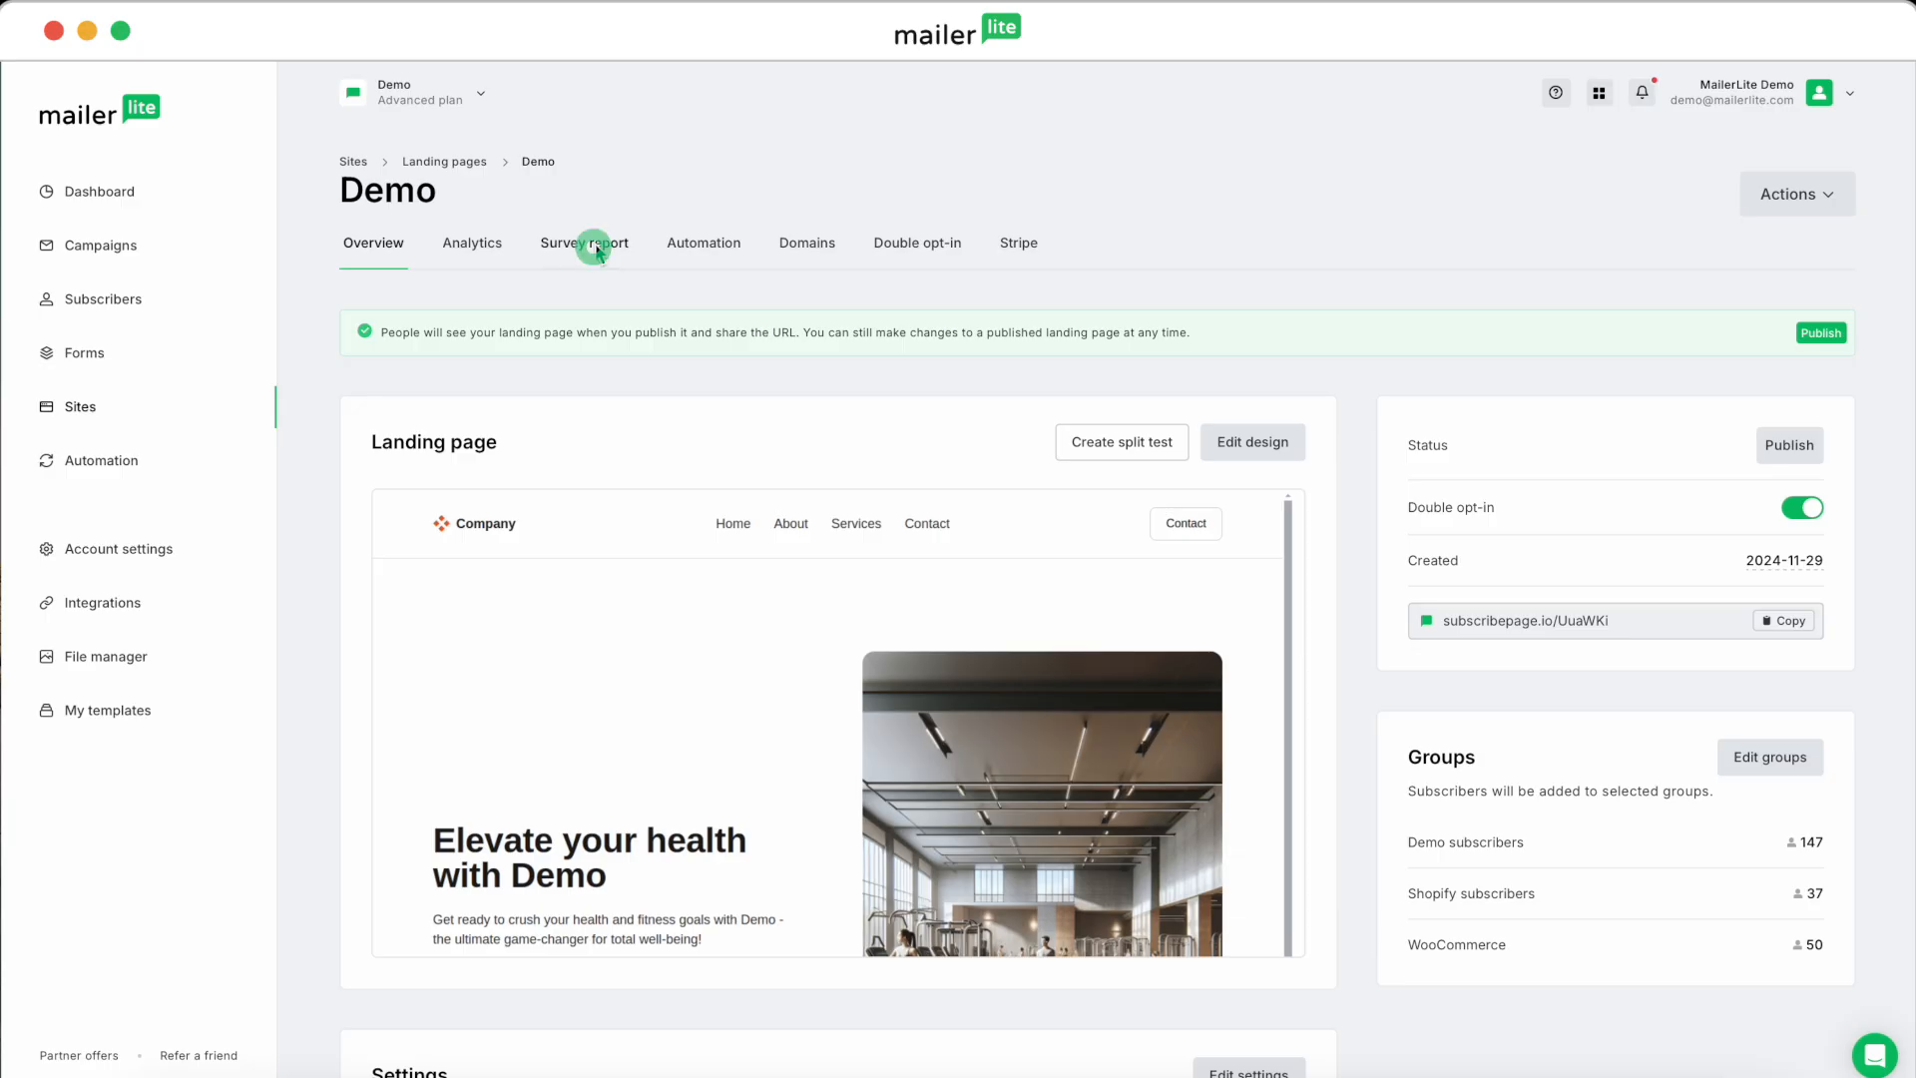
Step: Open the Survey report tab on the Demo landing page overview
{"action": "left_click", "coordinate": [584, 242]}
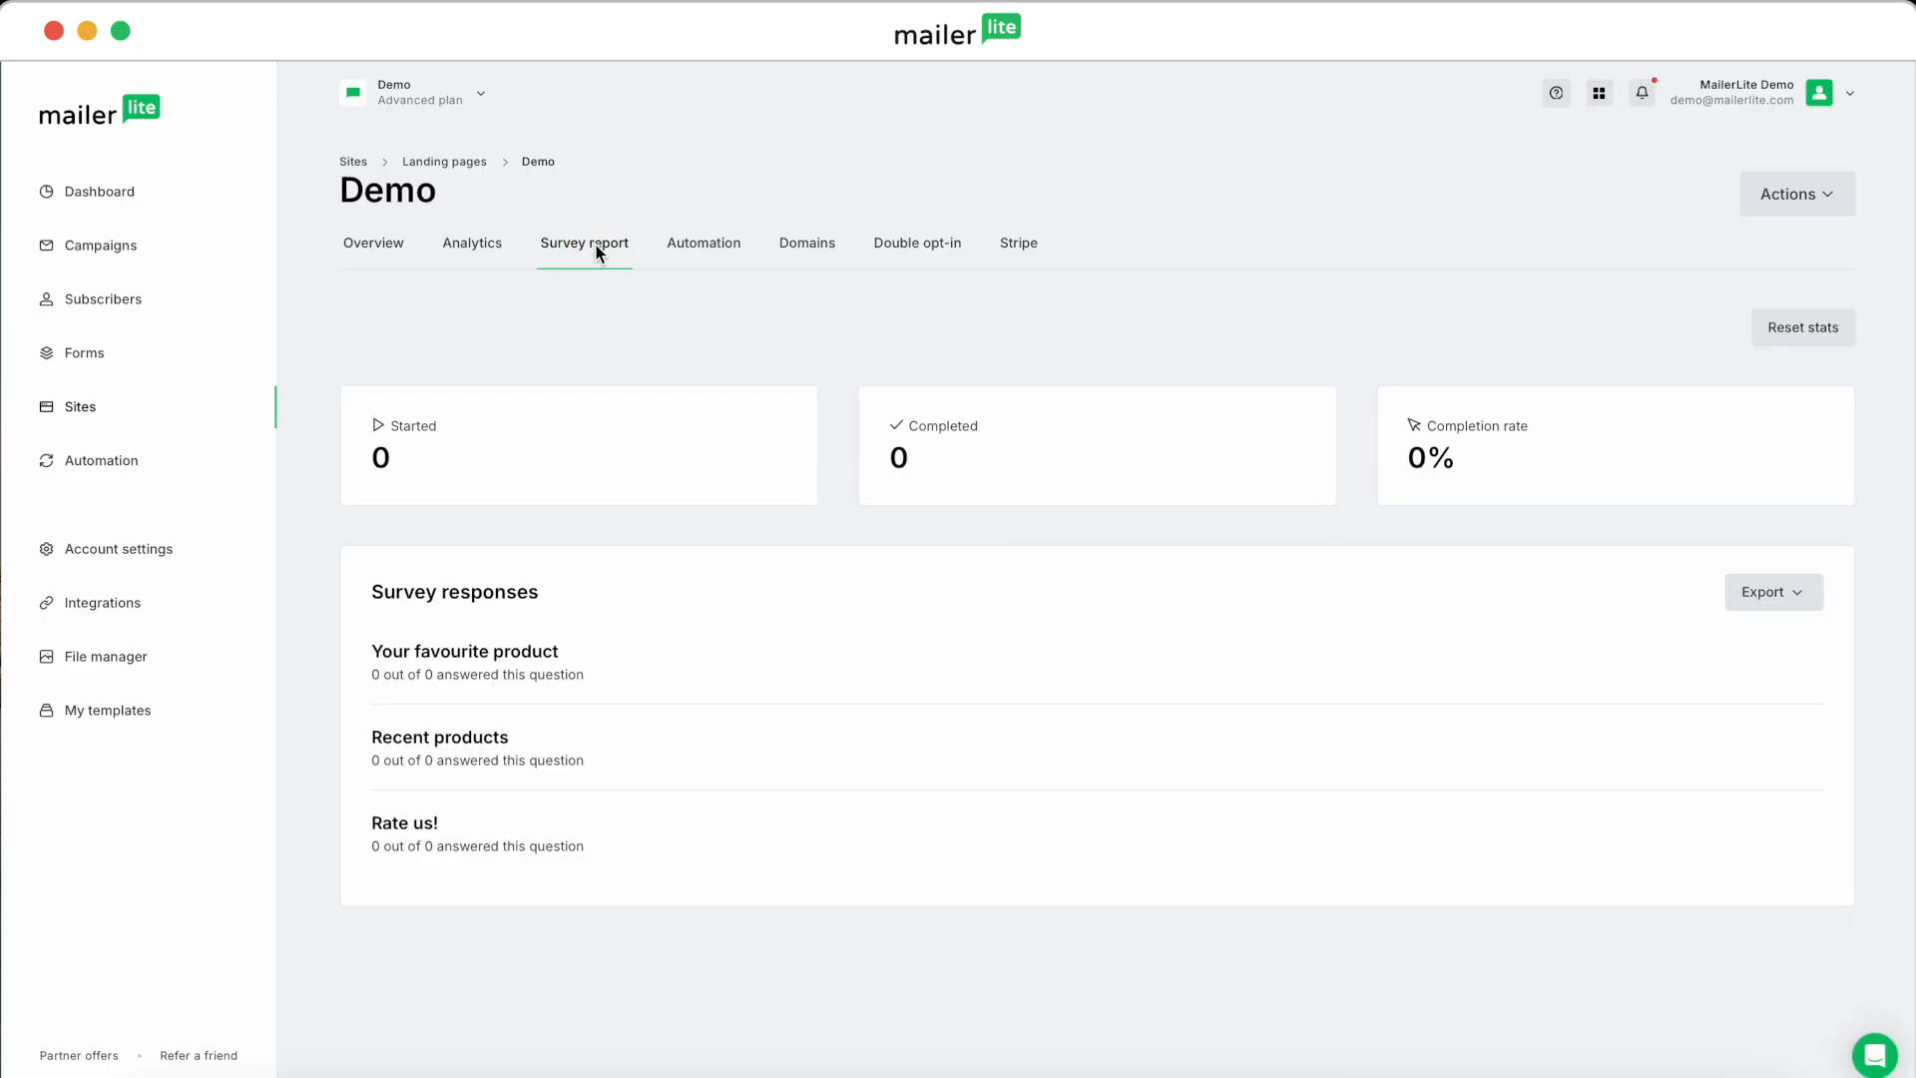
{"action": "mouse_move", "coordinate": [347, 412]}
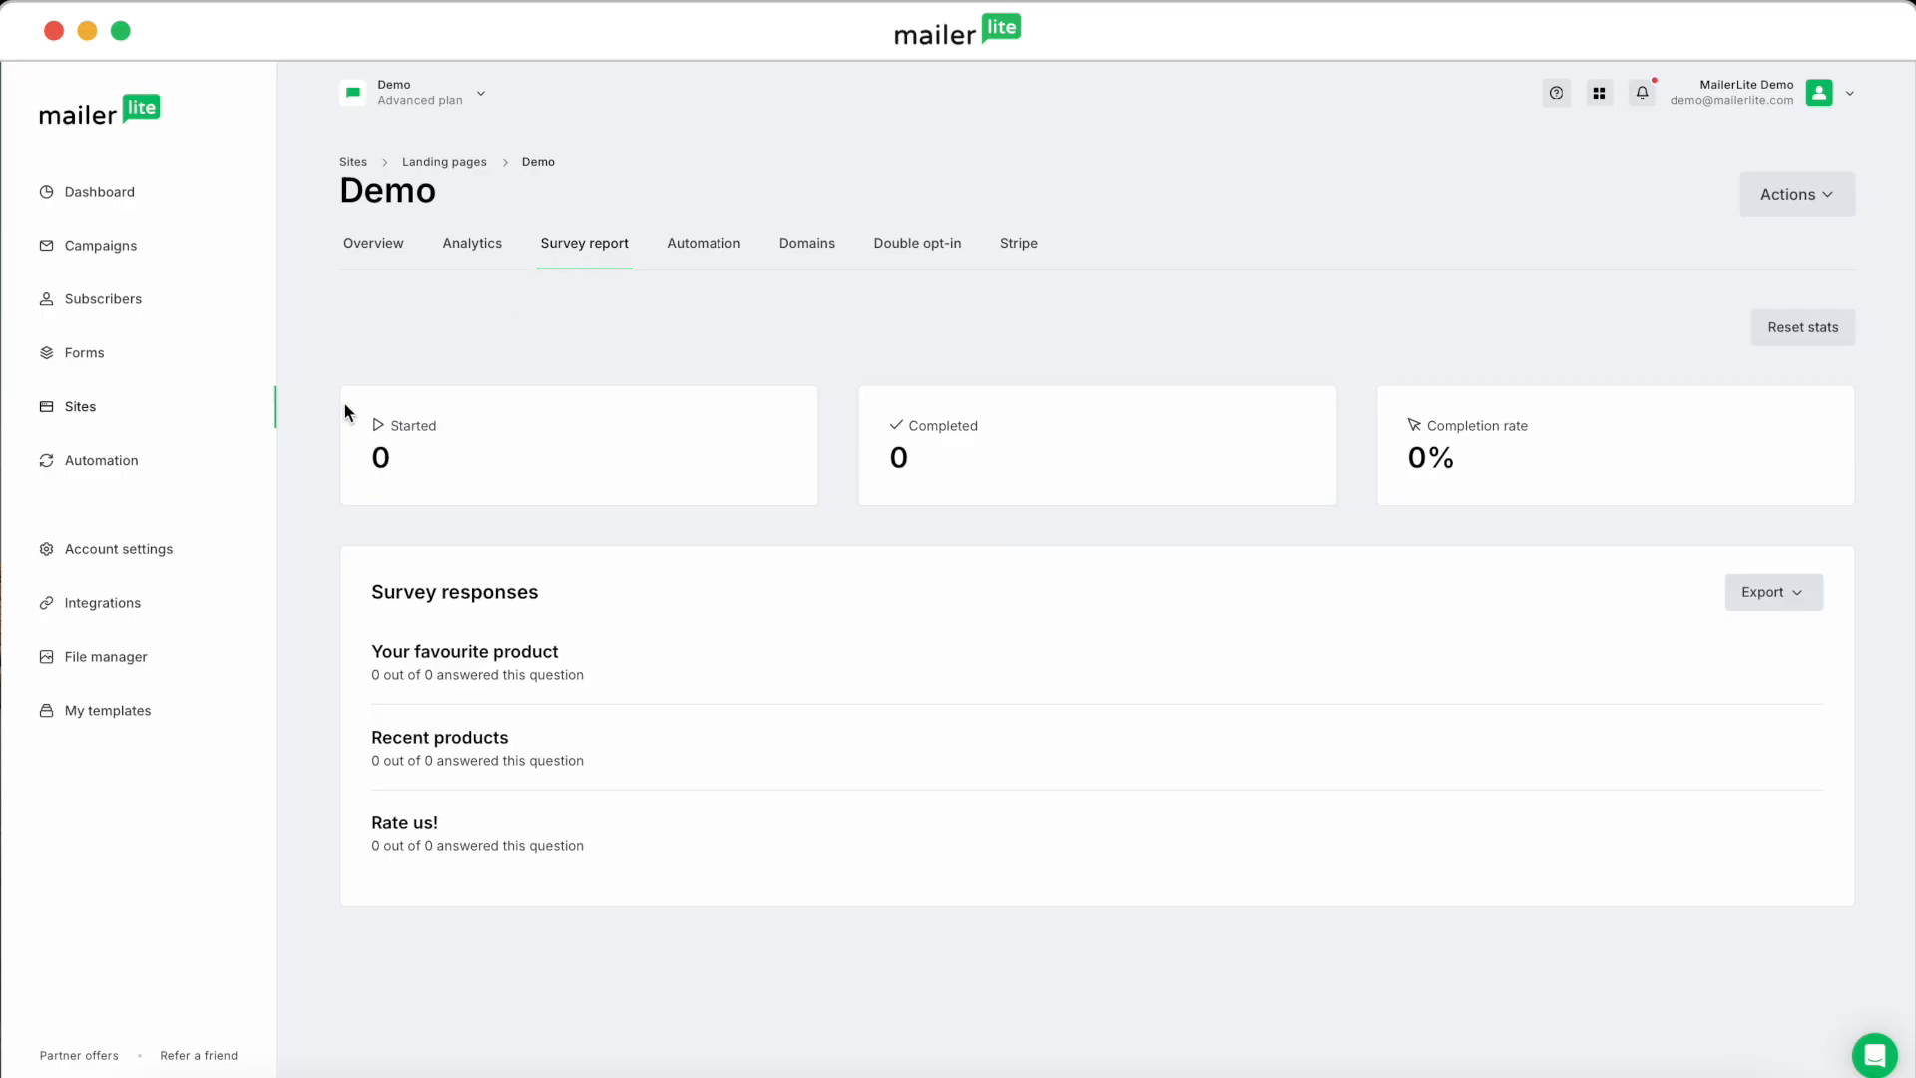